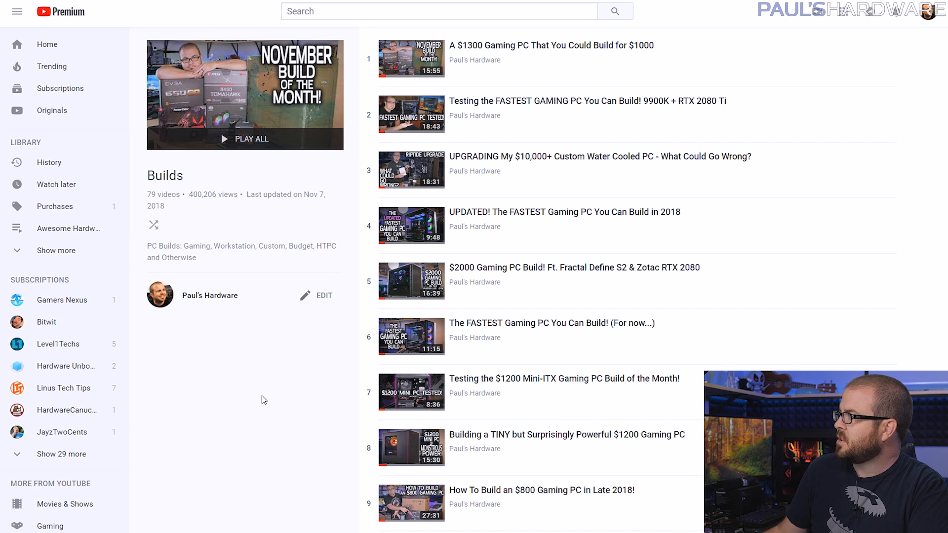
mouse_move(260, 345)
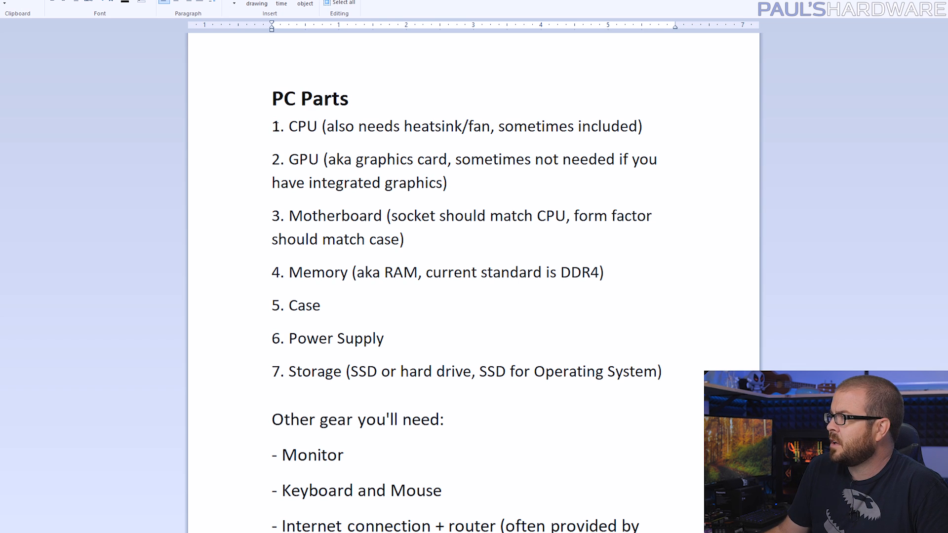
- Highlight the CPU, motherboard form-factor and memory 'aka RAM' notes while explaining components
left_click(318, 126)
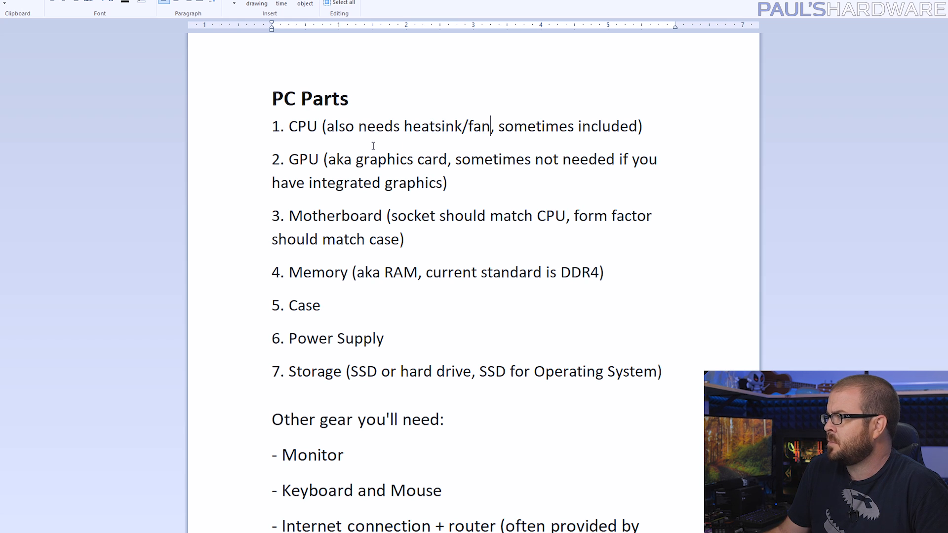
double_click(303, 160)
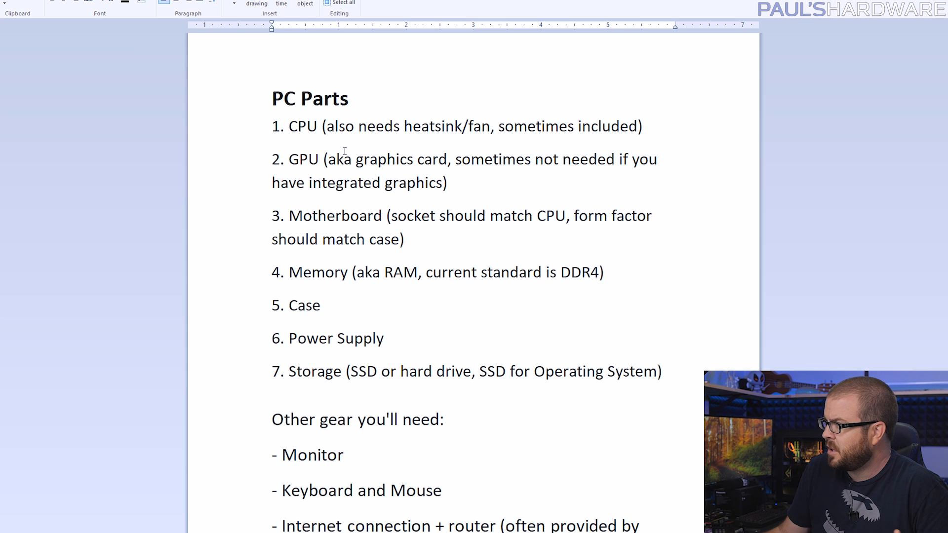
scroll("down", 3)
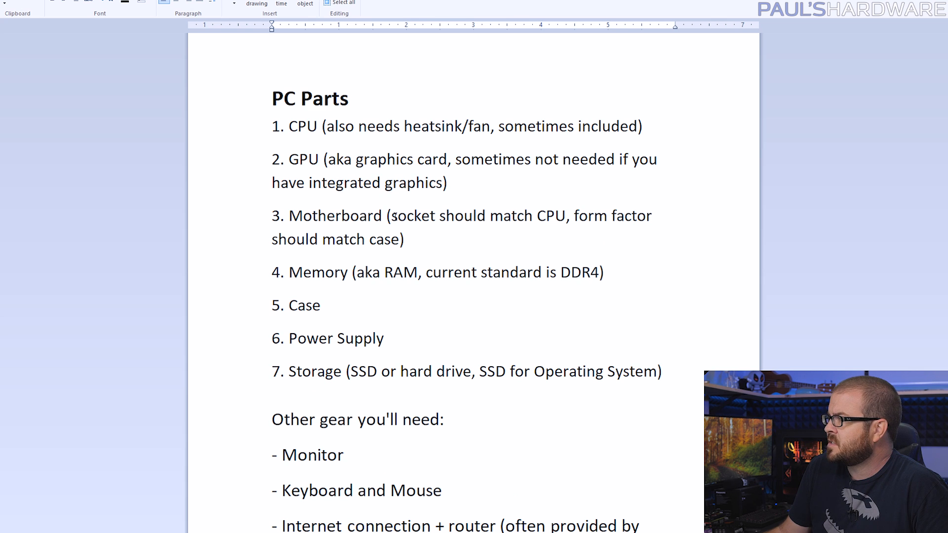
double_click(304, 127)
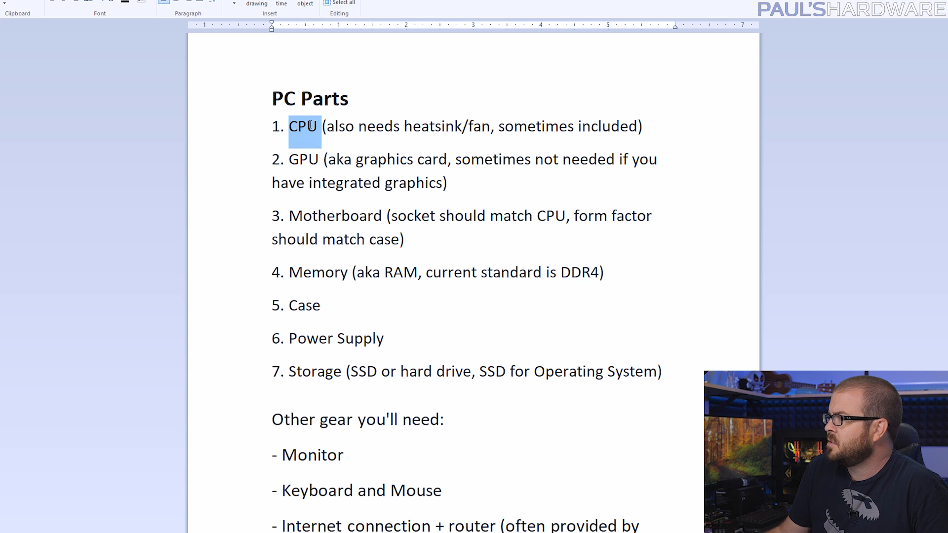
left_click_drag(577, 216, 401, 239)
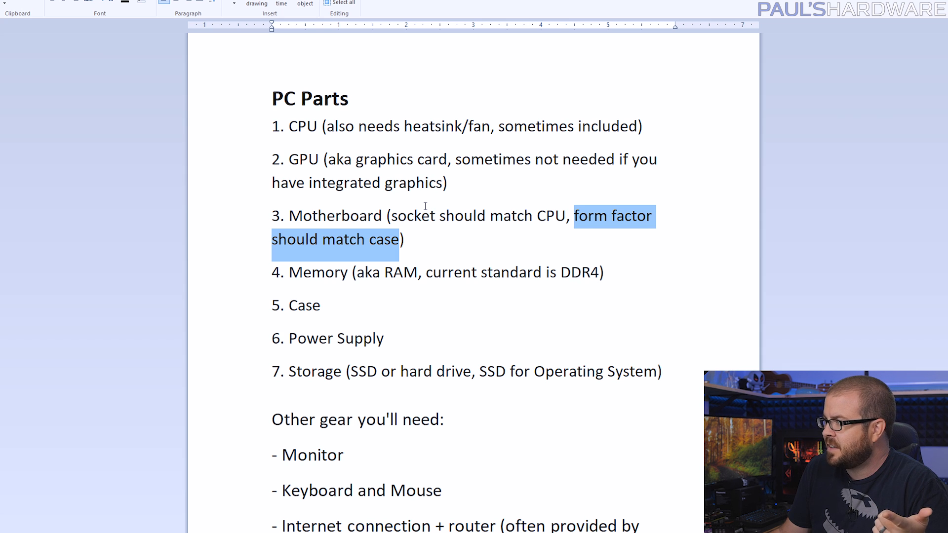
double_click(335, 216)
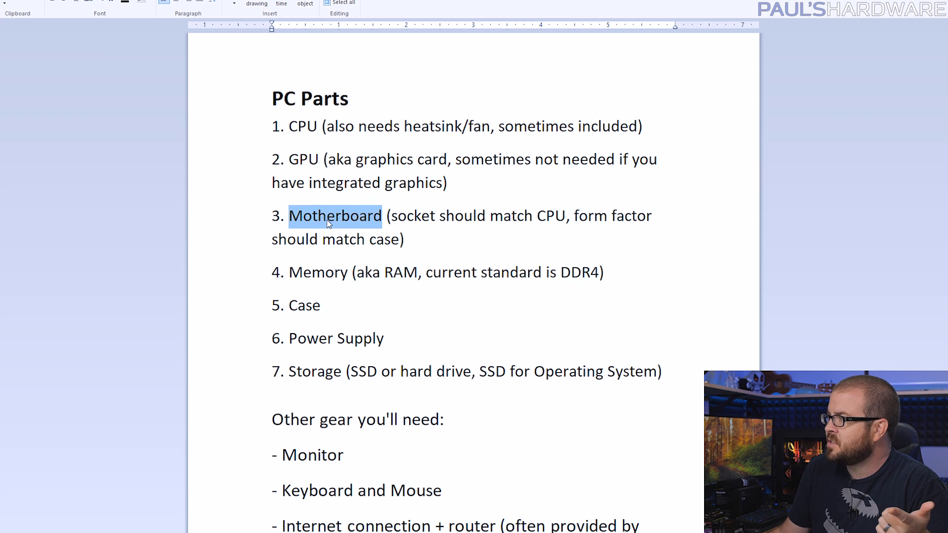
double_click(304, 305)
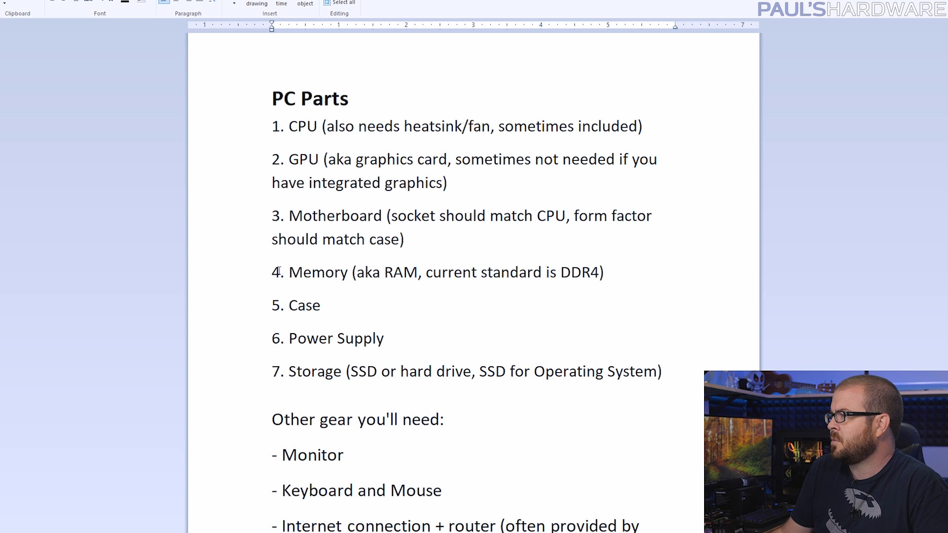
double_click(314, 273)
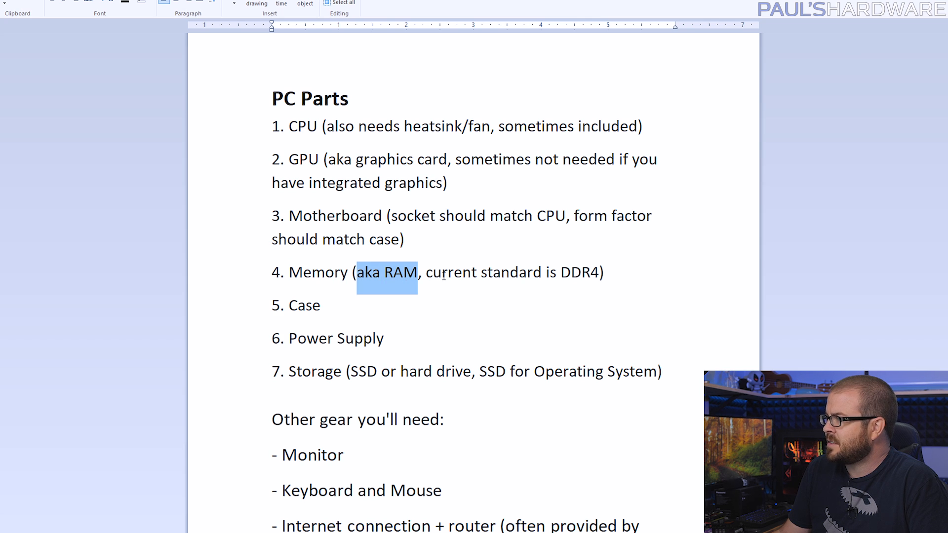
left_click(608, 273)
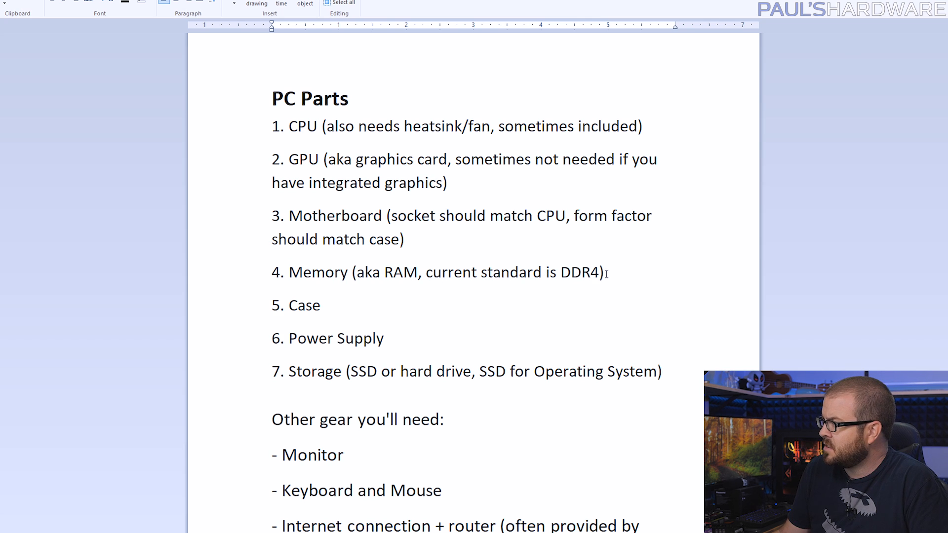
double_click(579, 272)
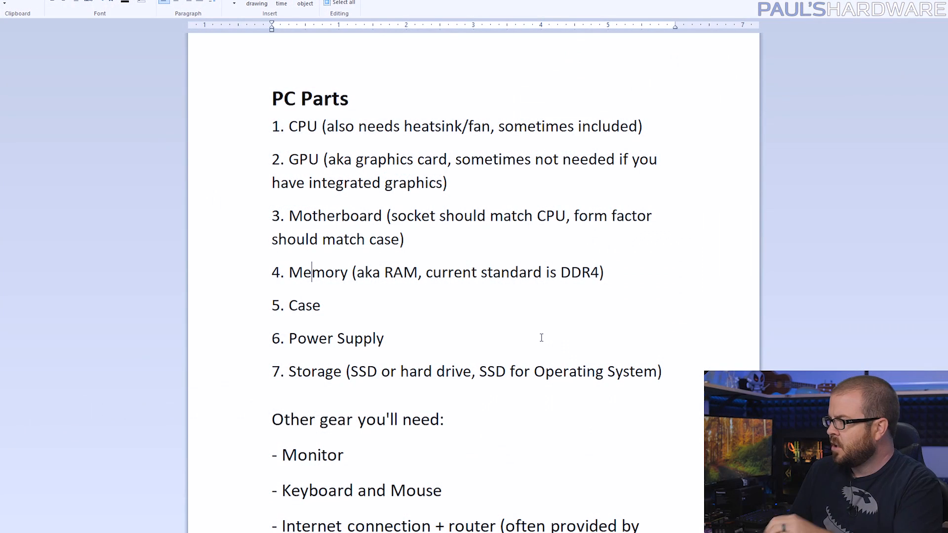
- Highlight the notes on an operating-system SSD and the internet connection and router
scroll("down", 3)
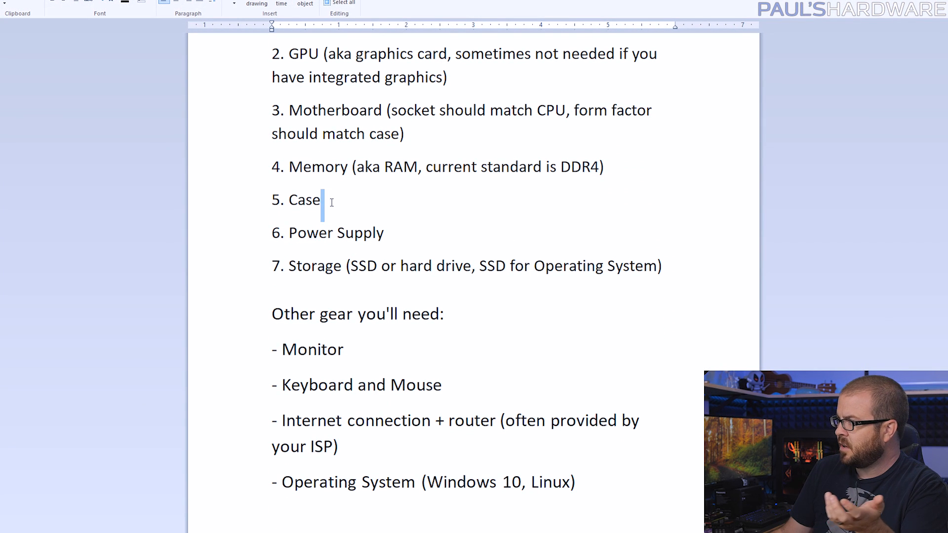
left_click(385, 232)
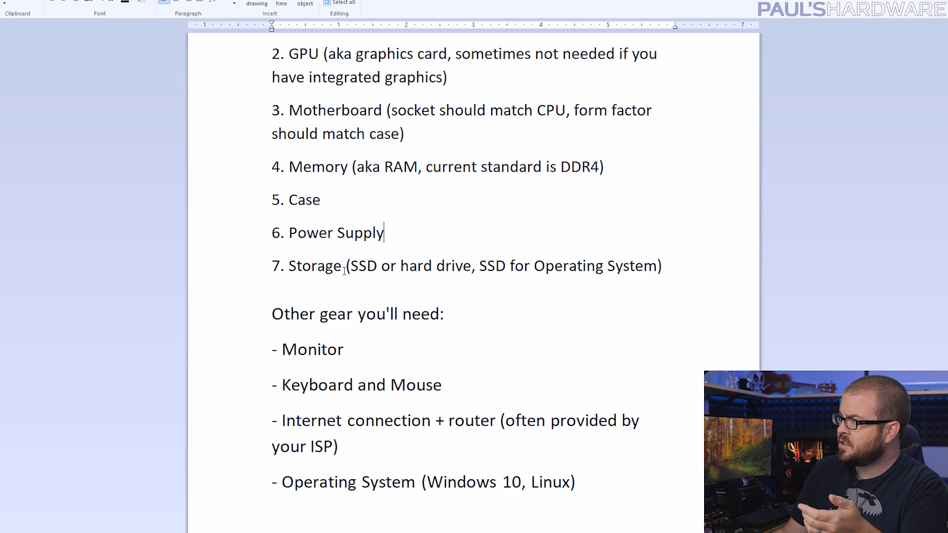
double_click(364, 266)
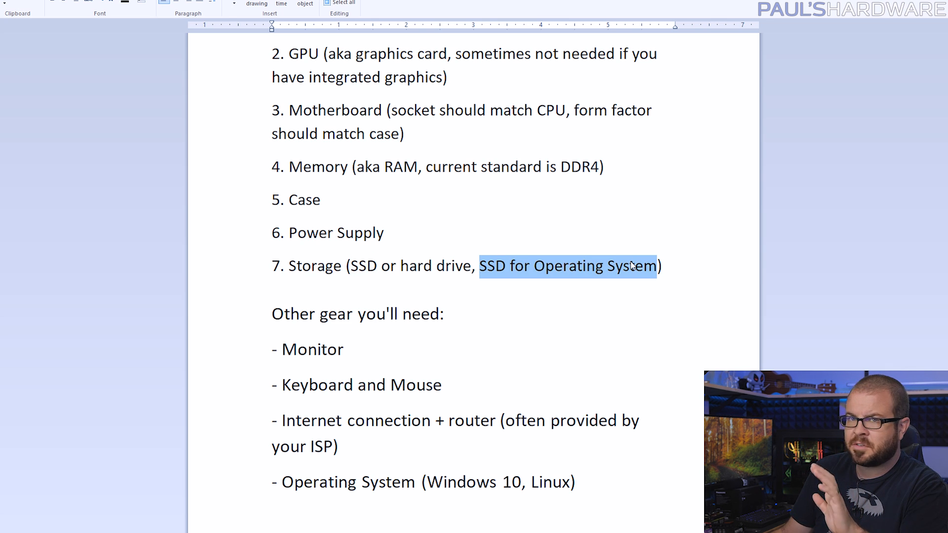
mouse_move(501, 267)
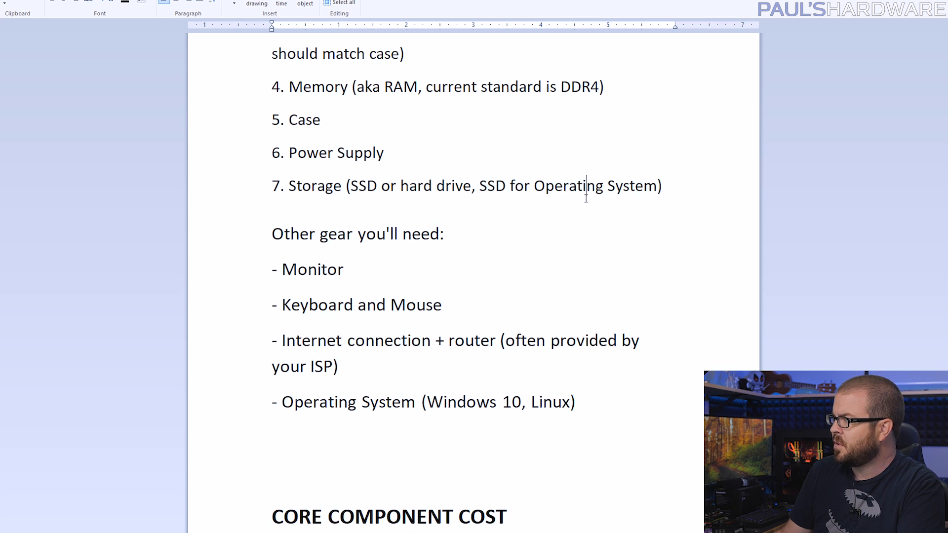
scroll("down", 3)
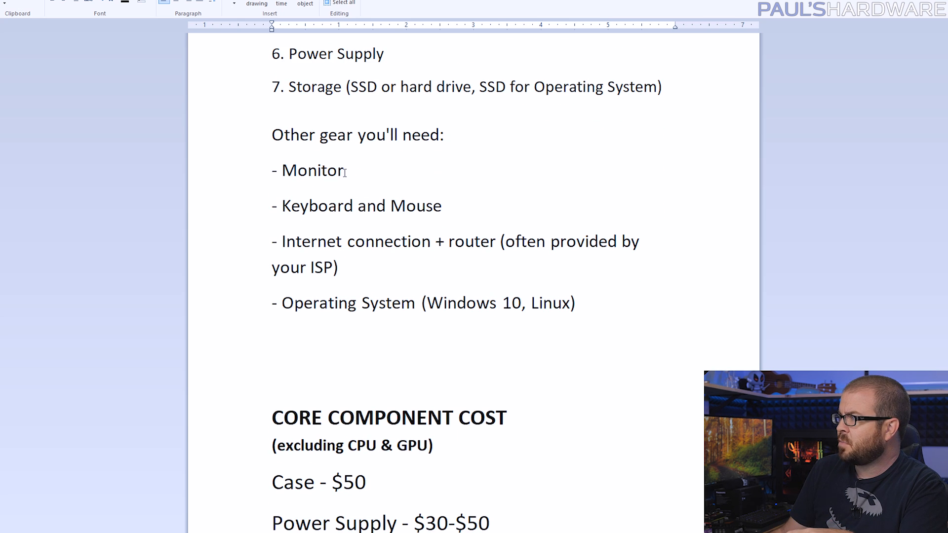
double_click(310, 170)
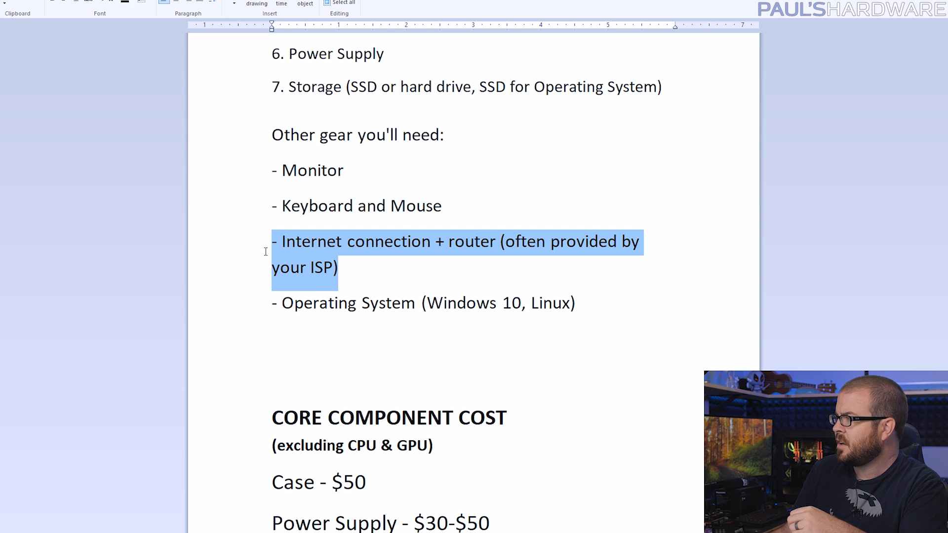
left_click(355, 266)
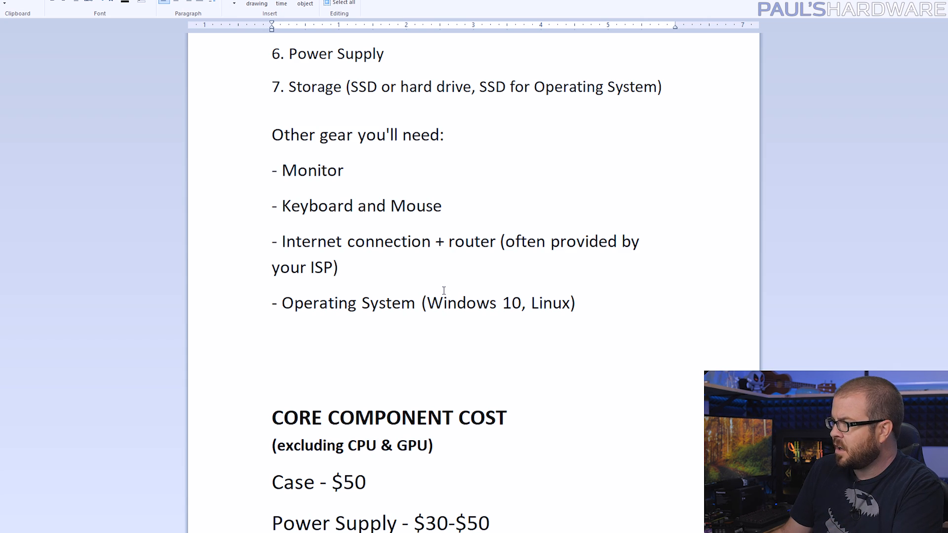
mouse_move(424, 276)
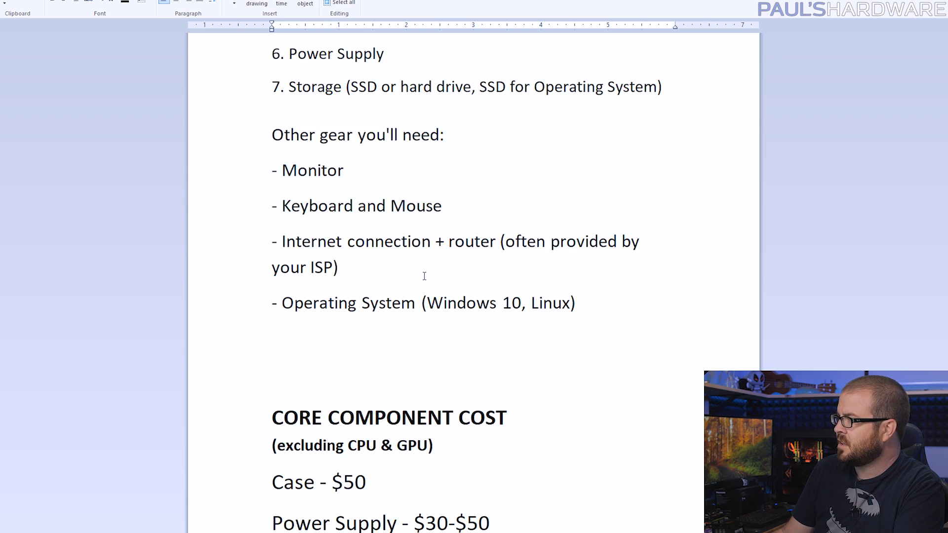
- Highlight the core component prices, 500GB SSD price and $300 - $385 total in the cost notes
scroll("down", 3)
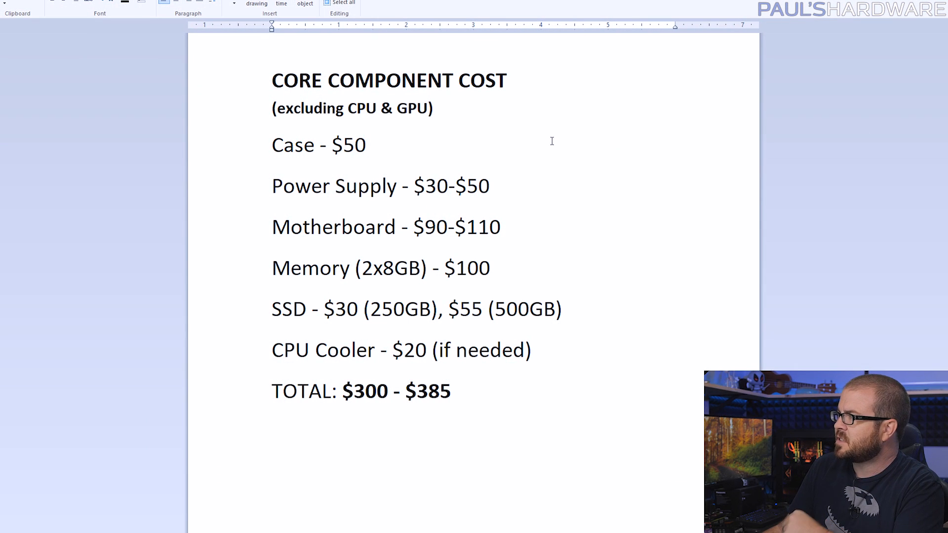
mouse_move(538, 137)
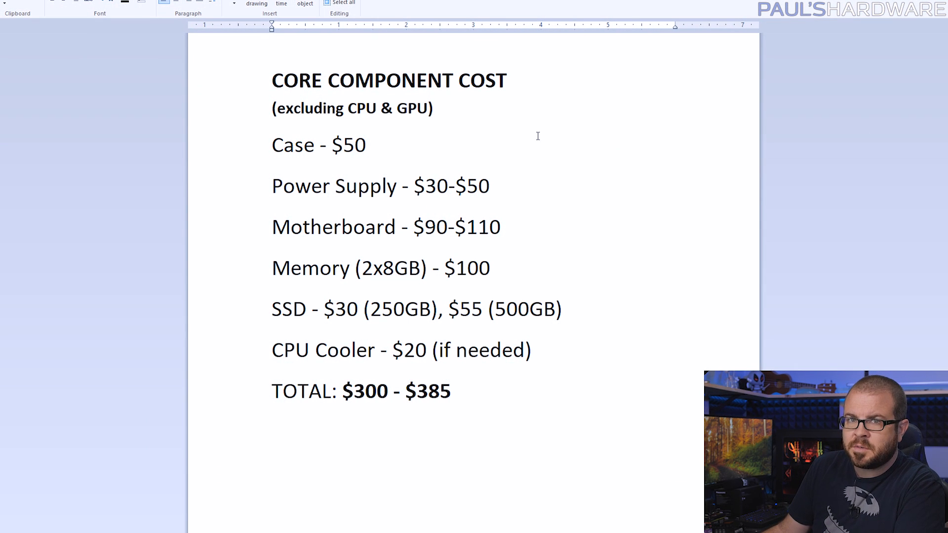
left_click_drag(448, 309, 532, 350)
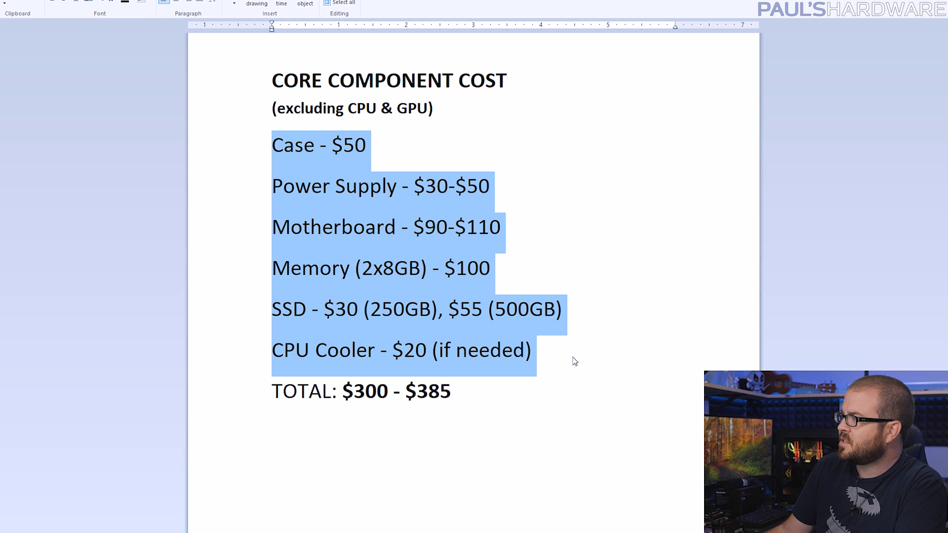
left_click(434, 108)
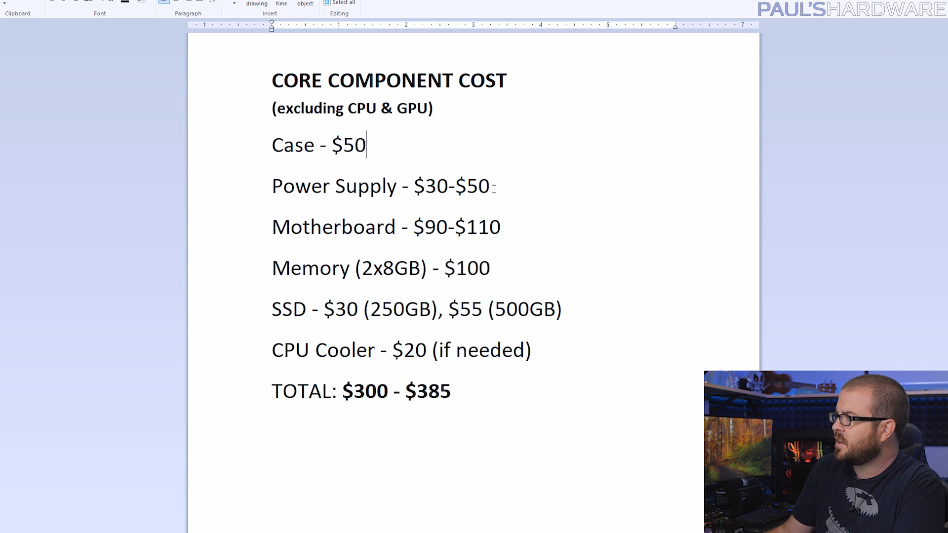
left_click_drag(402, 186, 490, 186)
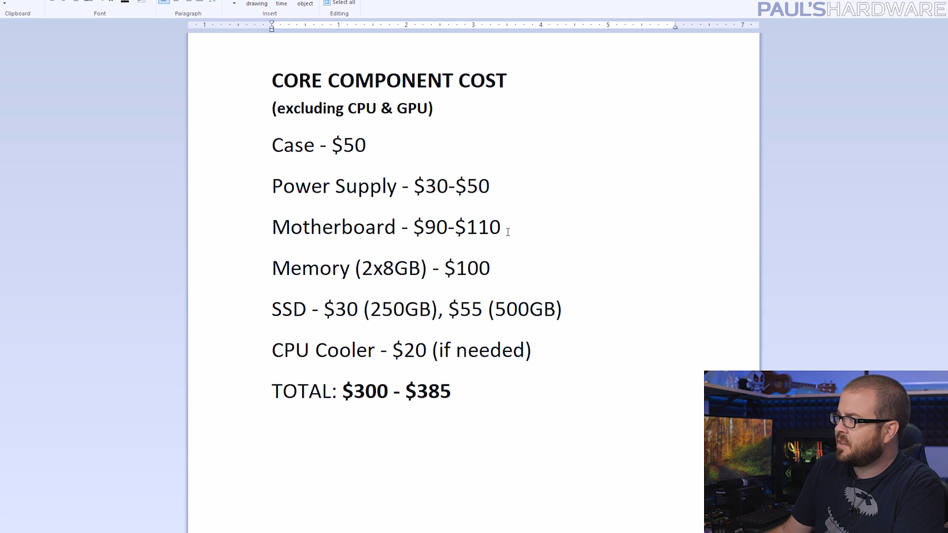
mouse_move(504, 268)
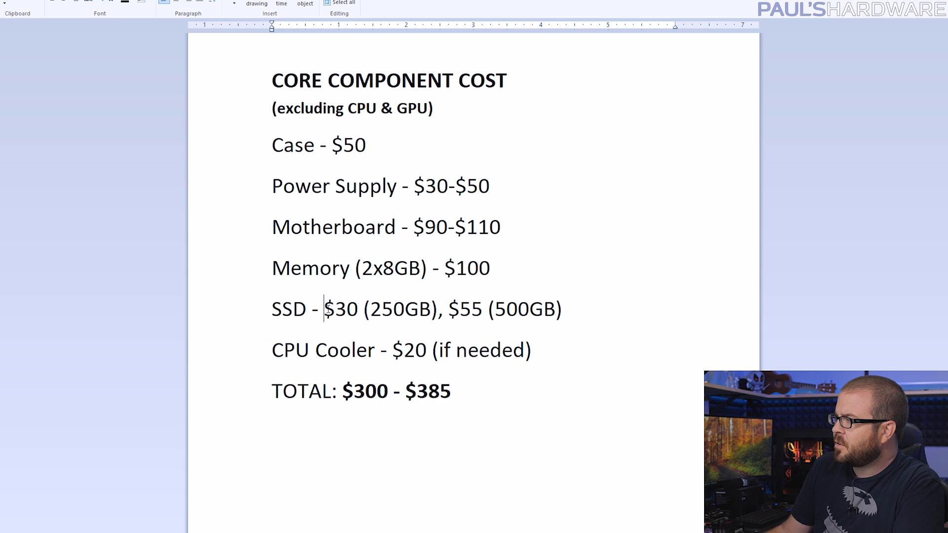
left_click_drag(325, 308, 447, 308)
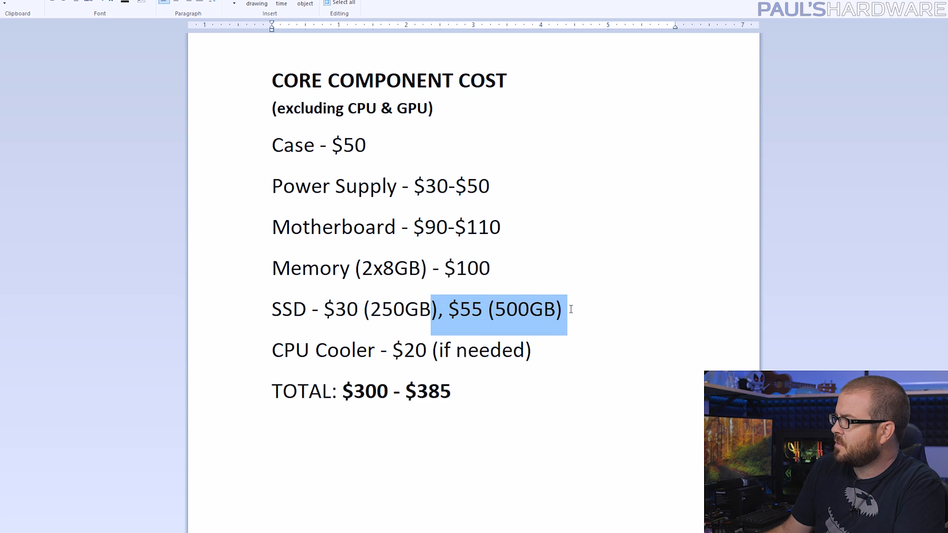
left_click(531, 350)
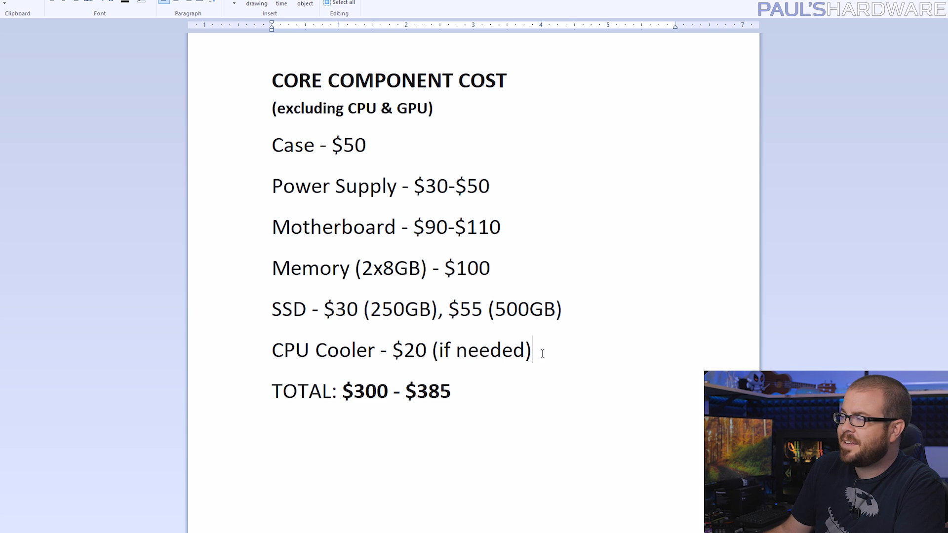
left_click(326, 350)
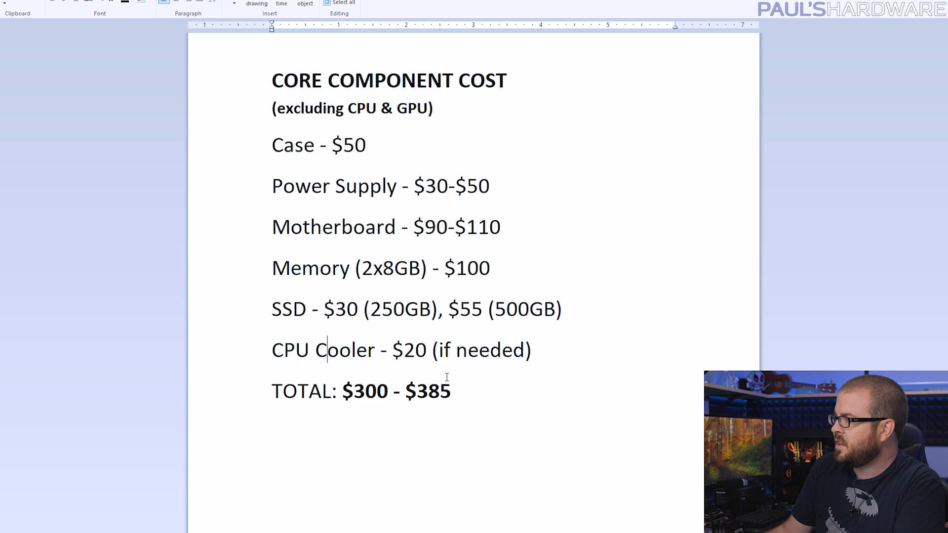
left_click_drag(339, 391, 450, 391)
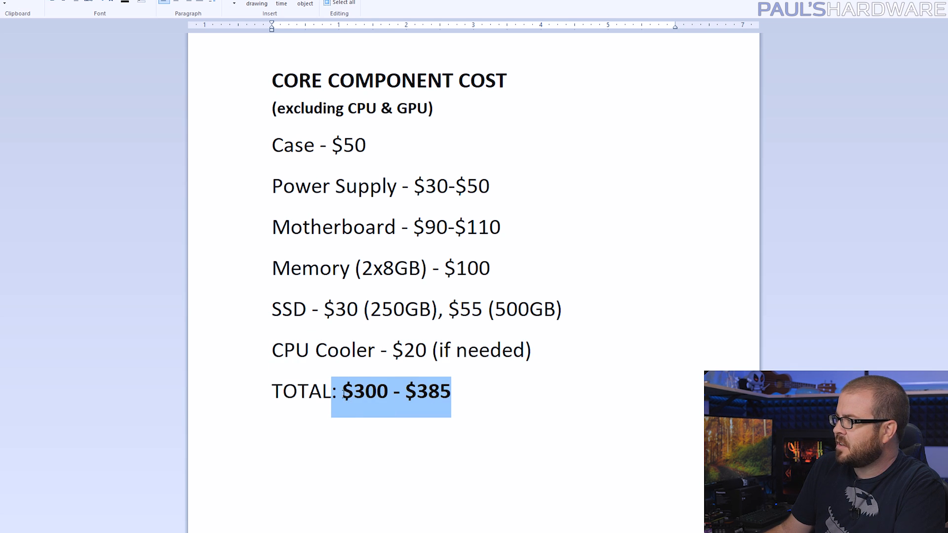
left_click(459, 391)
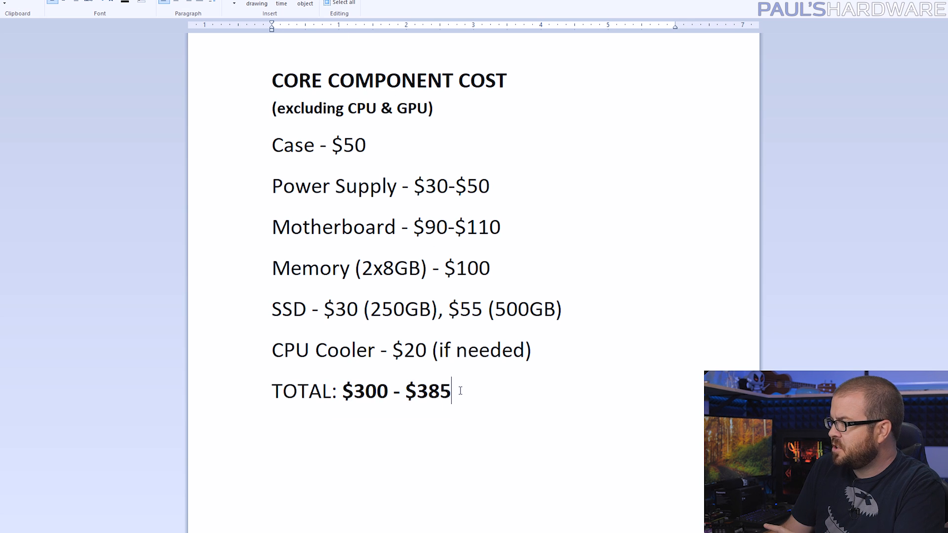
left_click_drag(340, 391, 450, 391)
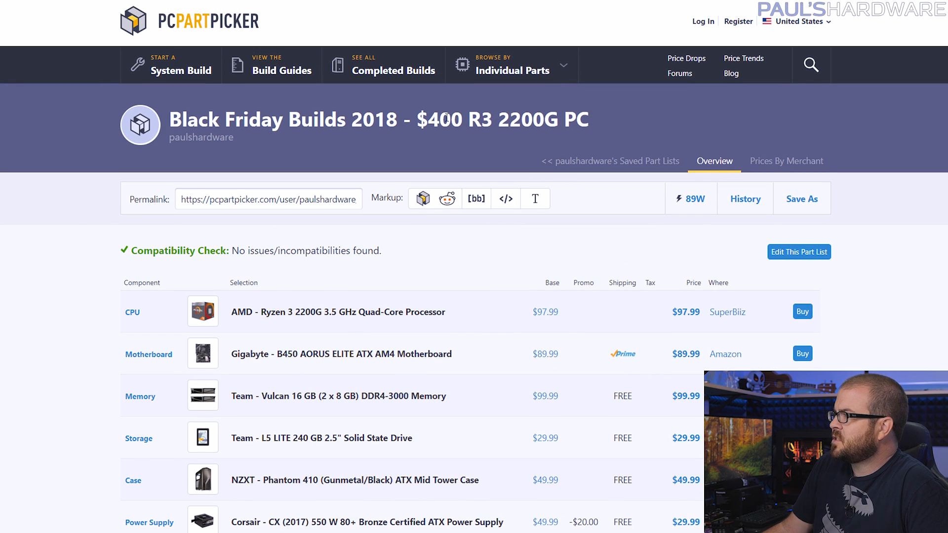
- Highlight 'R3 2200G' in the build title and scroll through its $397.94 part list
left_click_drag(469, 119, 555, 119)
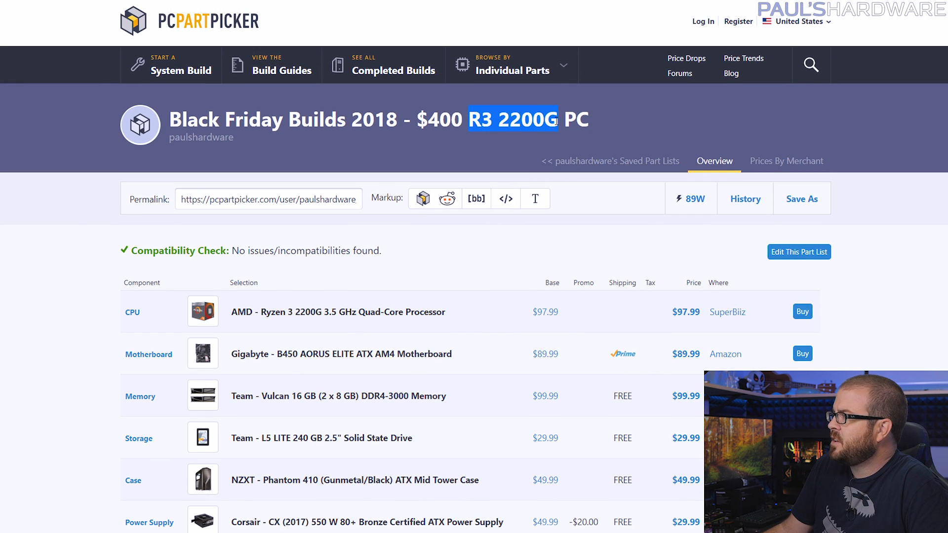
scroll("down", 3)
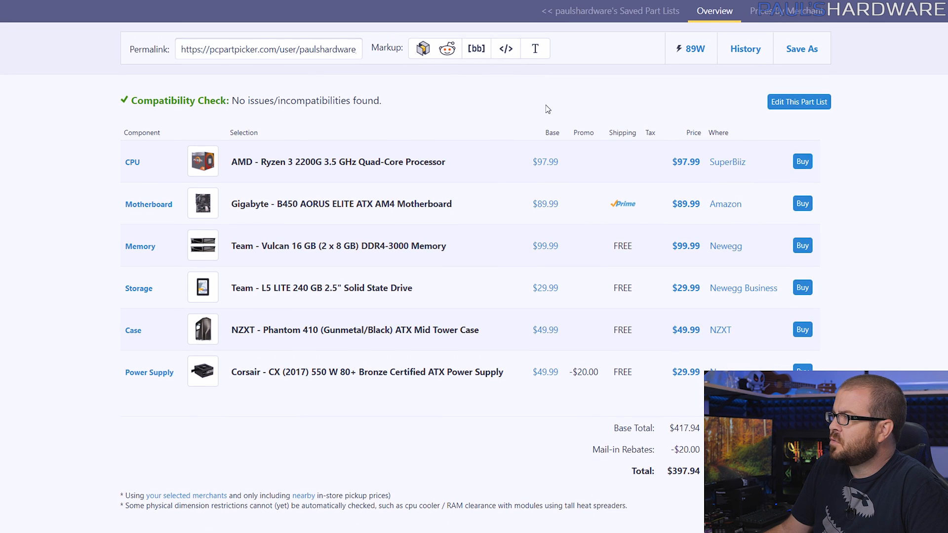
mouse_move(293, 167)
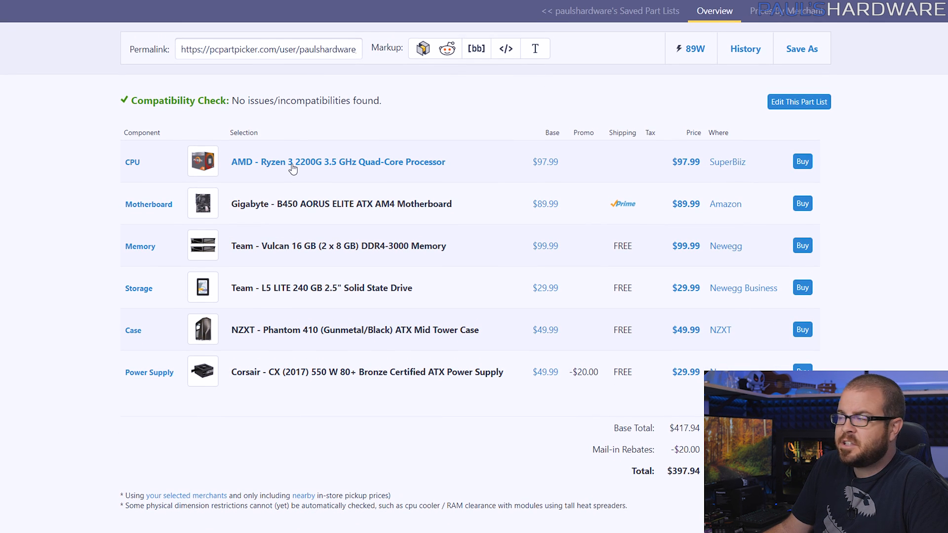
mouse_move(372, 140)
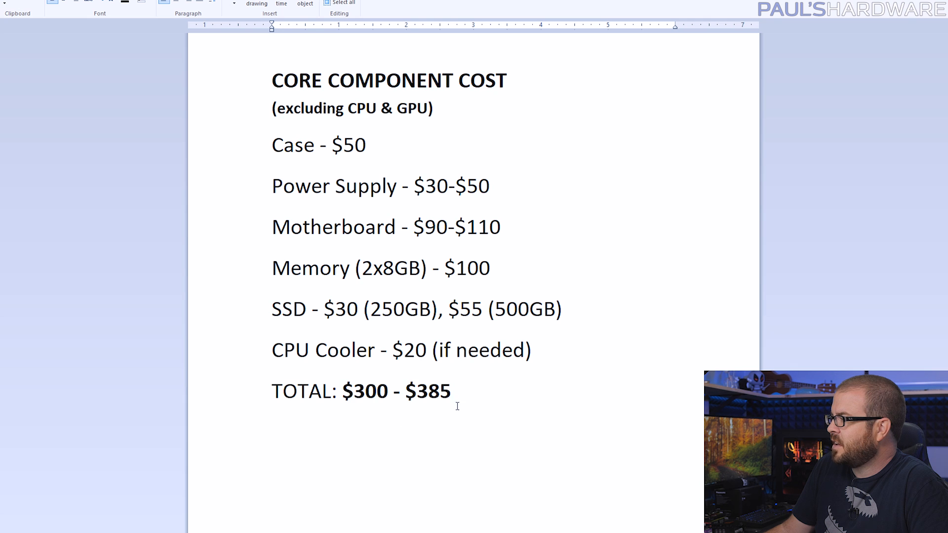
double_click(364, 391)
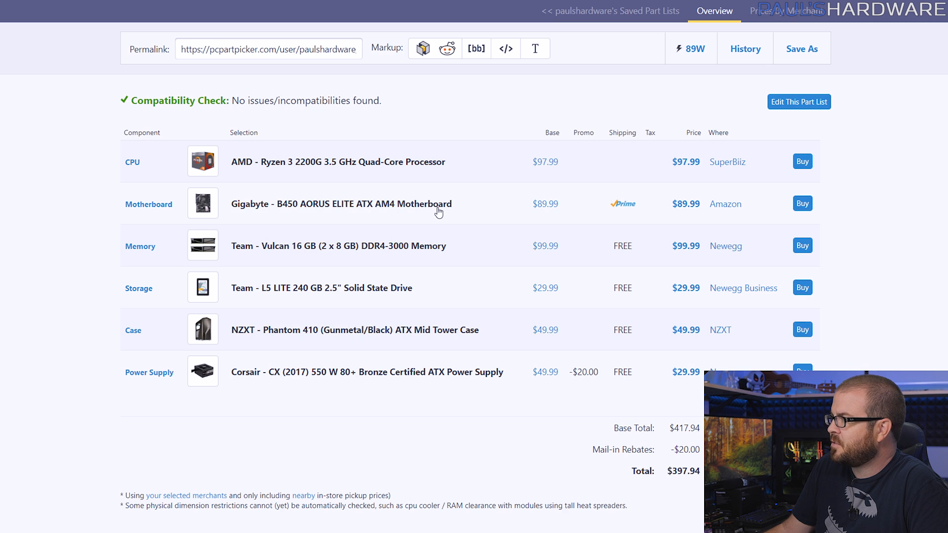
mouse_move(672, 523)
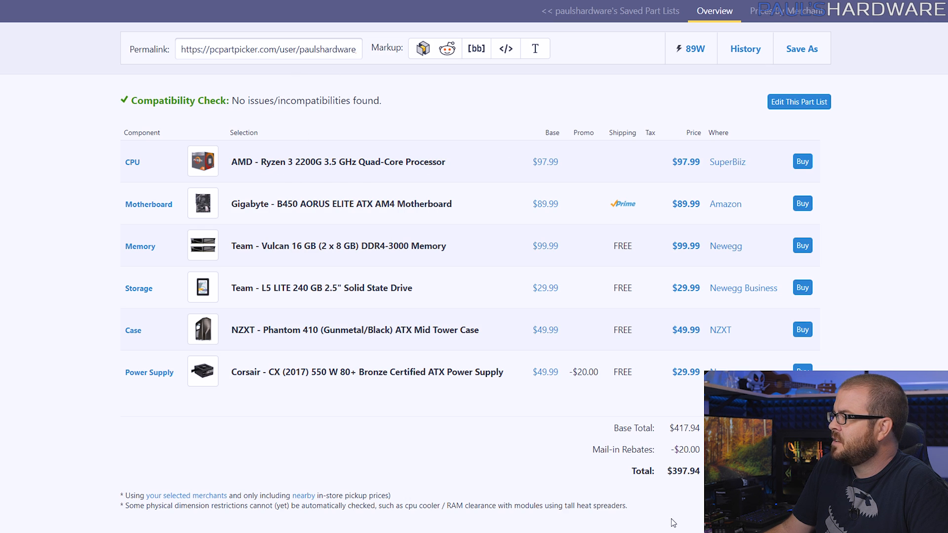
scroll("down", 3)
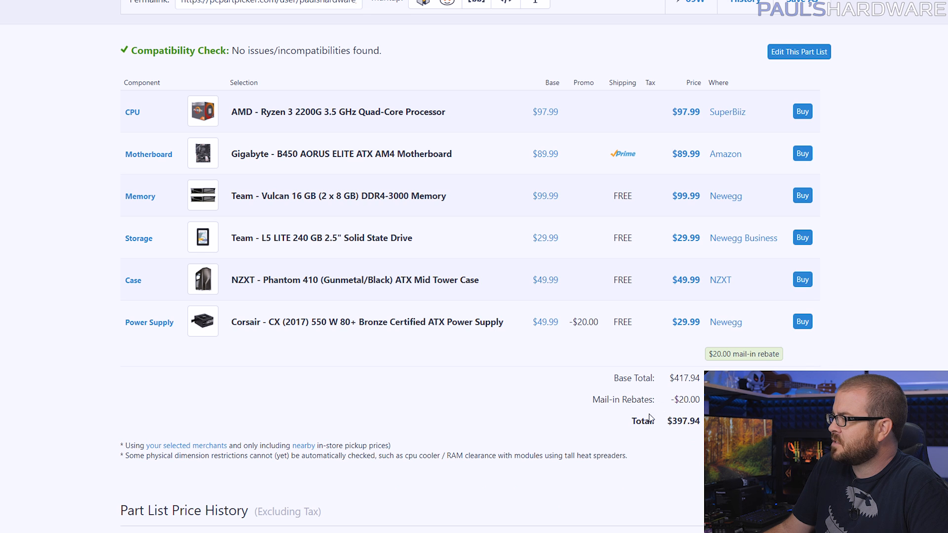
scroll("down", 3)
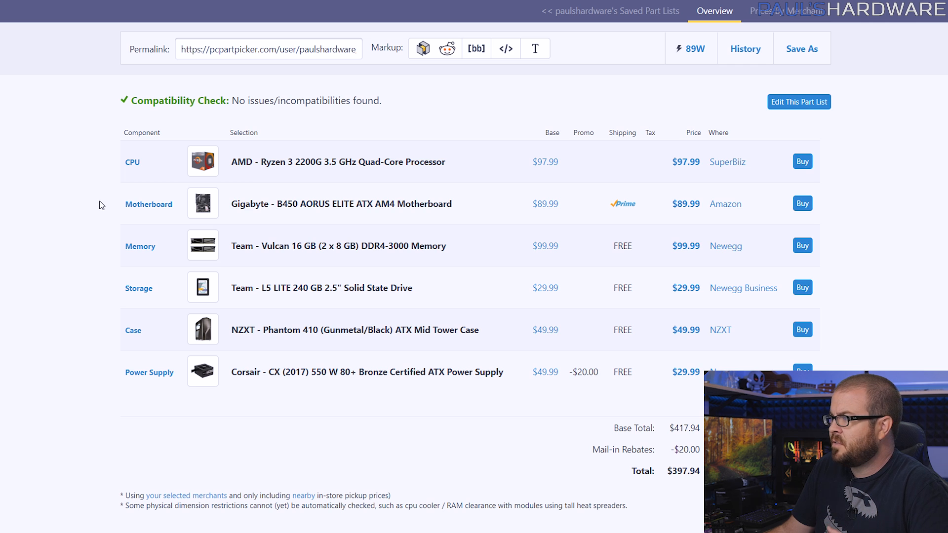
mouse_move(104, 189)
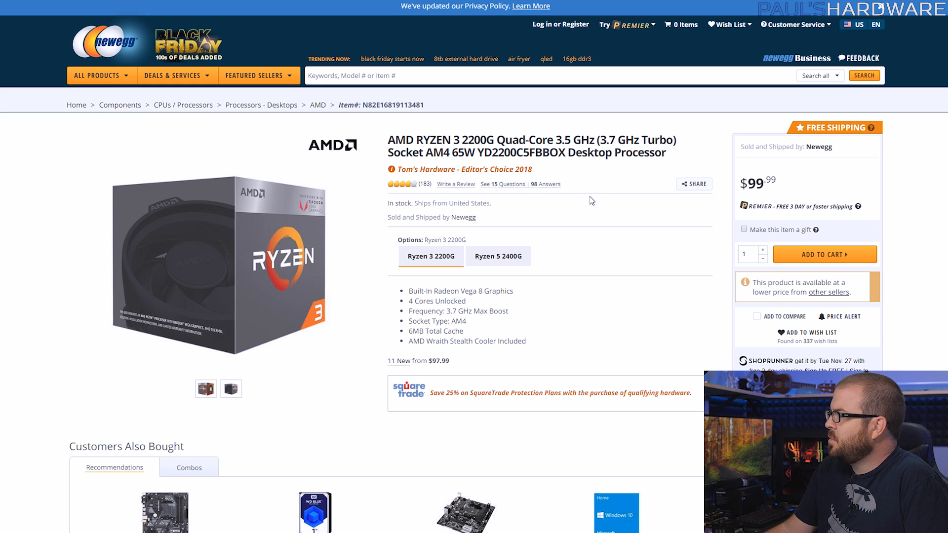
mouse_move(601, 204)
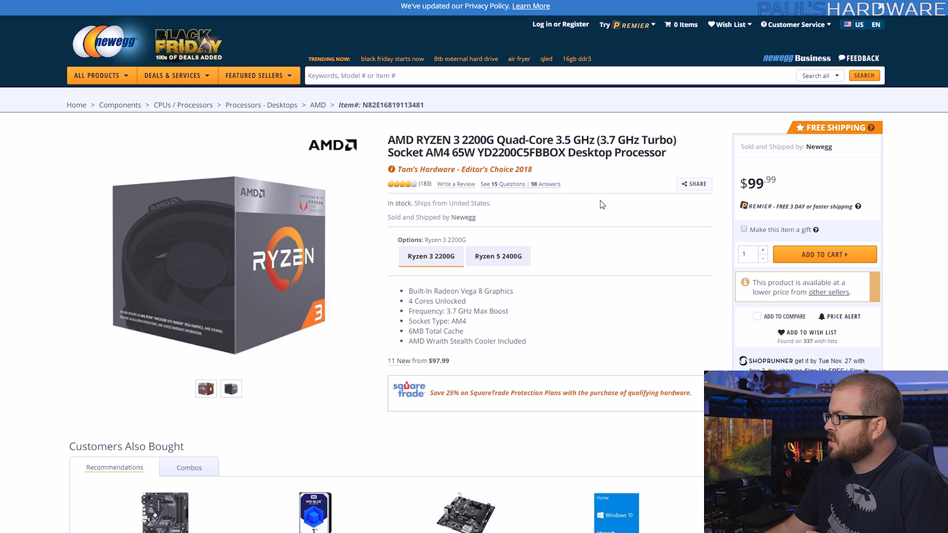
scroll("down", 3)
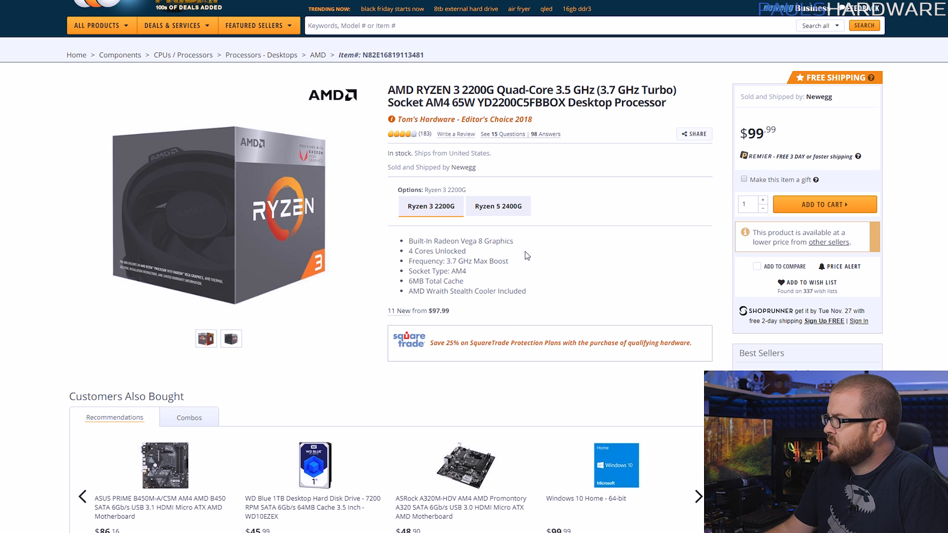
left_click_drag(409, 240, 466, 250)
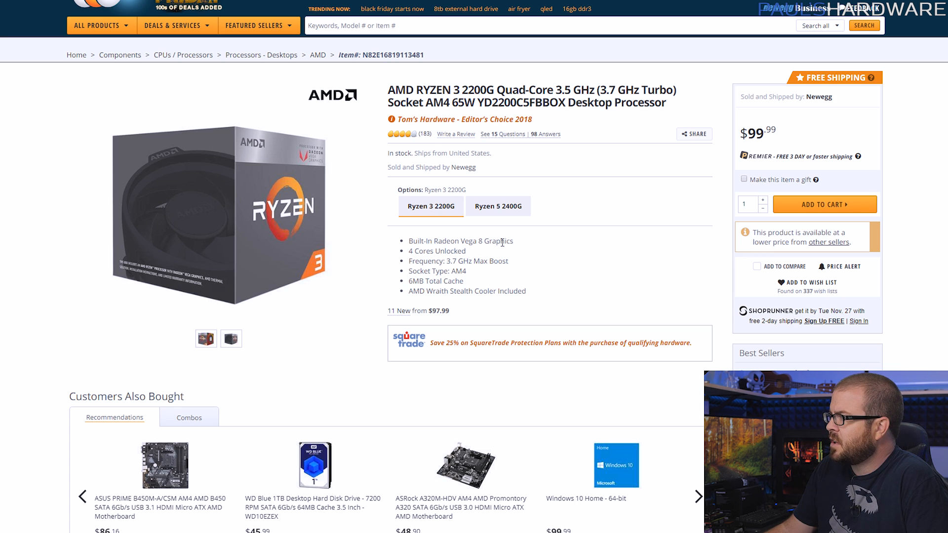
left_click_drag(451, 241, 514, 241)
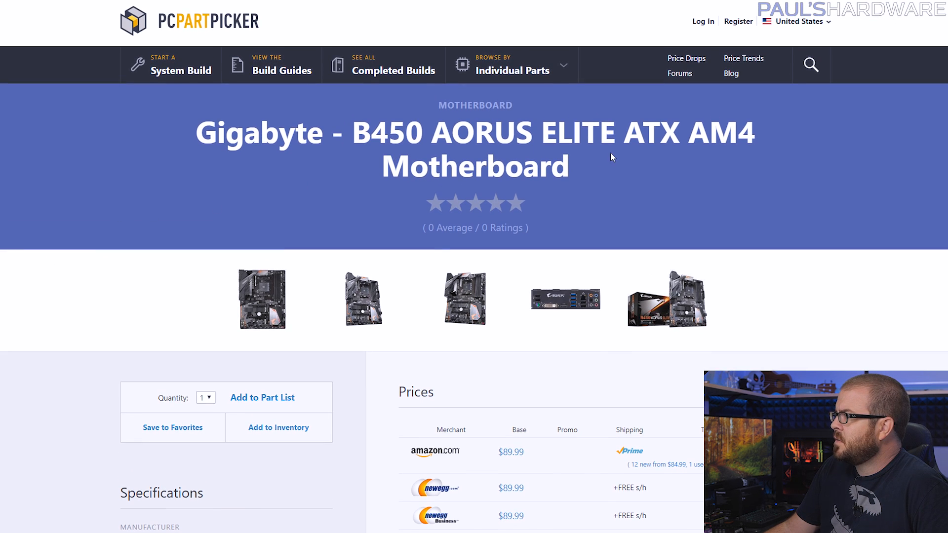
- Browse the Gigabyte B450 AORUS ELITE and Team Vulcan 16GB DDR4-3000 memory pages
scroll("down", 3)
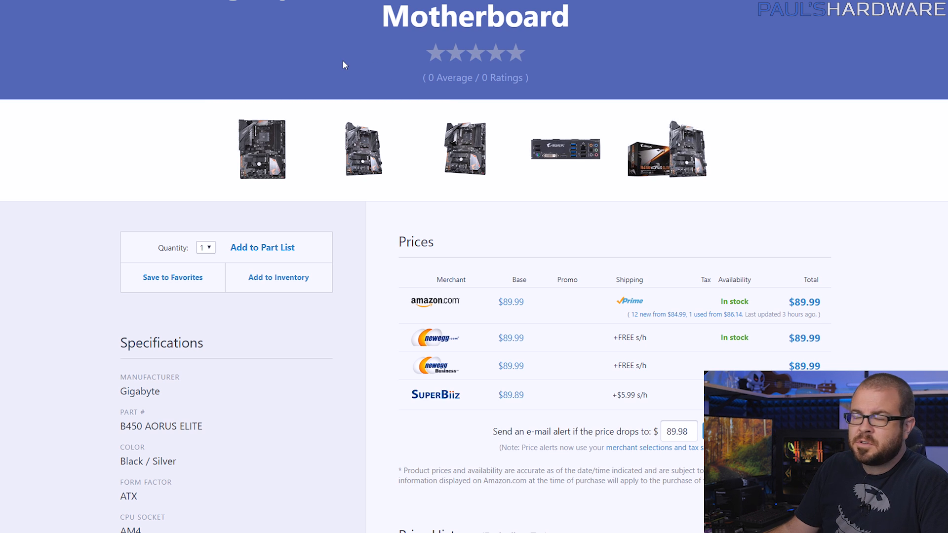
mouse_move(336, 51)
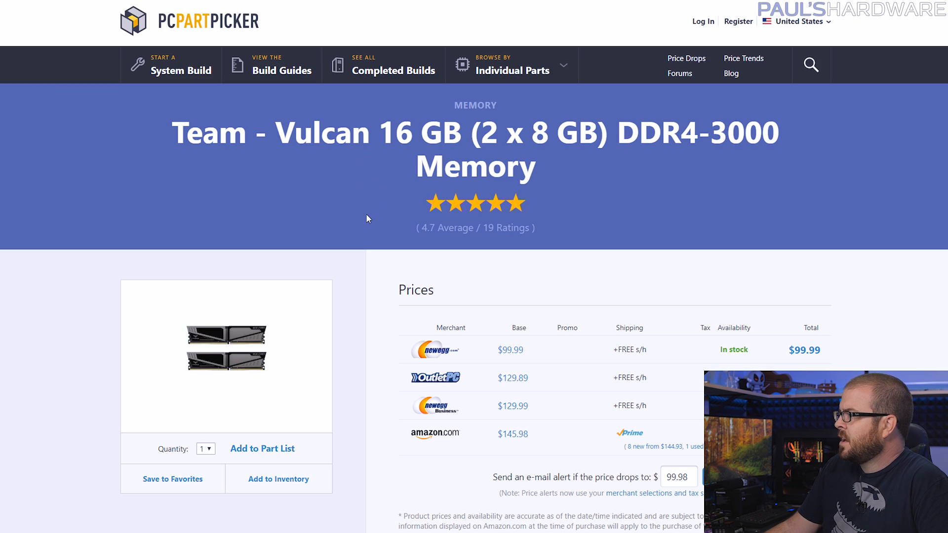
scroll("down", 3)
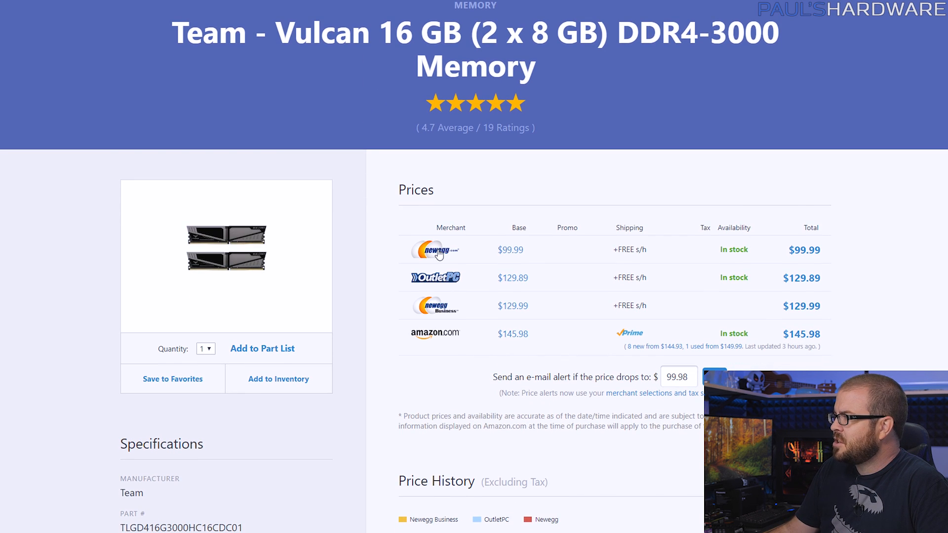
scroll("up", 3)
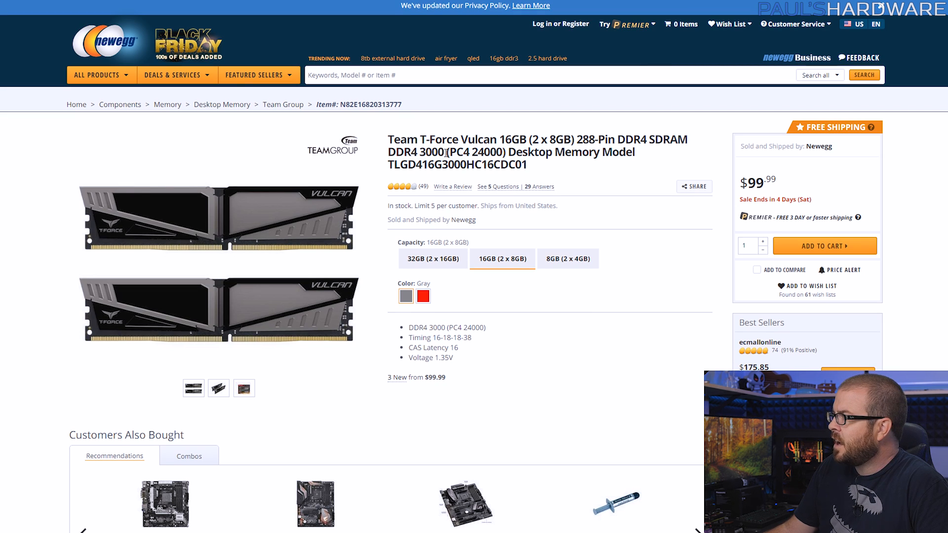
double_click(429, 153)
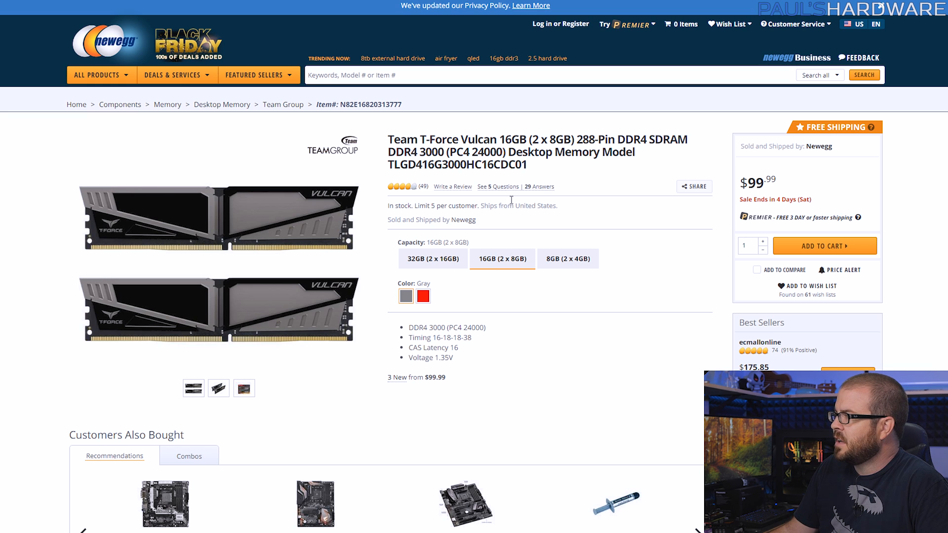
mouse_move(471, 130)
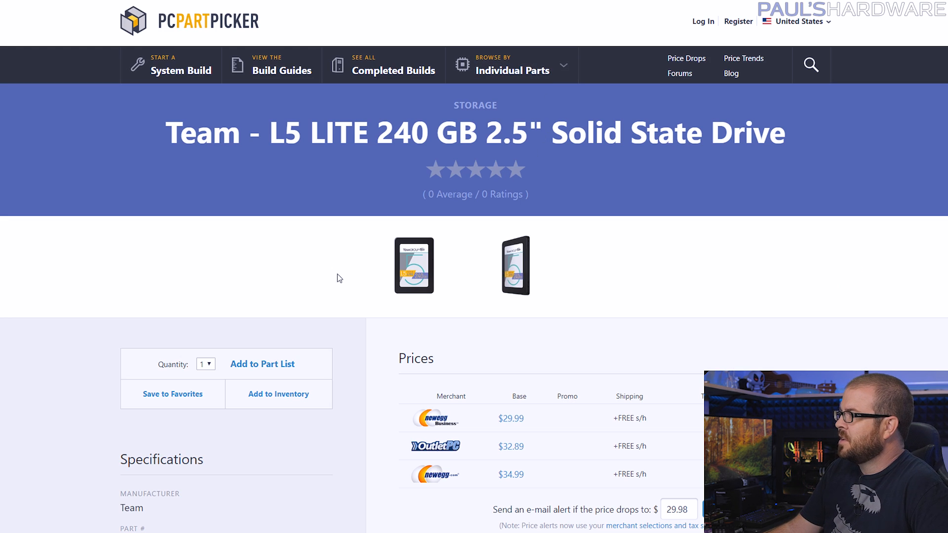
scroll("down", 3)
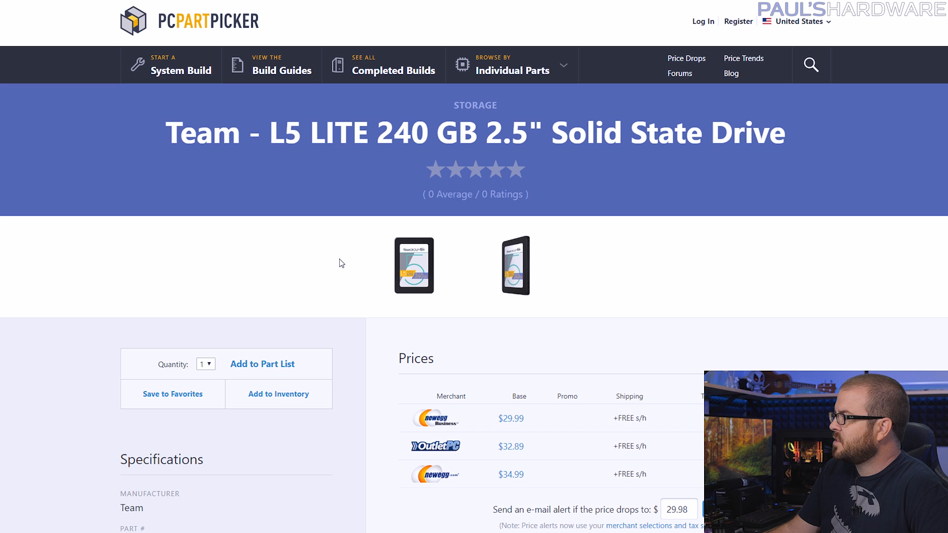
mouse_move(353, 250)
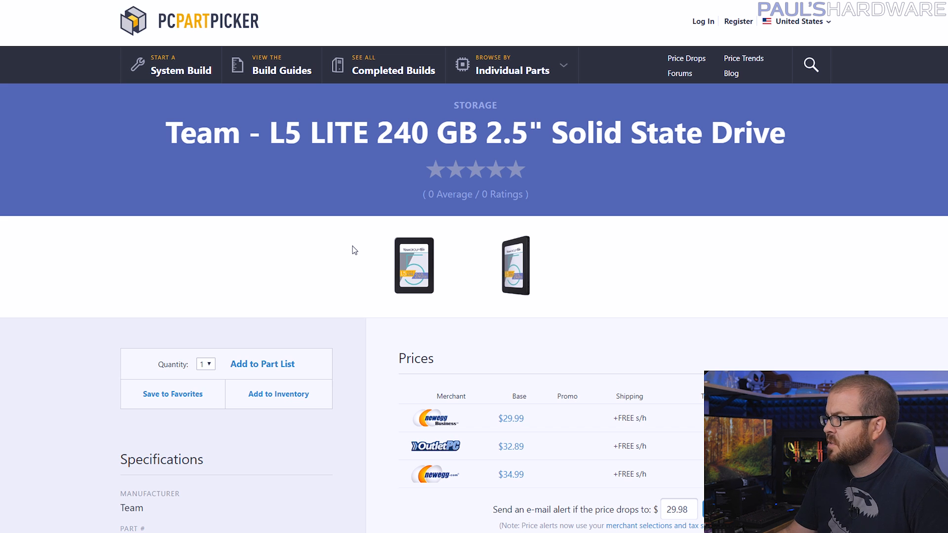
mouse_move(346, 204)
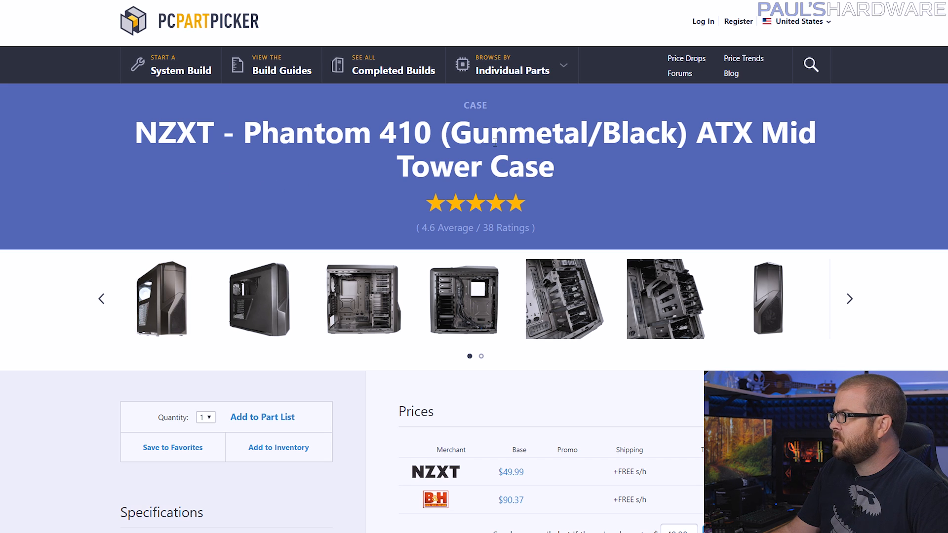
- Scroll the NZXT Phantom 410 Gunmetal/Black case page to view its photos
scroll("down", 3)
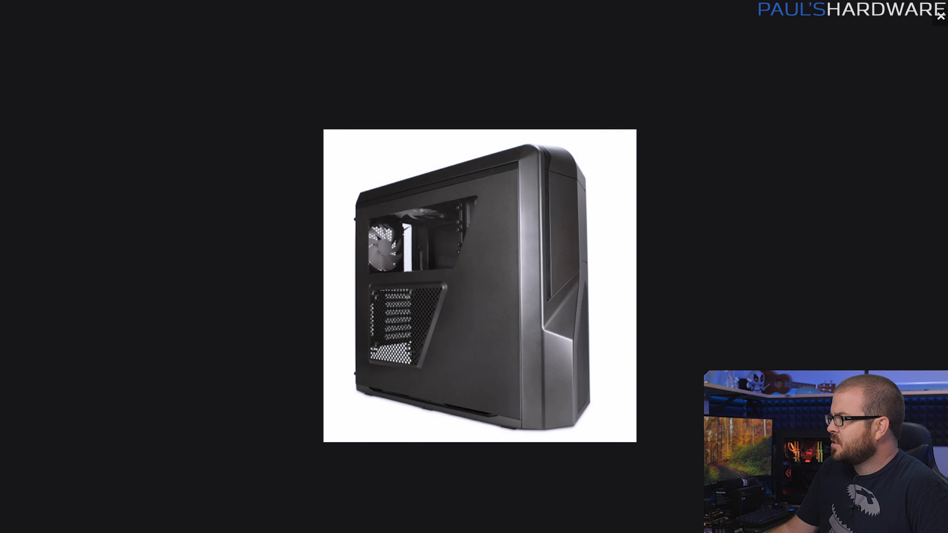
mouse_move(477, 252)
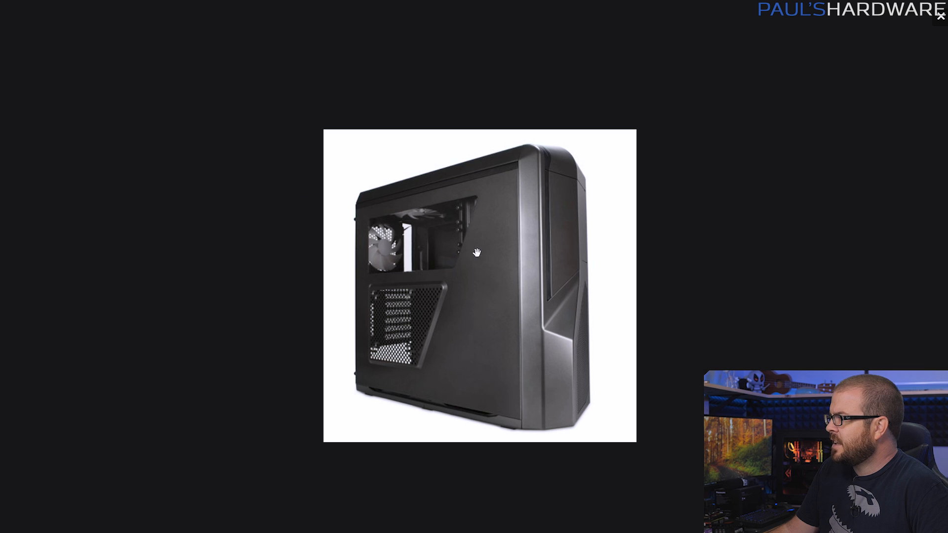
mouse_move(426, 339)
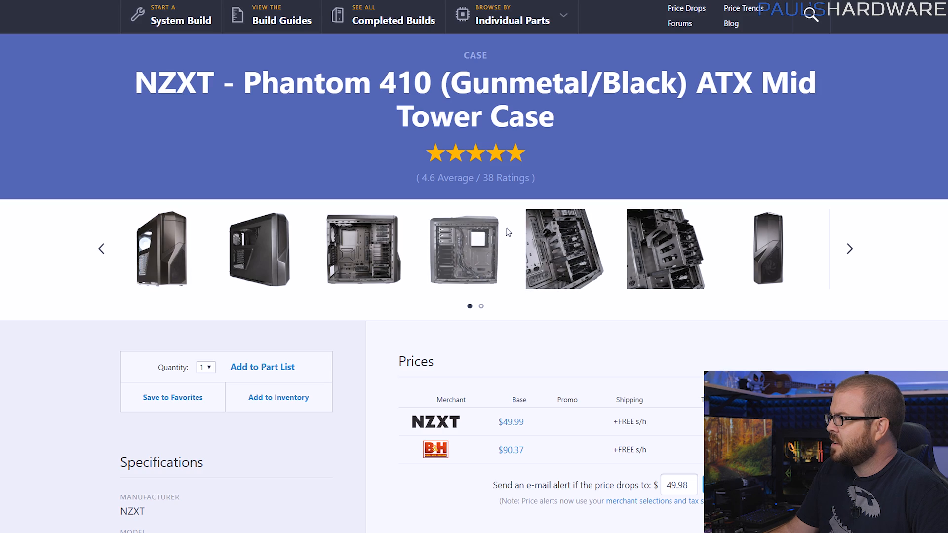
mouse_move(432, 299)
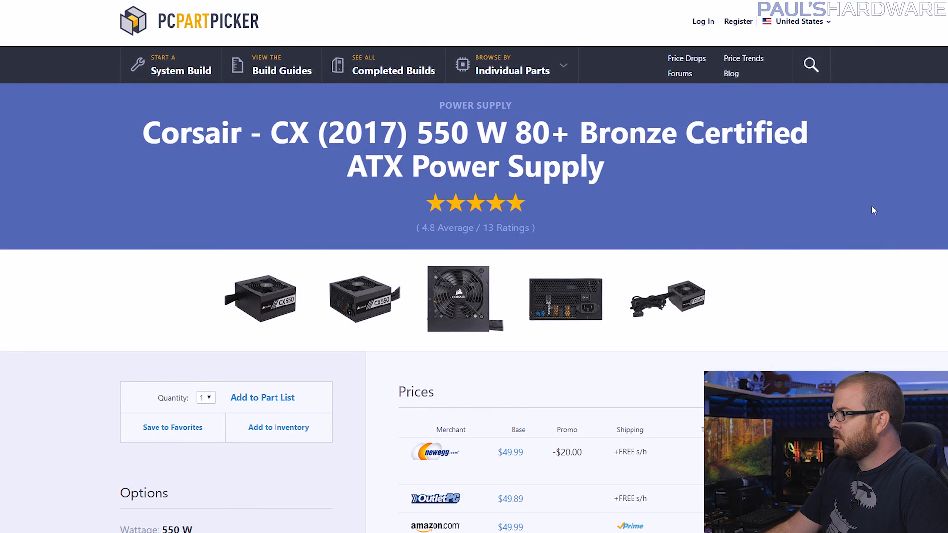
- Scroll the Corsair CX (2017) 550 W merchant prices and select a line of text
scroll("down", 3)
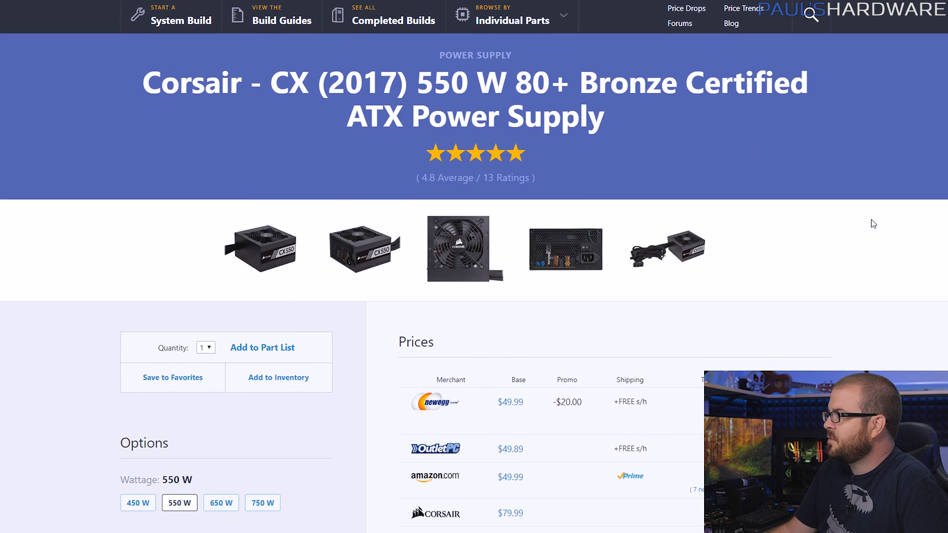
mouse_move(879, 214)
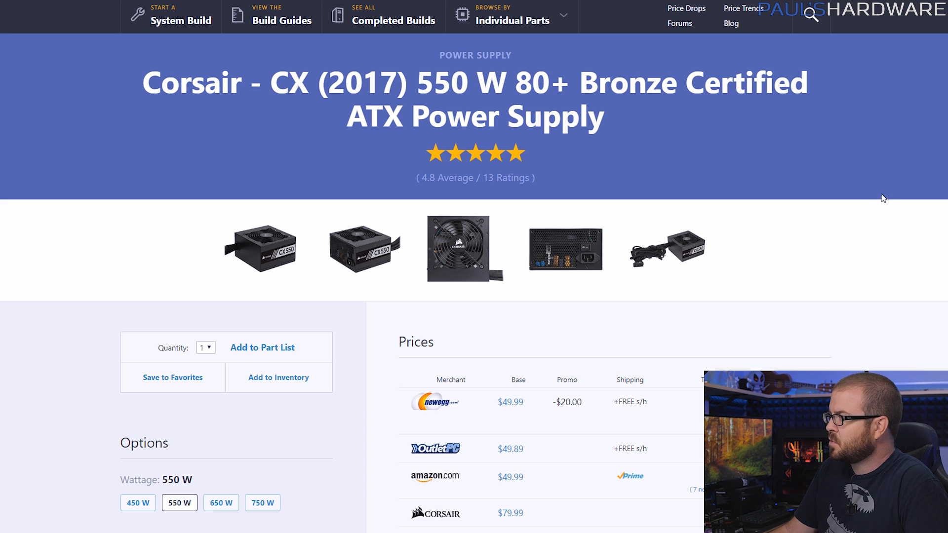
scroll("down", 3)
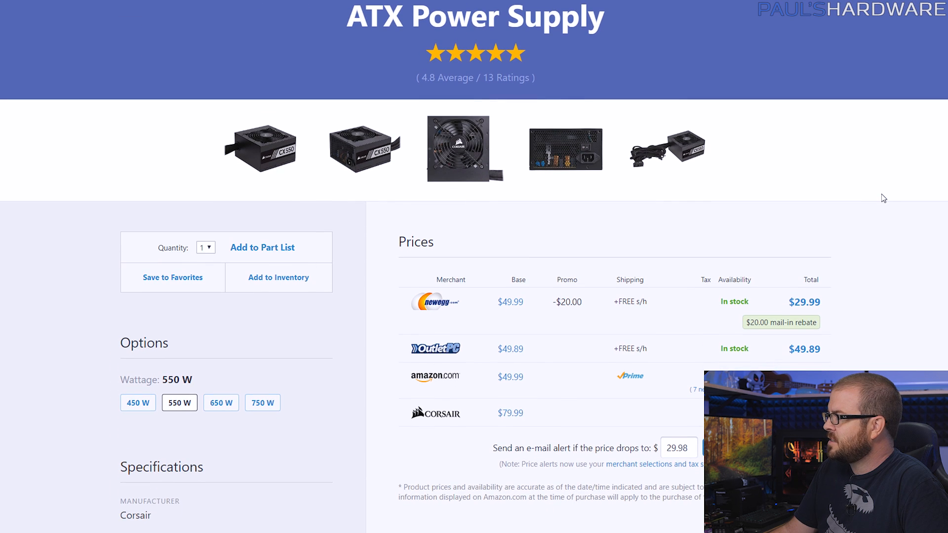
mouse_move(797, 318)
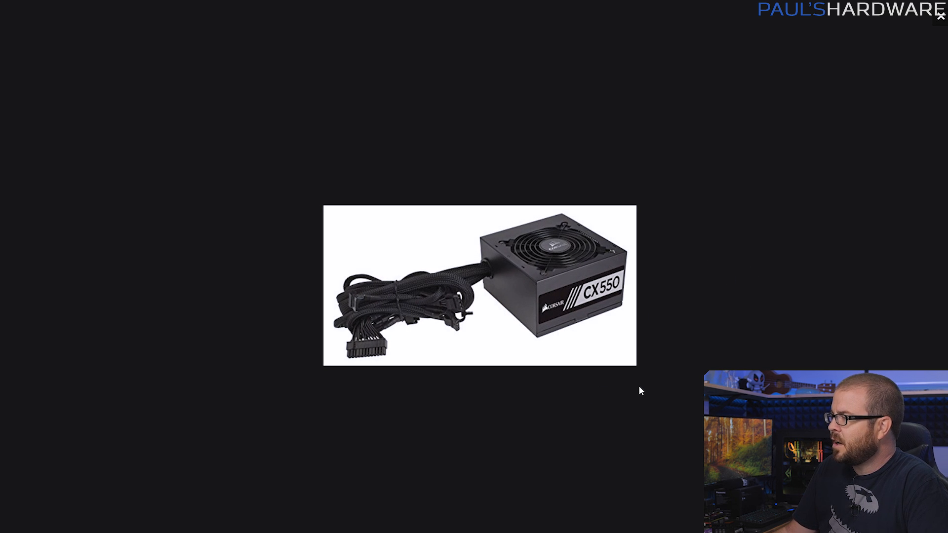
mouse_move(517, 390)
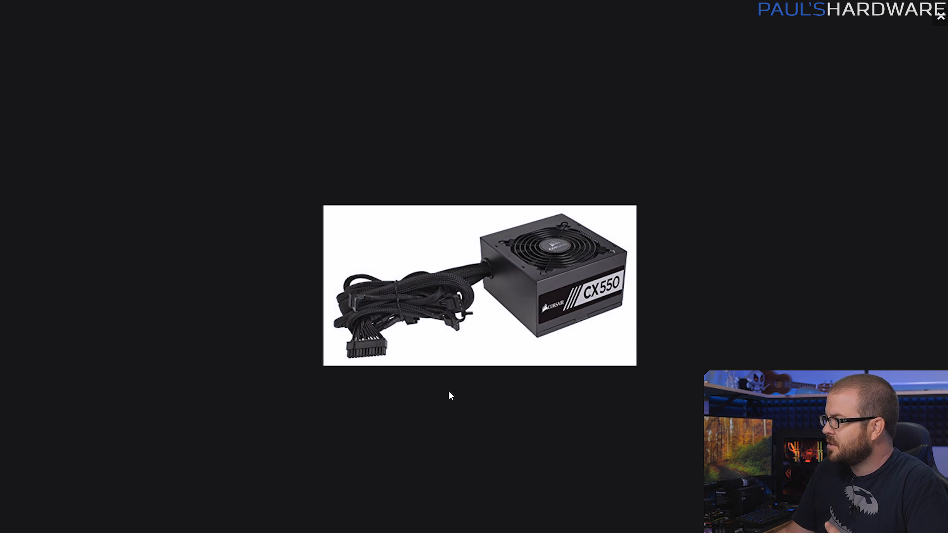
mouse_move(517, 249)
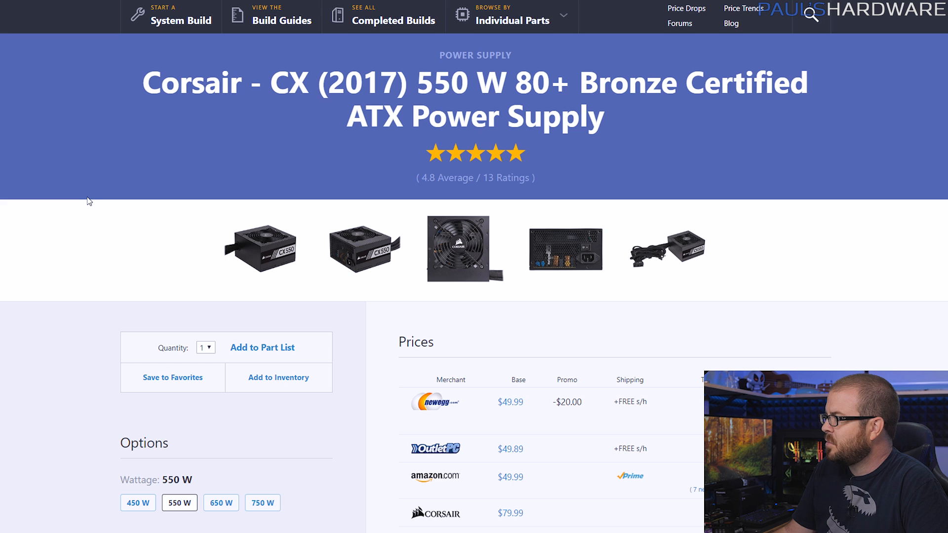
mouse_move(110, 213)
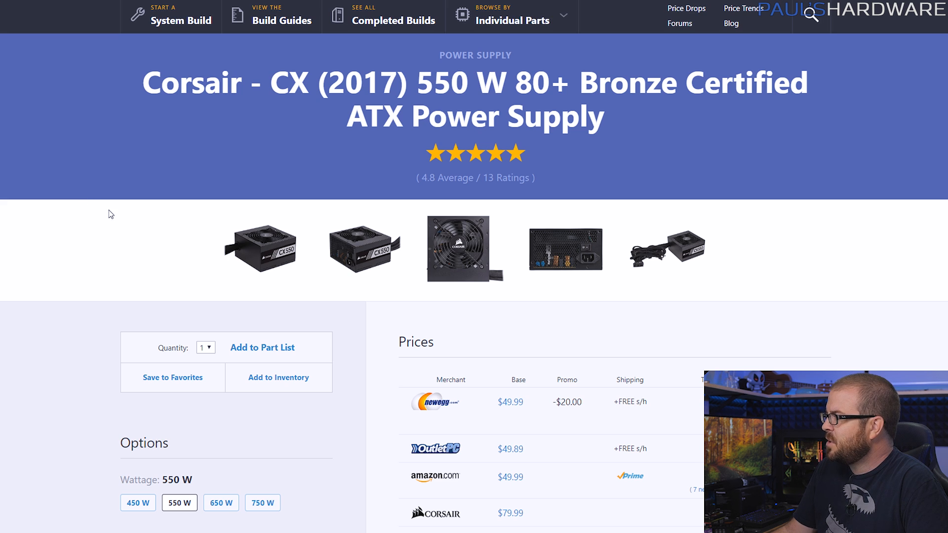
mouse_move(151, 248)
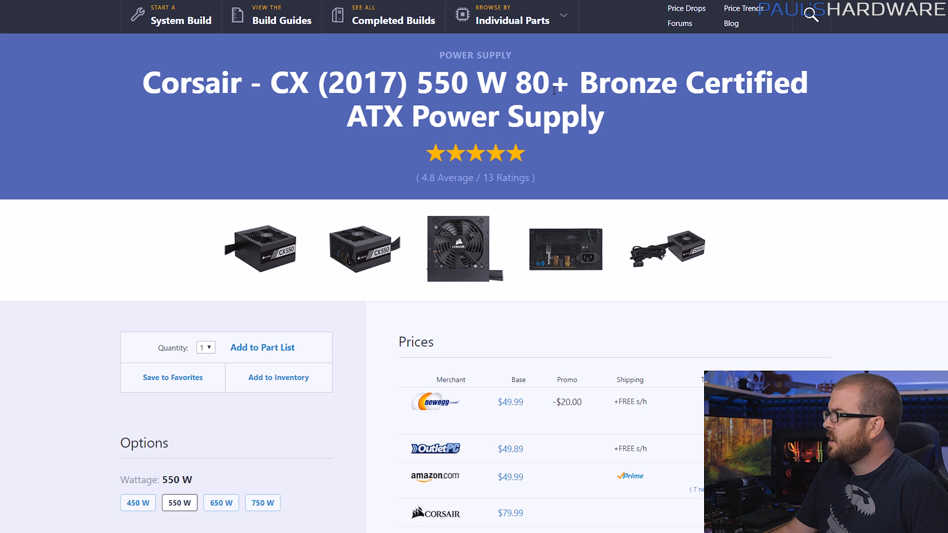
left_click_drag(517, 84, 677, 84)
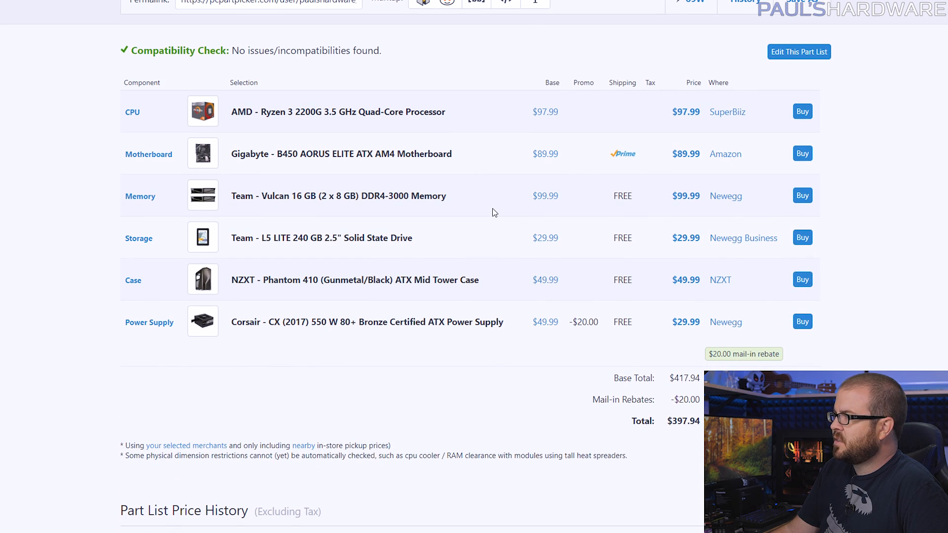
mouse_move(298, 121)
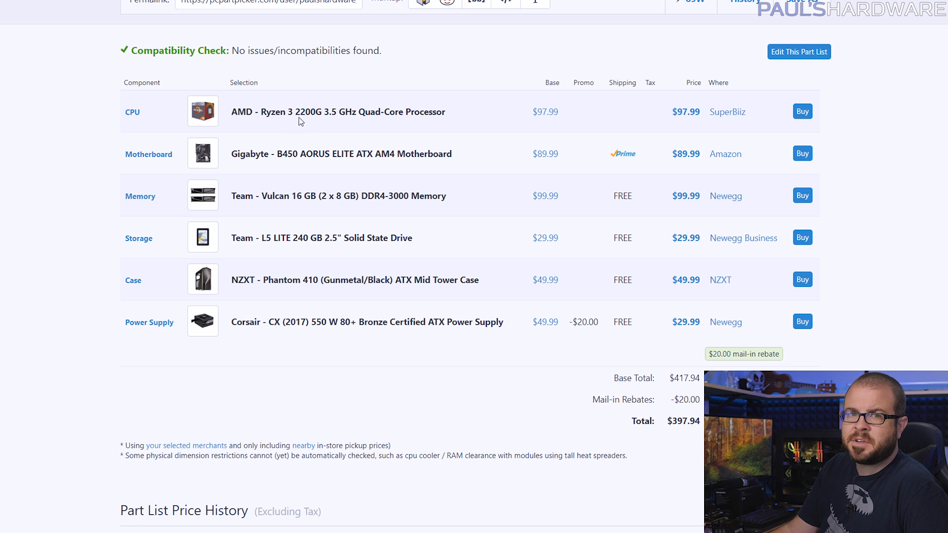
mouse_move(507, 135)
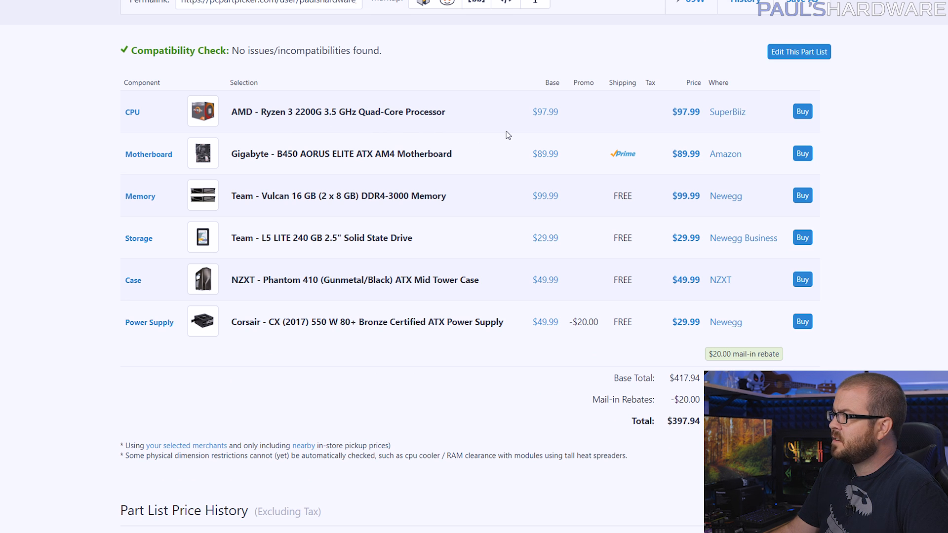
- Scroll down the Ryzen 3 2200G build's part list totalling $397.94
scroll("down", 3)
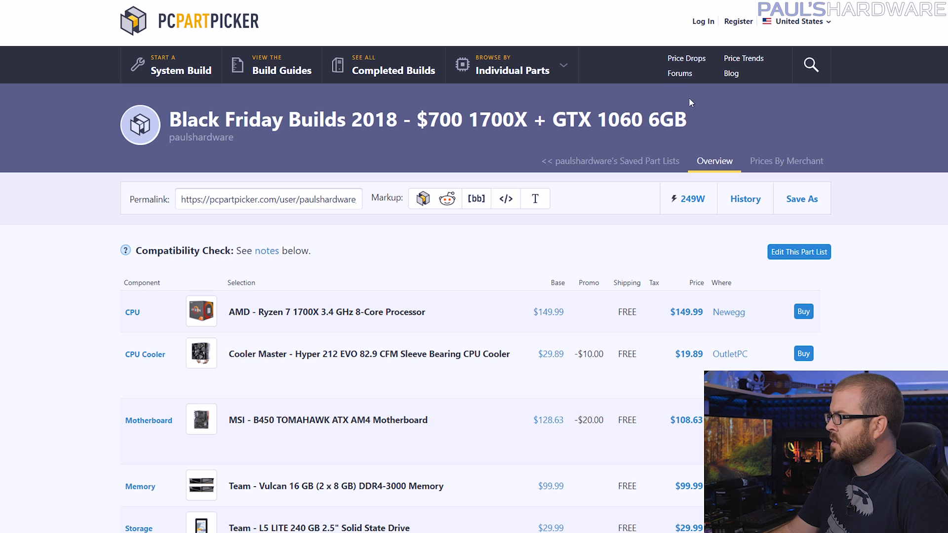
mouse_move(911, 321)
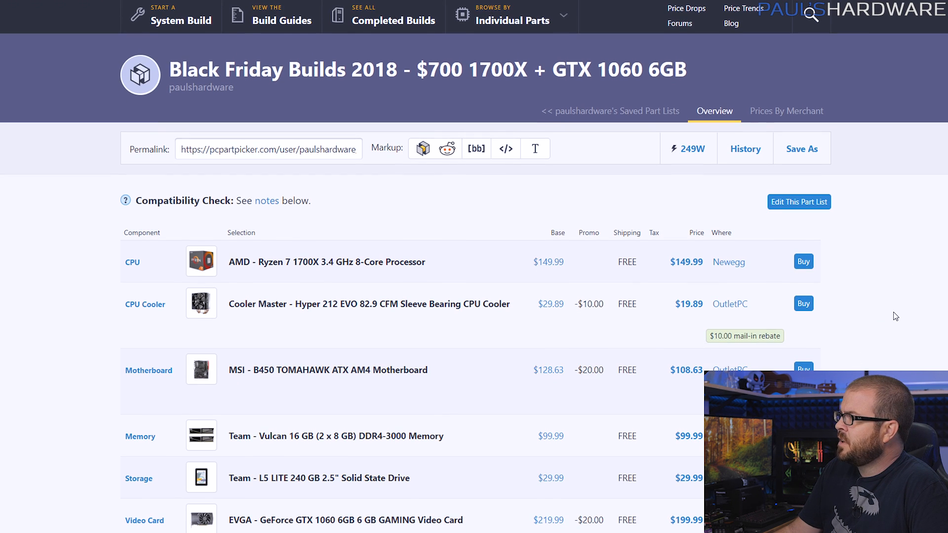
- Scroll the $700 1700X + GTX 1060 6GB components table down to the $688.46 total
scroll("down", 3)
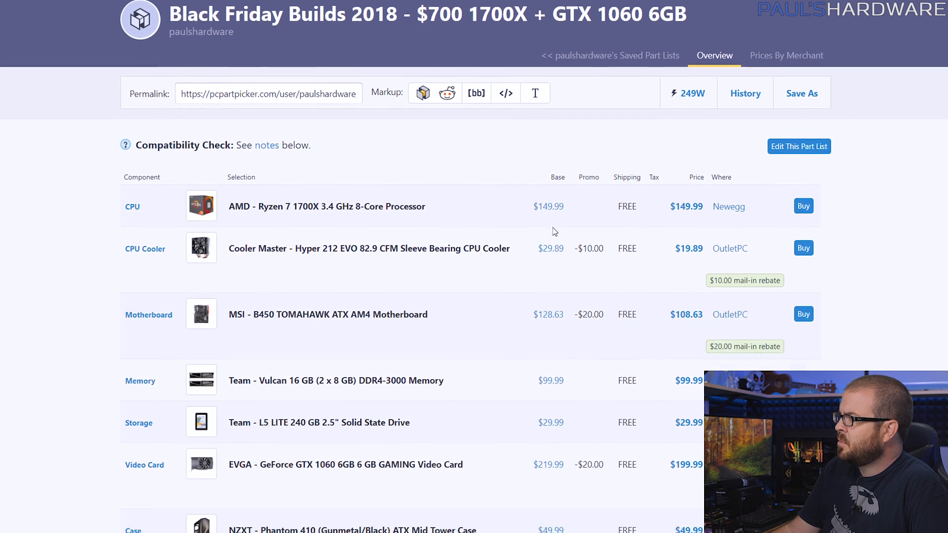
scroll("down", 3)
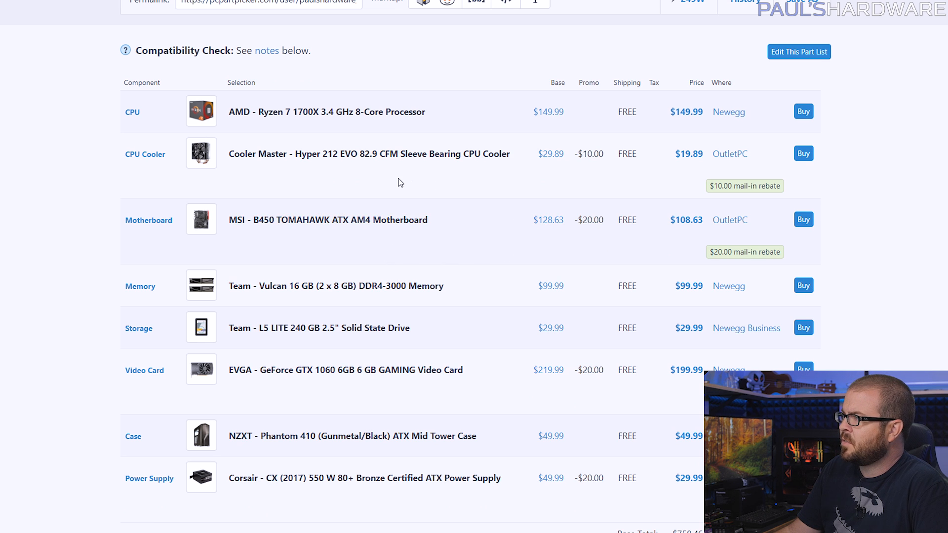
mouse_move(276, 96)
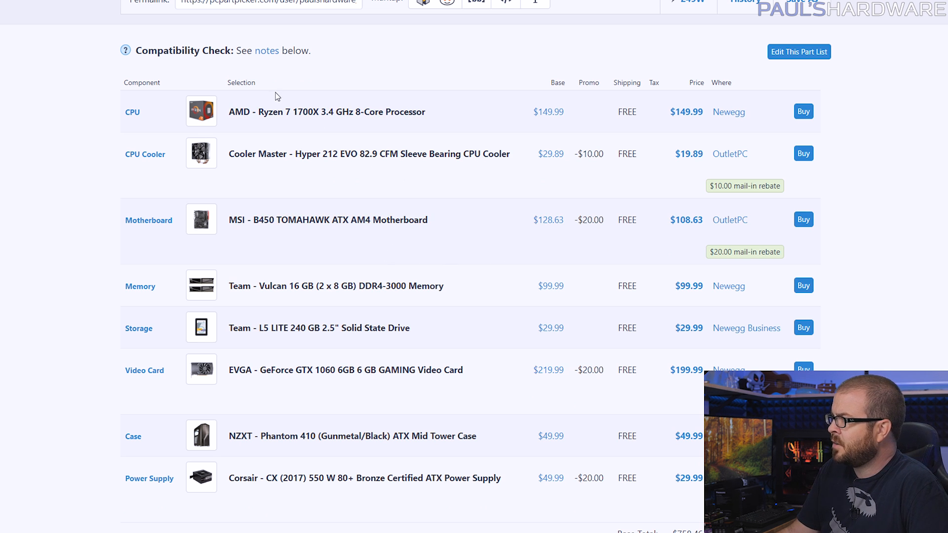
mouse_move(323, 123)
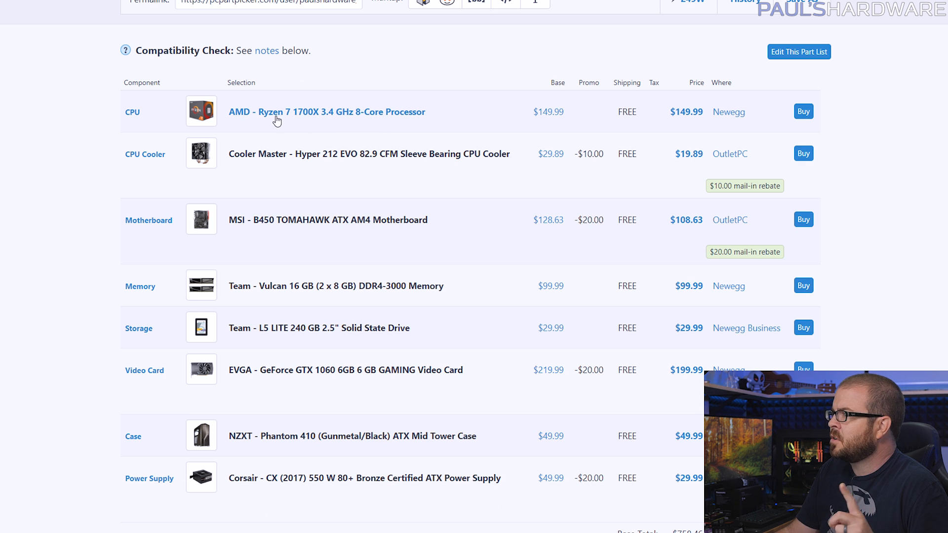
mouse_move(348, 118)
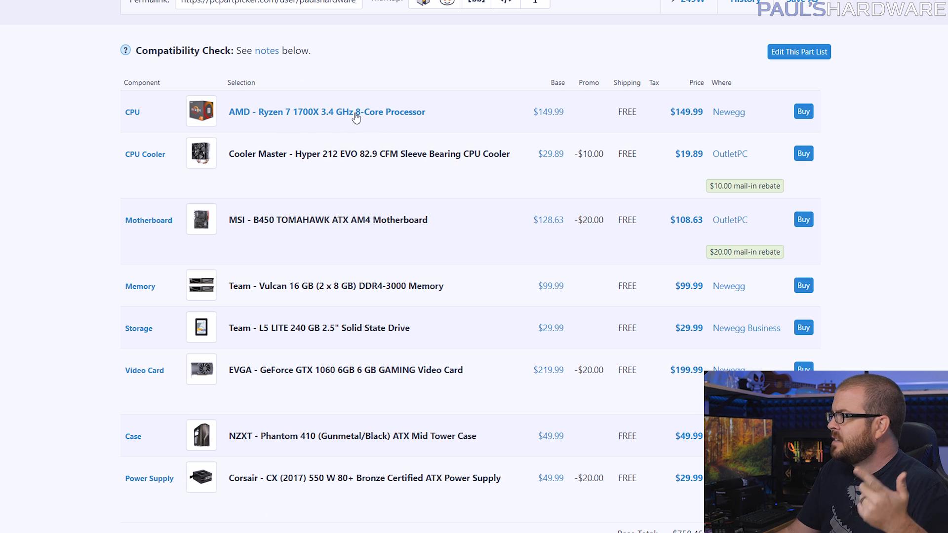
mouse_move(367, 118)
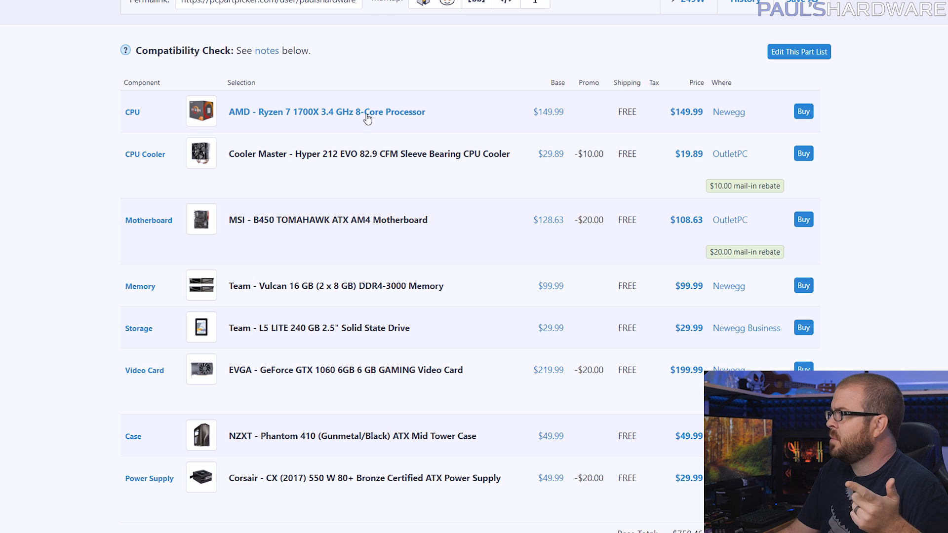
mouse_move(386, 117)
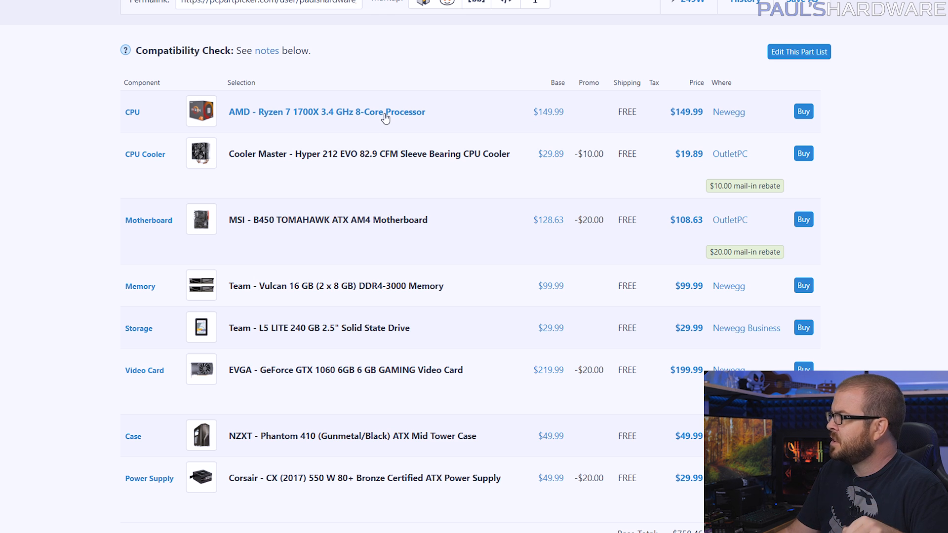
mouse_move(518, 110)
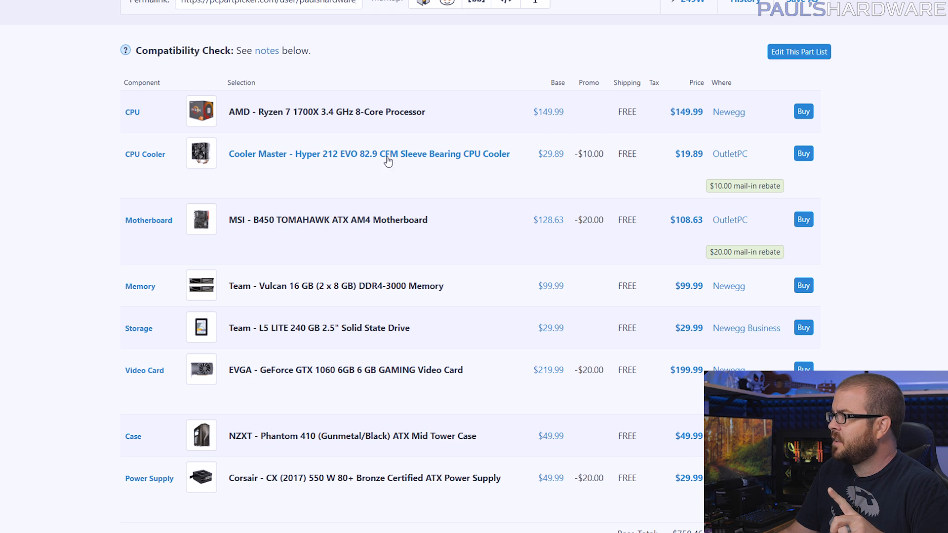
mouse_move(392, 165)
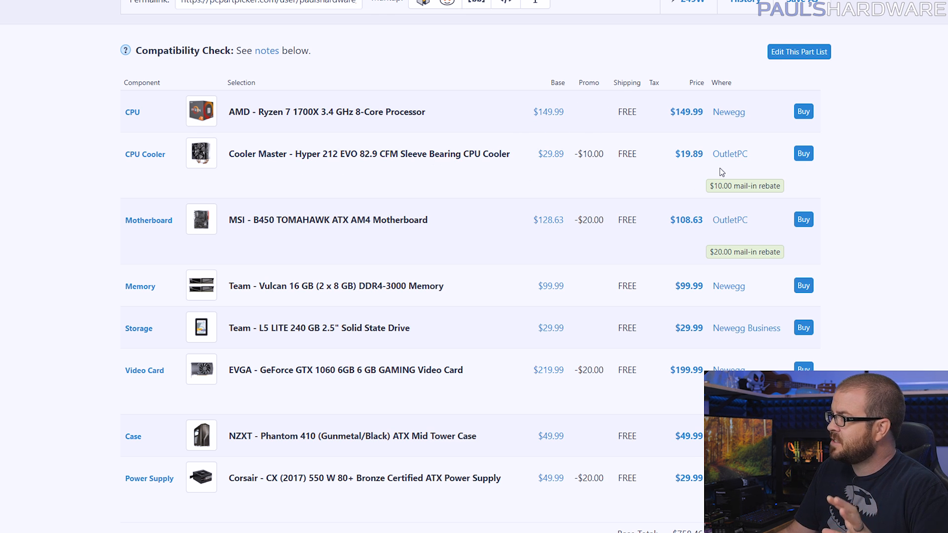
mouse_move(488, 204)
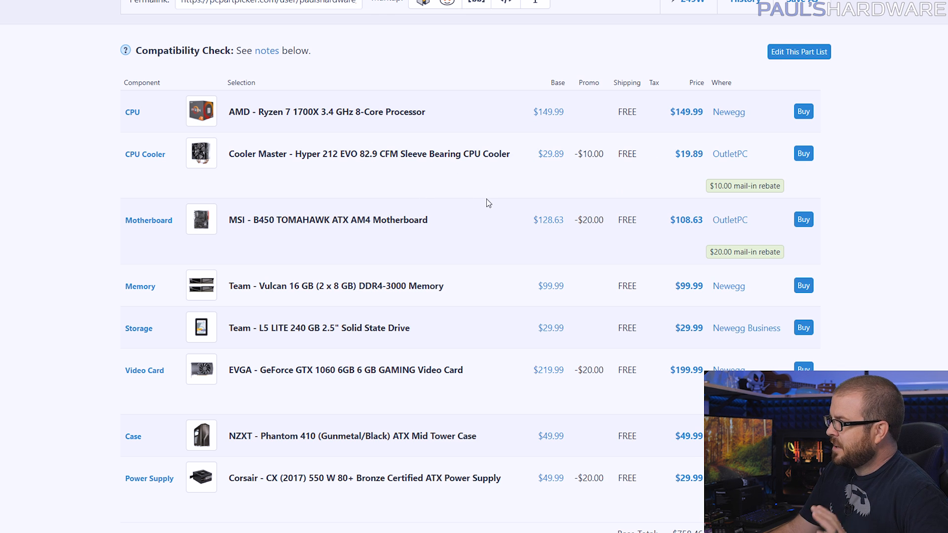
scroll("down", 3)
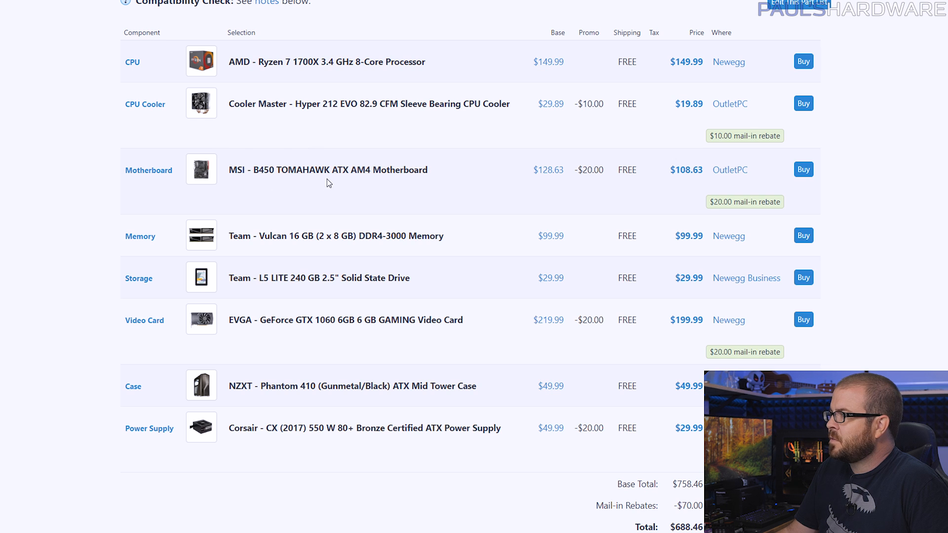
mouse_move(530, 189)
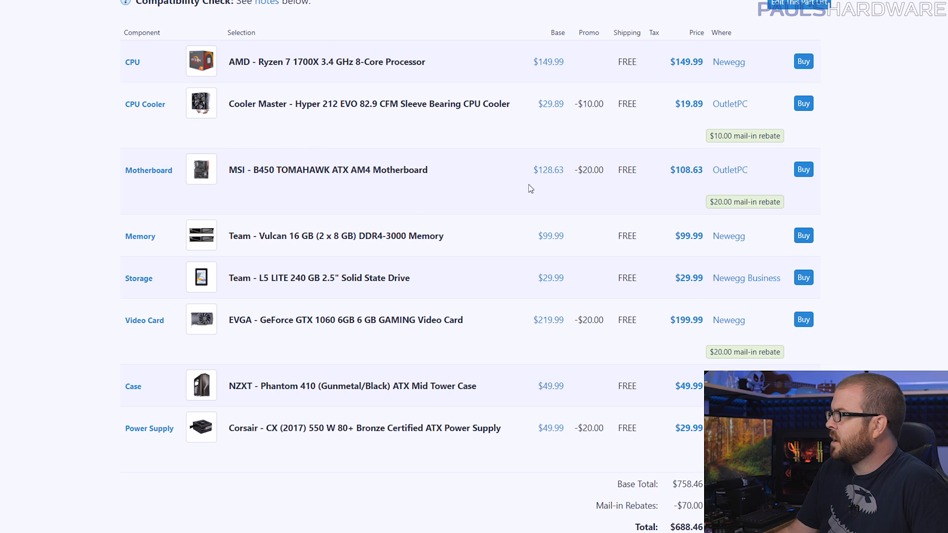
mouse_move(442, 205)
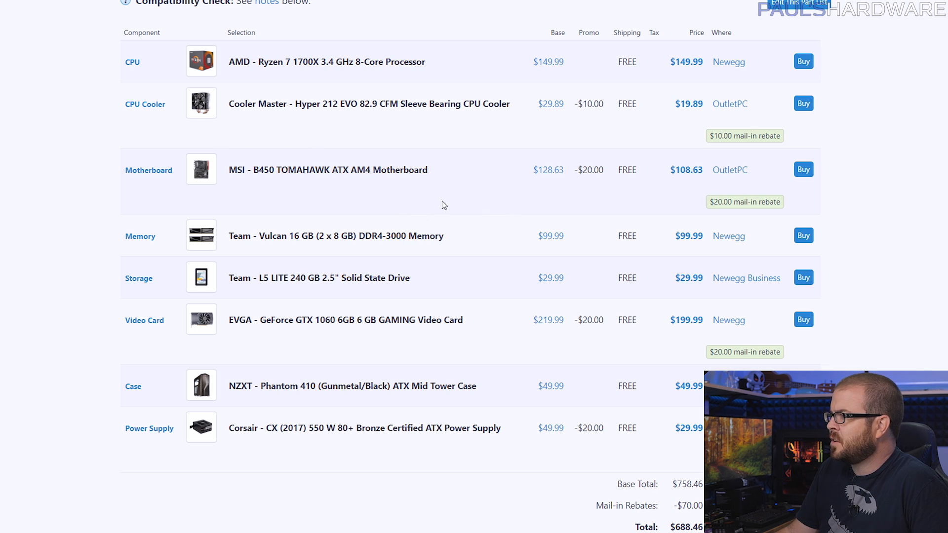
scroll("down", 3)
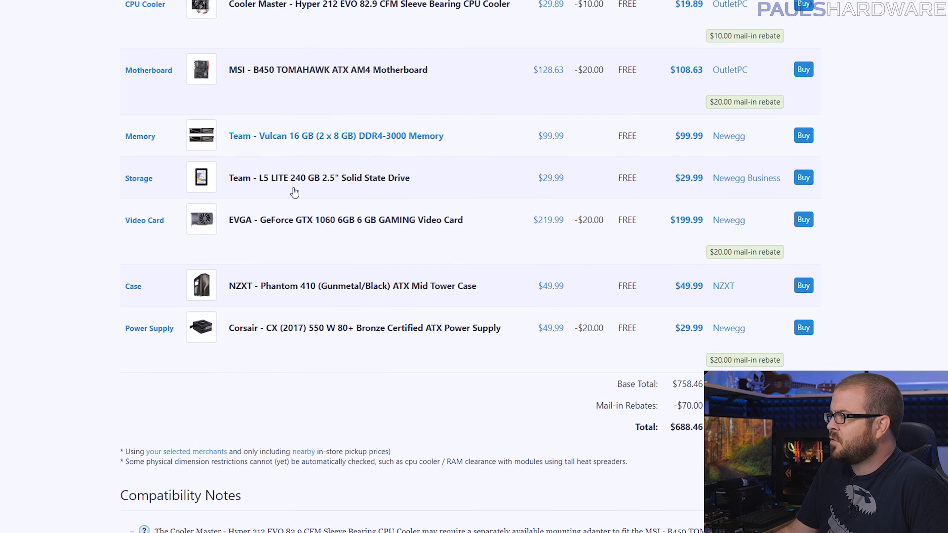
scroll("down", 3)
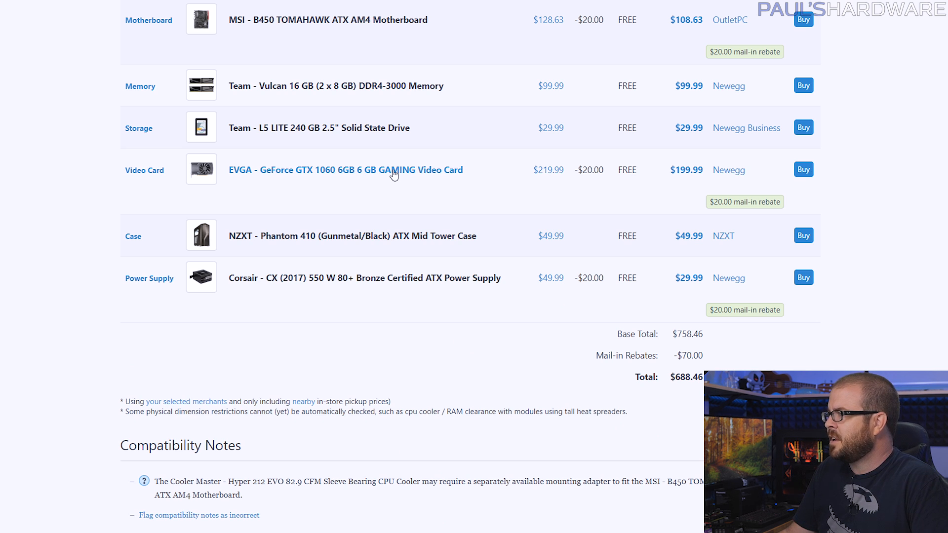
mouse_move(615, 183)
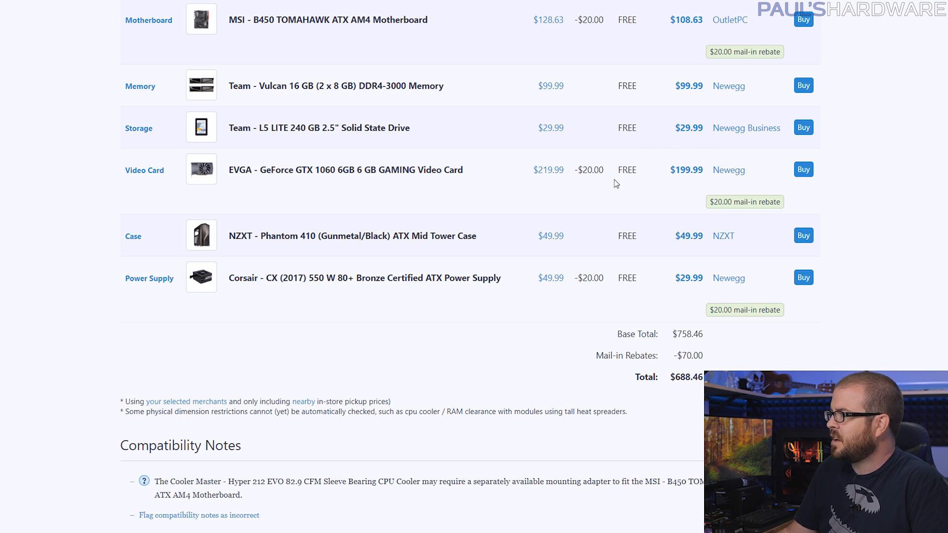
scroll("down", 3)
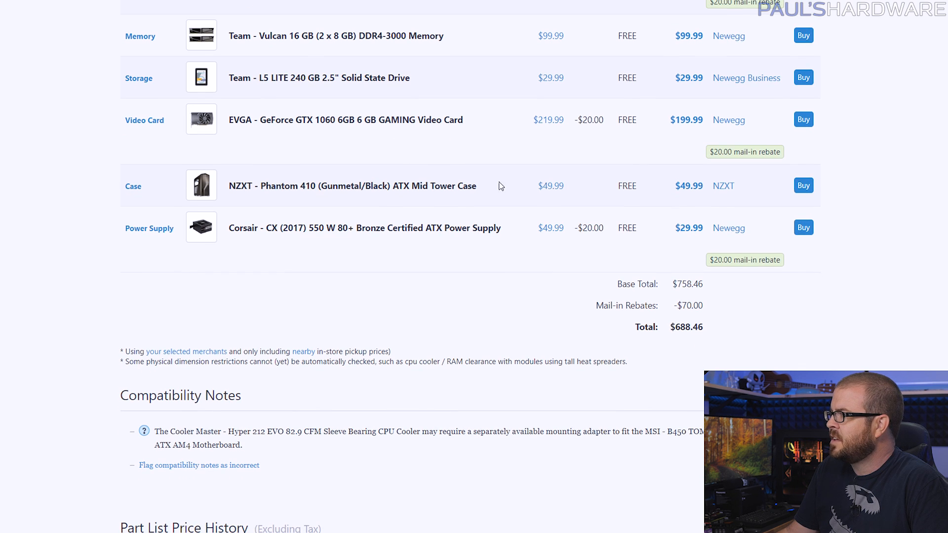
mouse_move(315, 232)
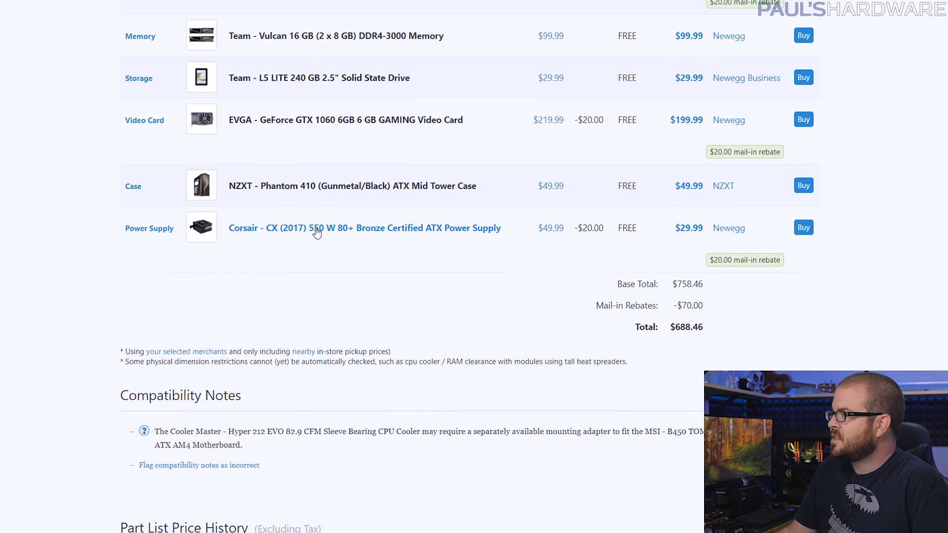
scroll("down", 3)
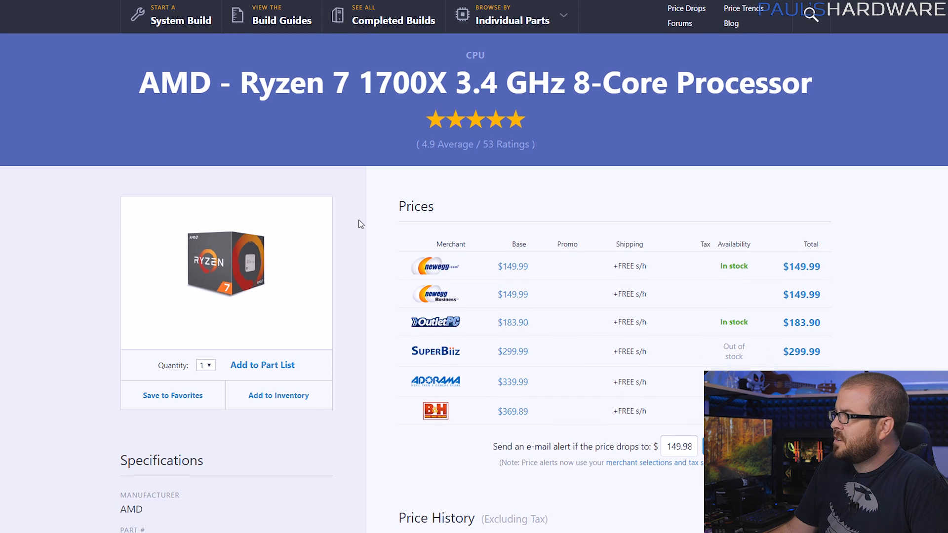
- Scroll the AMD Ryzen 7 1700X Prices table, where Newegg is lowest at $149.99
scroll("down", 3)
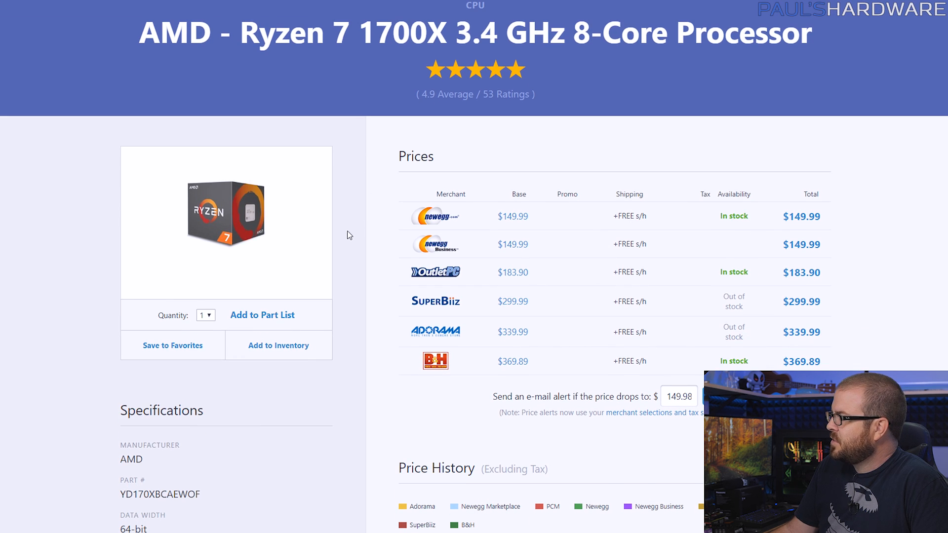
mouse_move(369, 263)
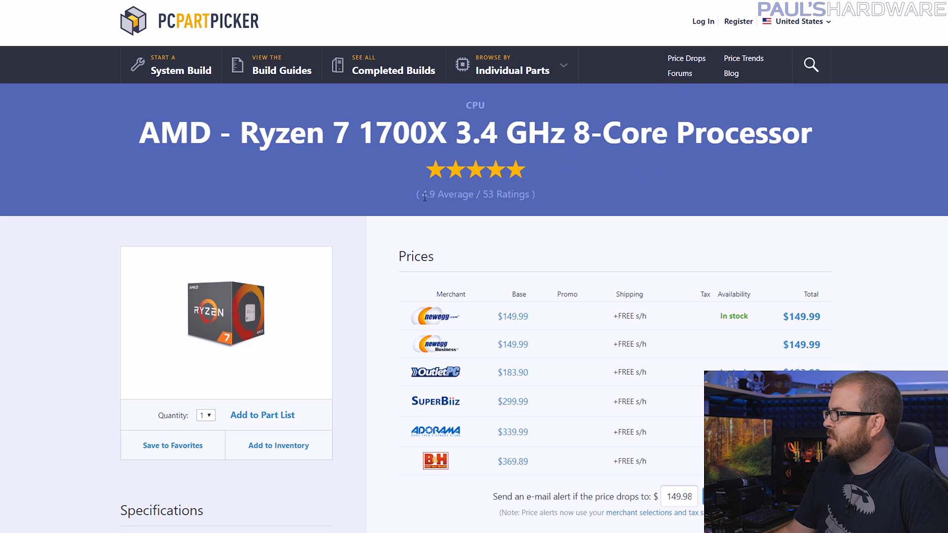
scroll("down", 3)
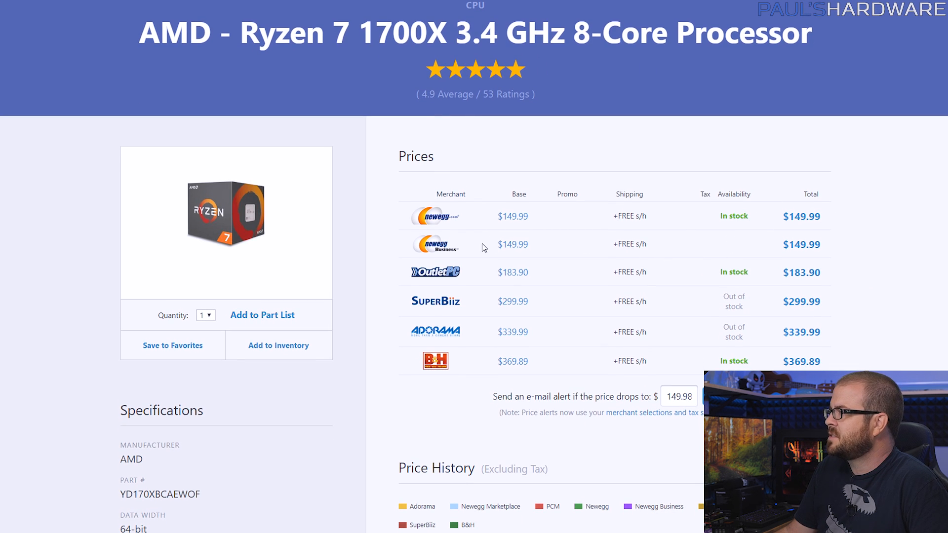
scroll("down", 3)
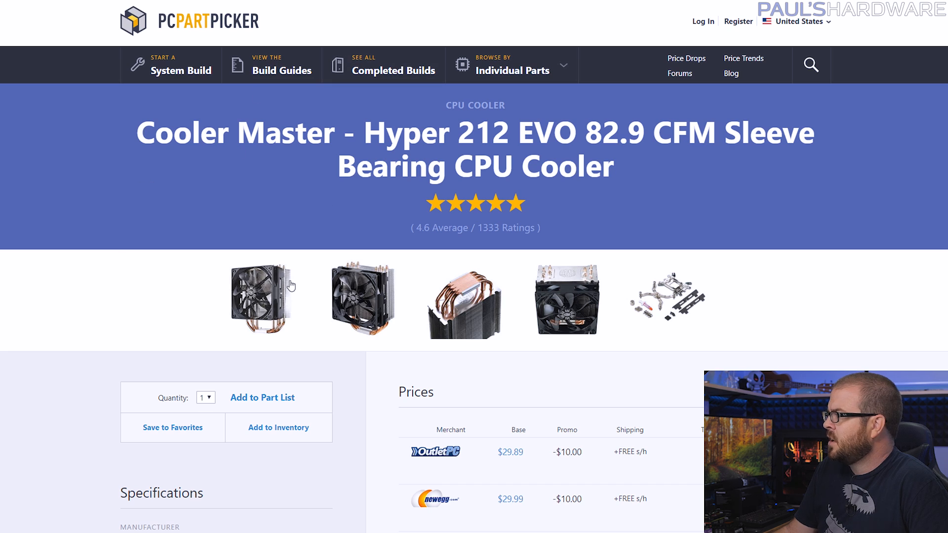
mouse_move(148, 241)
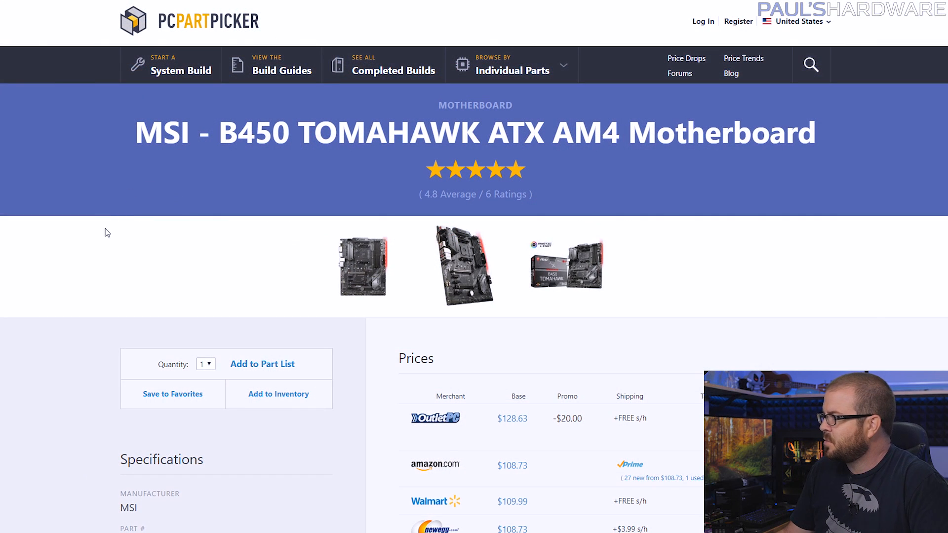
mouse_move(83, 217)
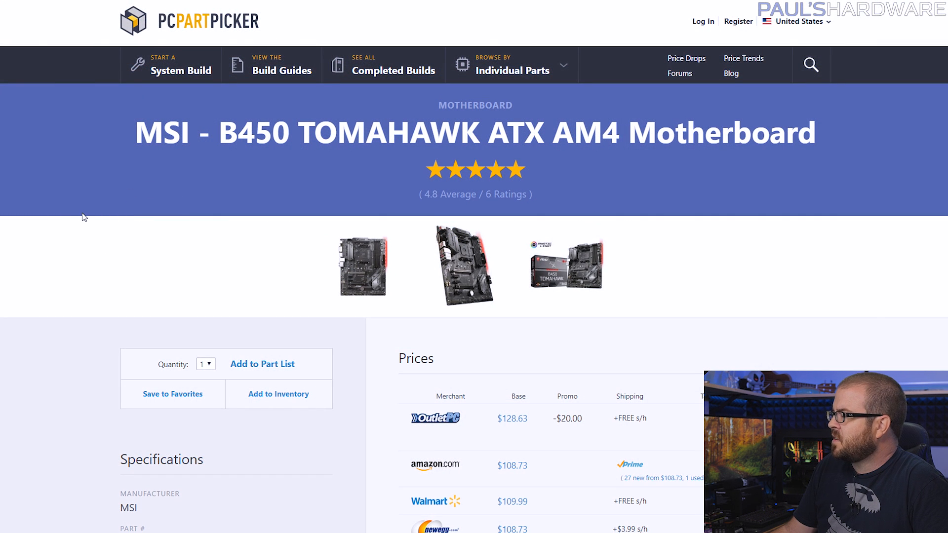
- Scroll through the MSI B450 TOMAHAWK price table
scroll("down", 3)
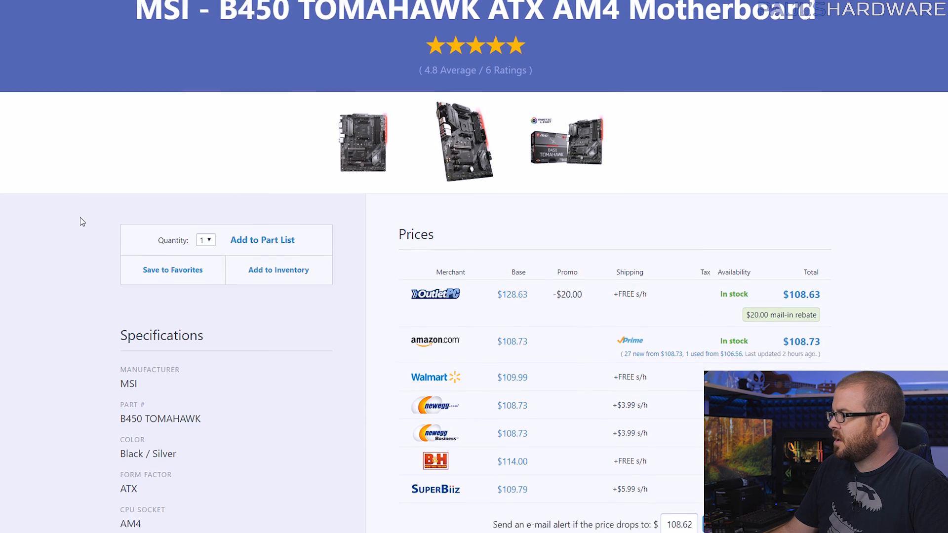
scroll("down", 3)
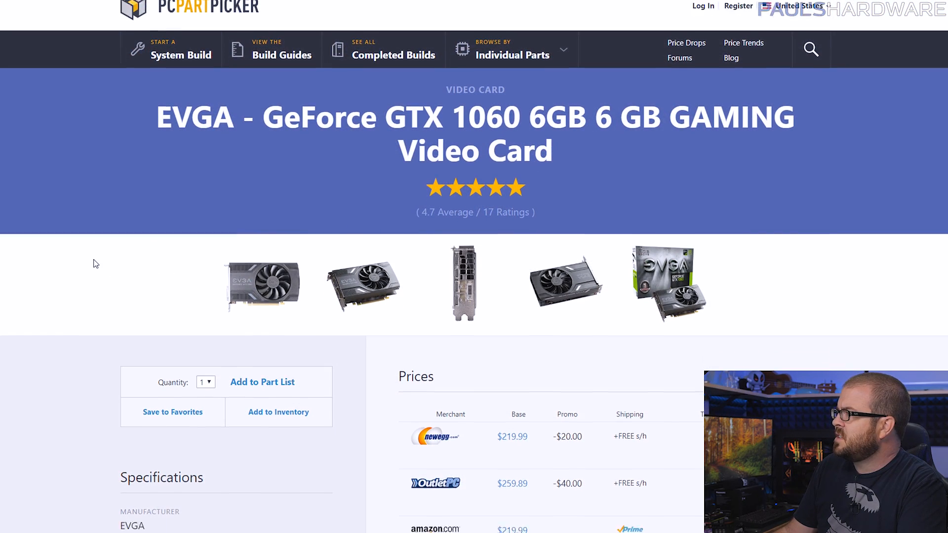
- Check GTX 1060 6GB listings sorted by price, then scroll the $688.46 part list
scroll("down", 3)
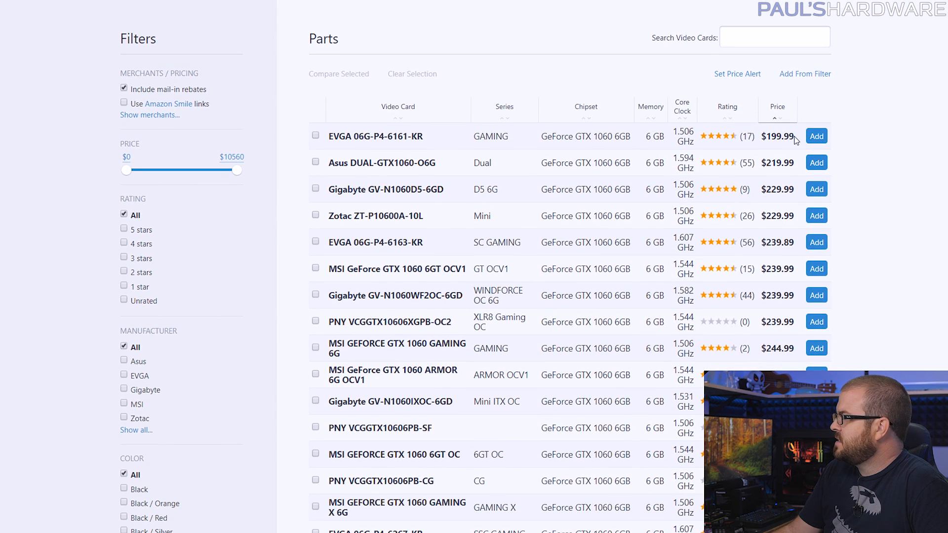
mouse_move(727, 146)
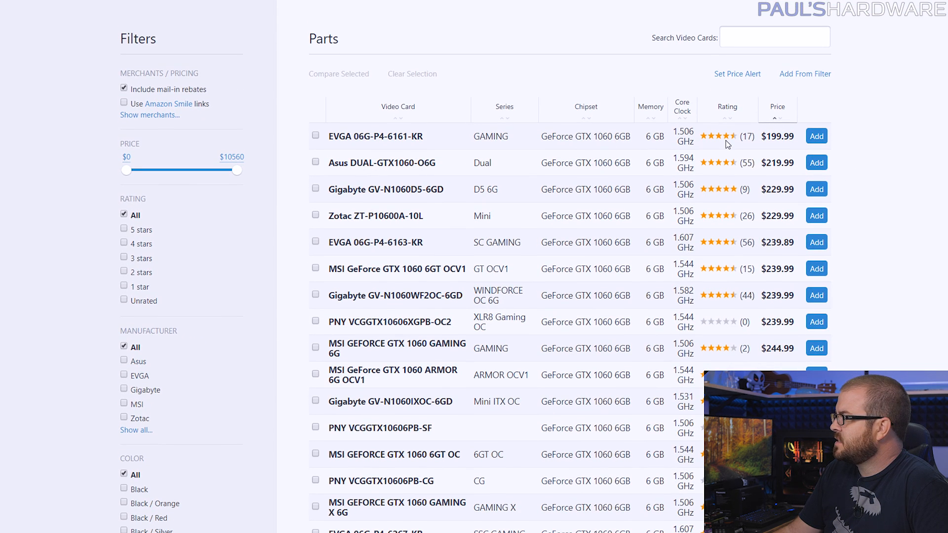
double_click(782, 136)
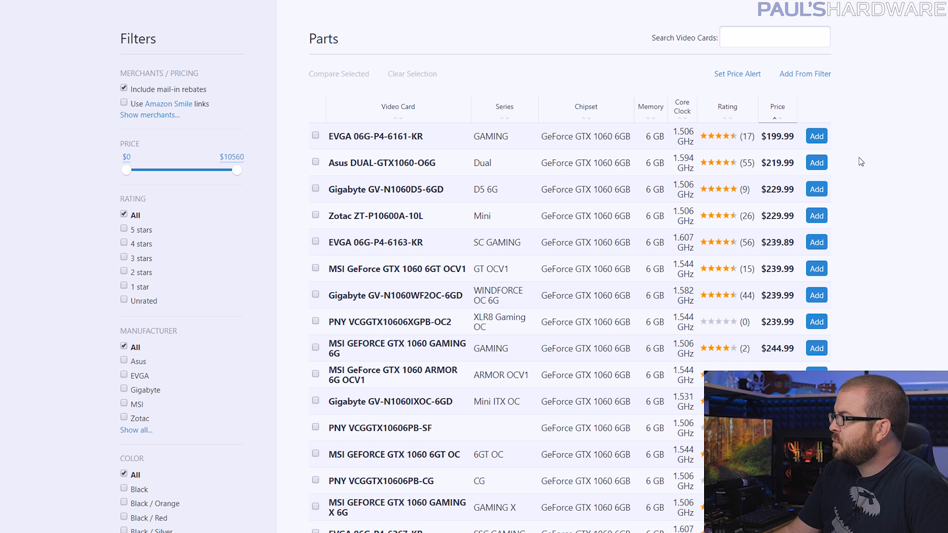
mouse_move(879, 162)
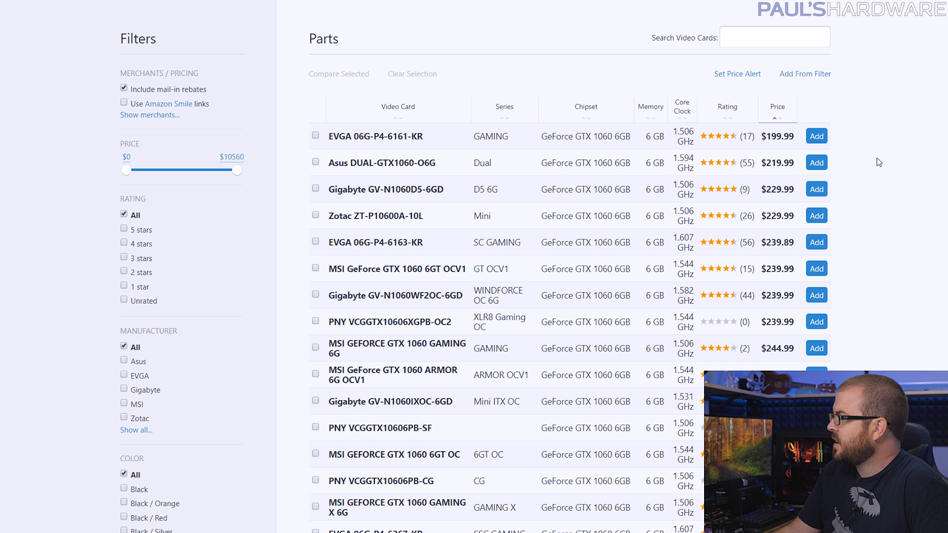
mouse_move(476, 162)
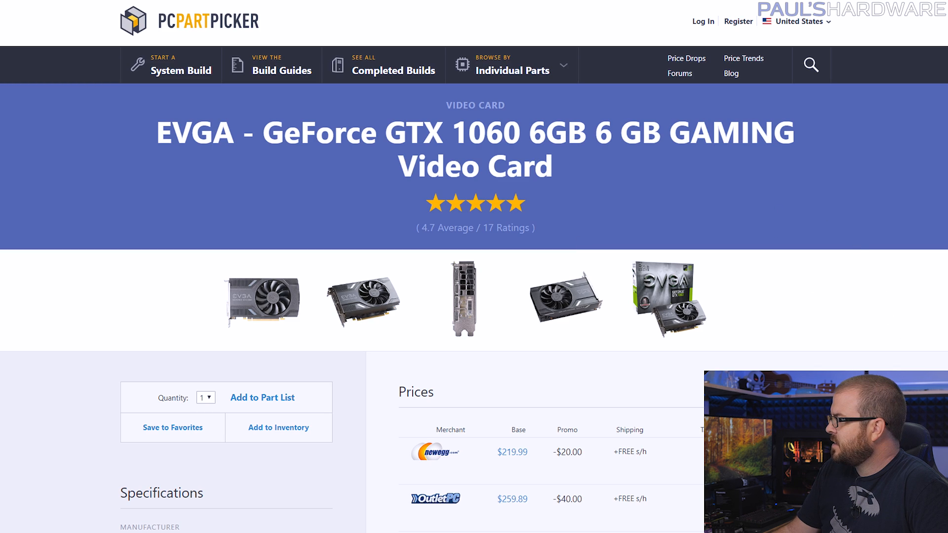
scroll("down", 3)
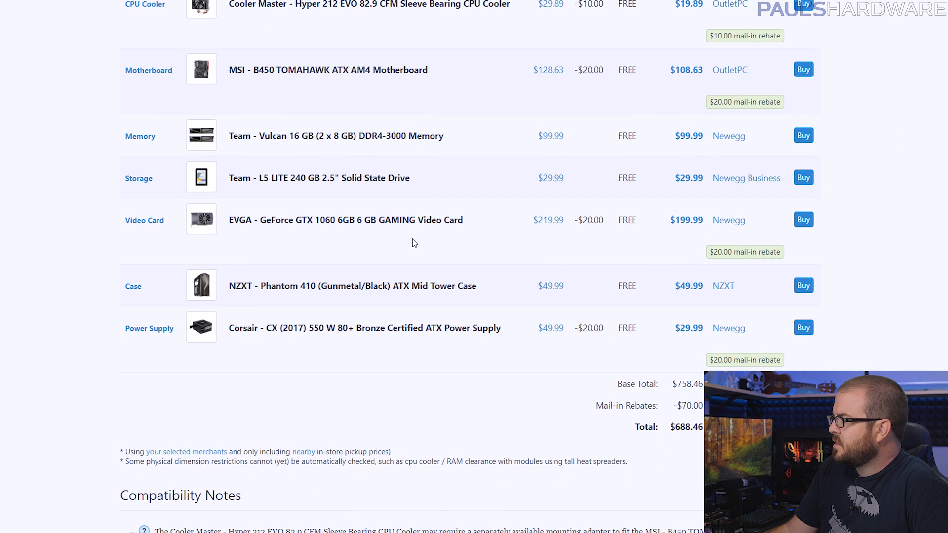
- Scroll the $700 build's components from the Ryzen 7 1700X through the power supply
scroll("down", 3)
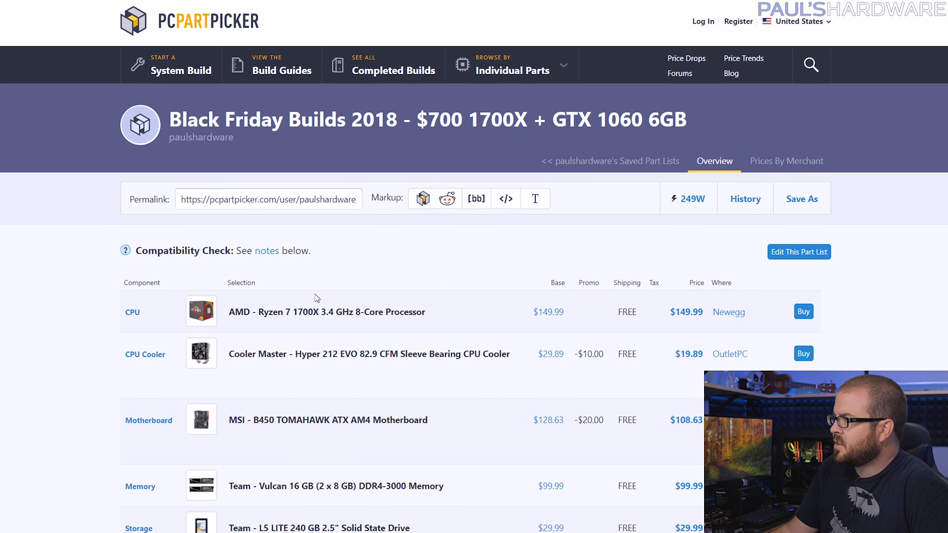
scroll("down", 3)
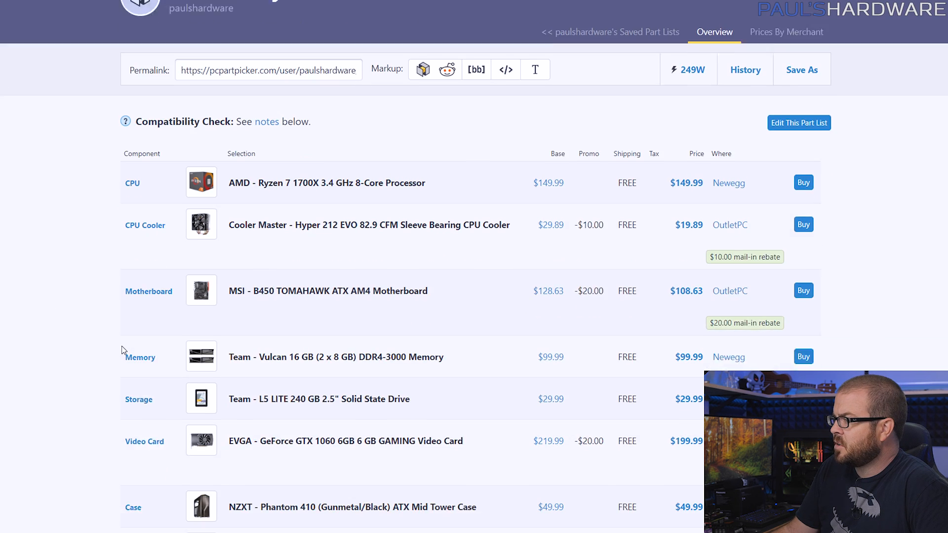
scroll("down", 3)
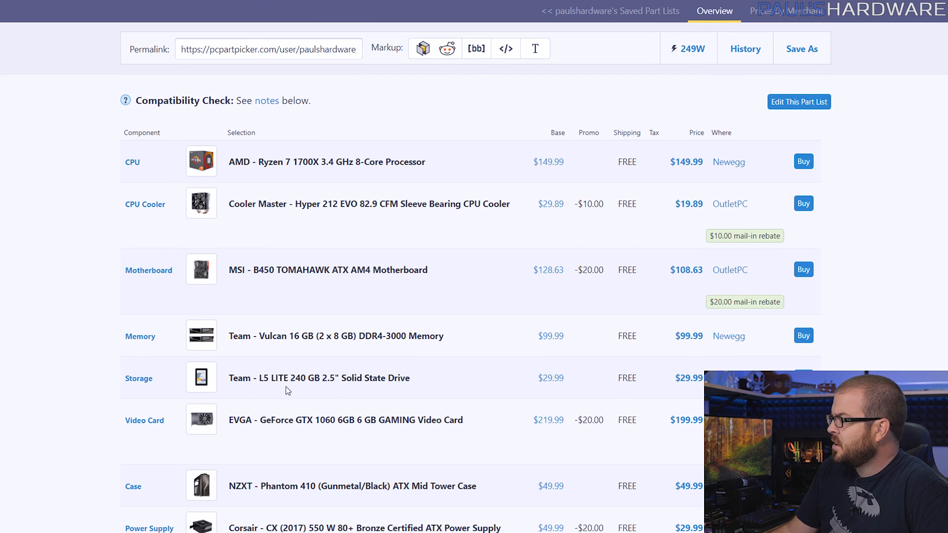
mouse_move(448, 358)
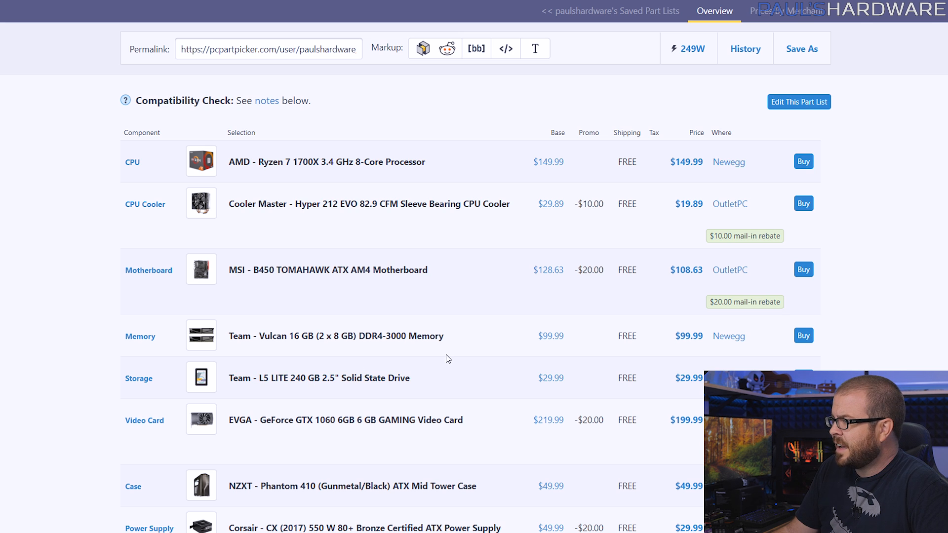
mouse_move(695, 51)
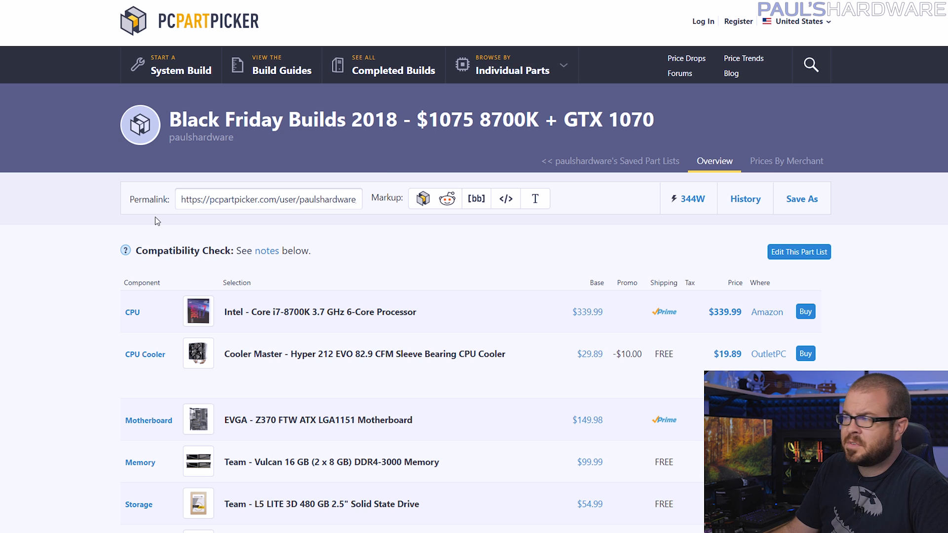
- Review the $1075 8700K + GTX 1070 build's parts, from Core i7-8700K to SeaSonic 750 W
scroll("down", 3)
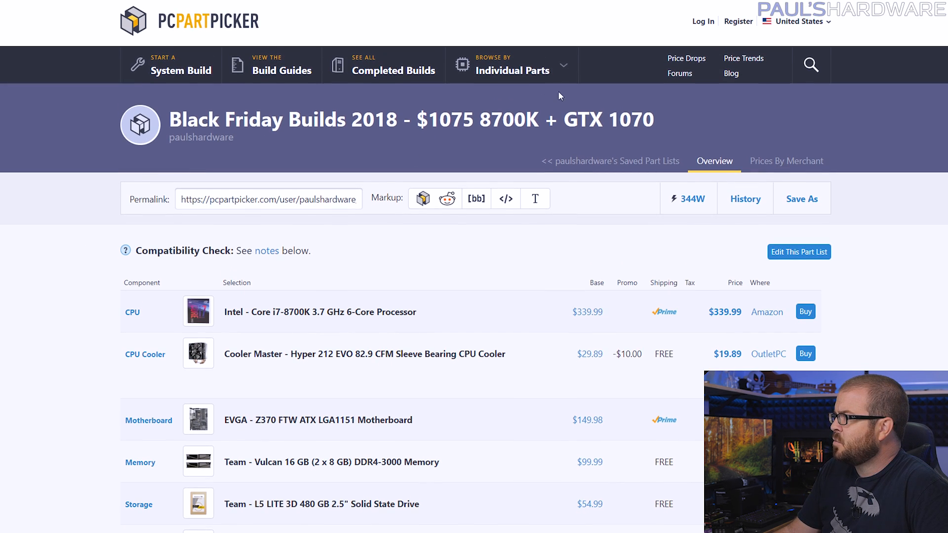
double_click(444, 119)
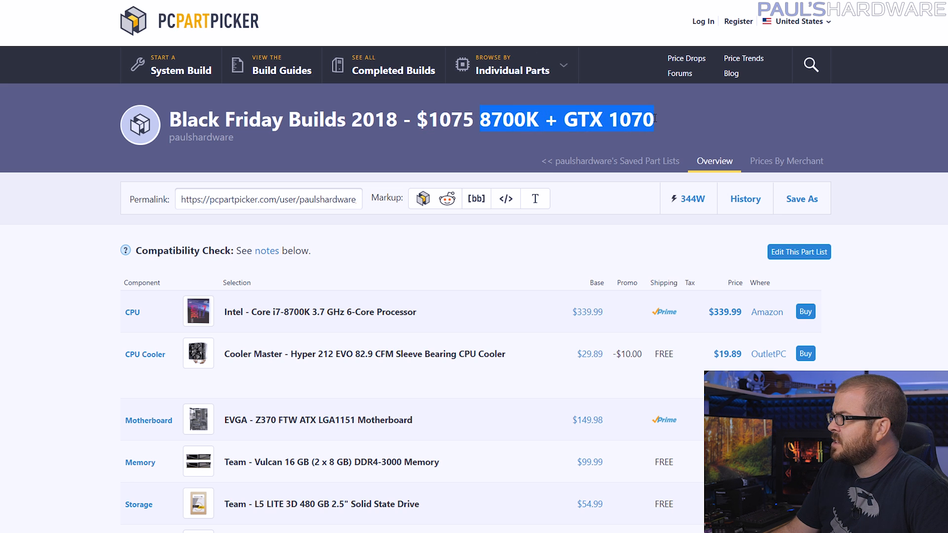
scroll("down", 3)
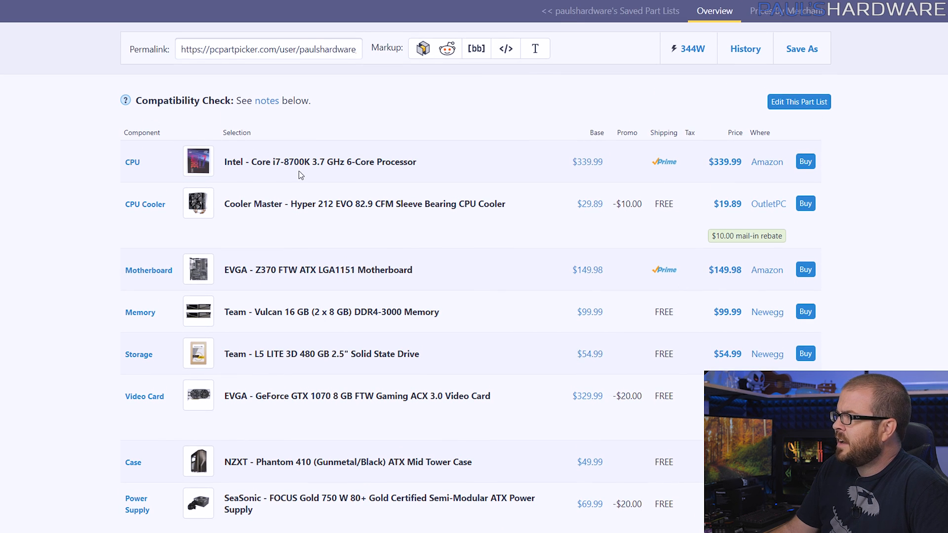
mouse_move(297, 169)
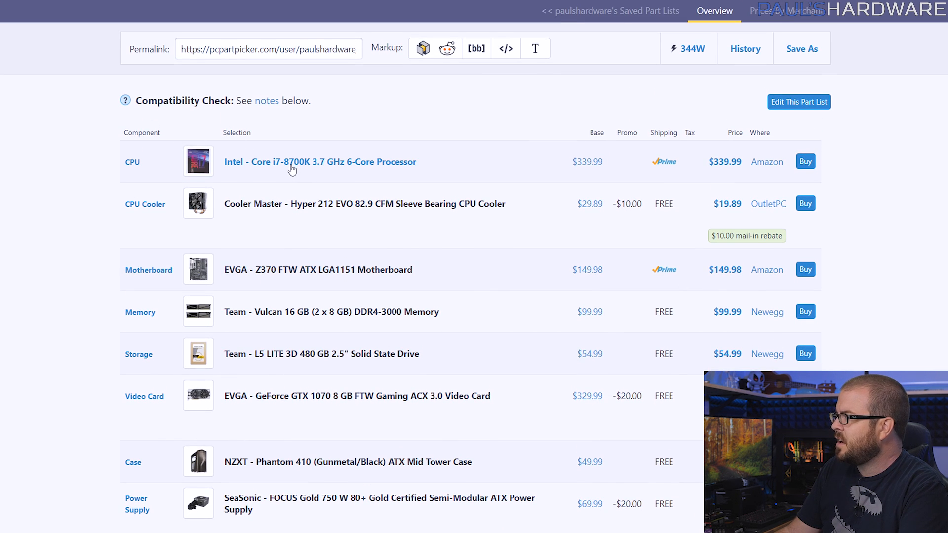
mouse_move(357, 68)
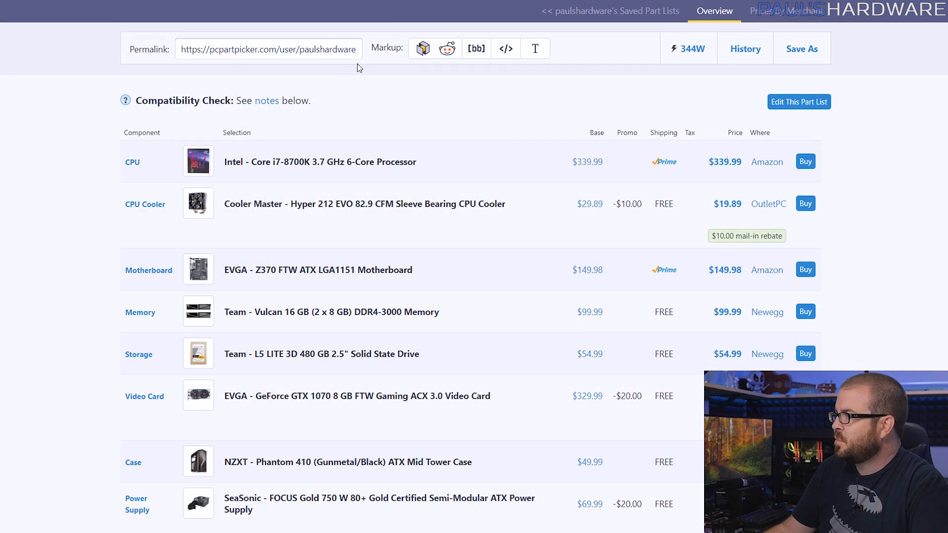
scroll("down", 3)
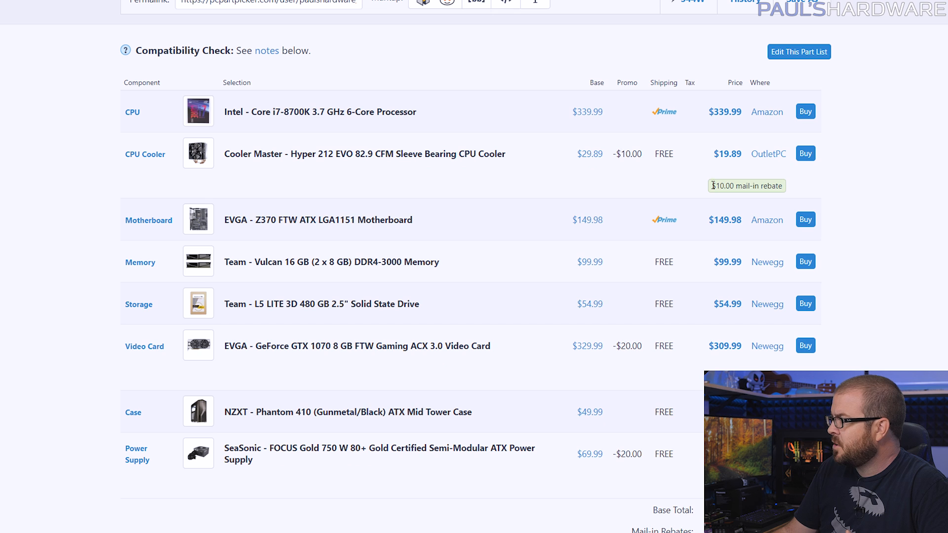
mouse_move(381, 154)
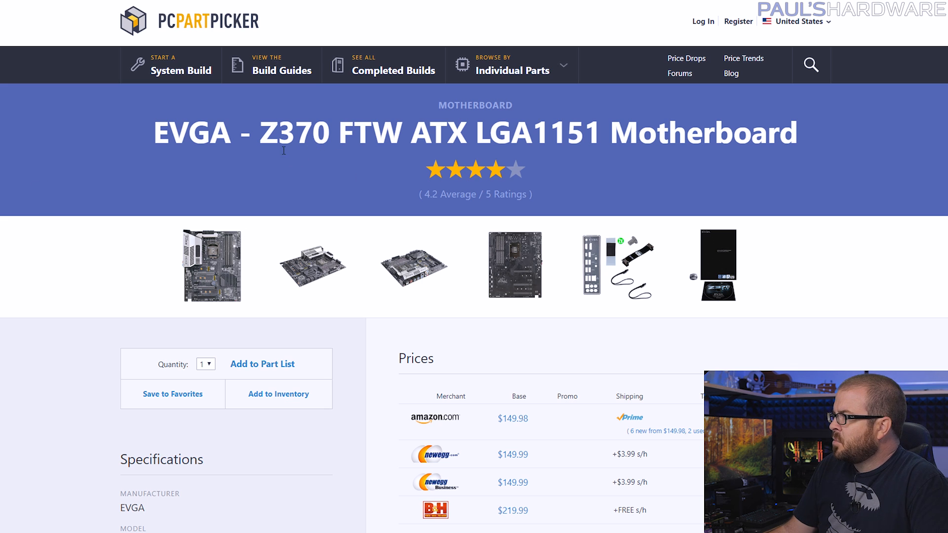
mouse_move(332, 133)
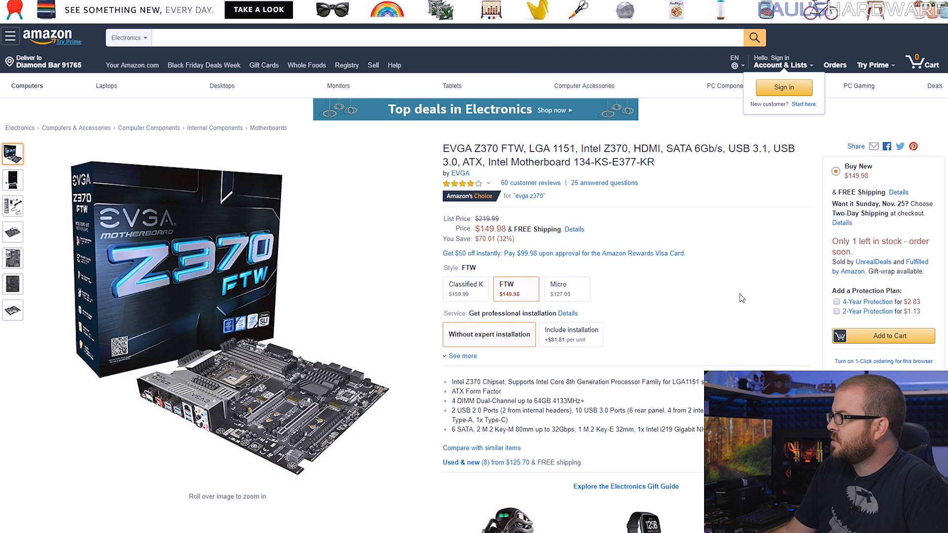
mouse_move(614, 243)
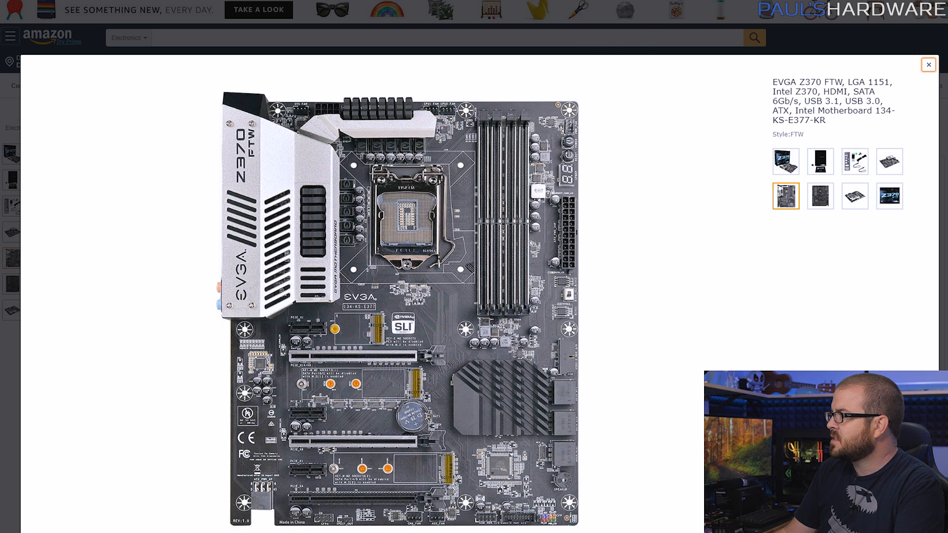
- Open the Team L5 LITE 3D 480 GB SSD's PCPartPicker page
left_click(928, 65)
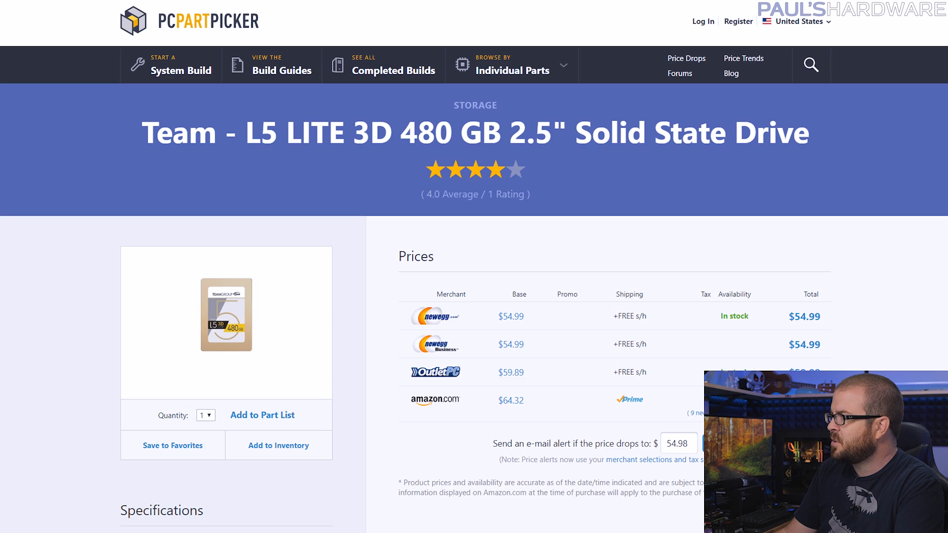
mouse_move(356, 289)
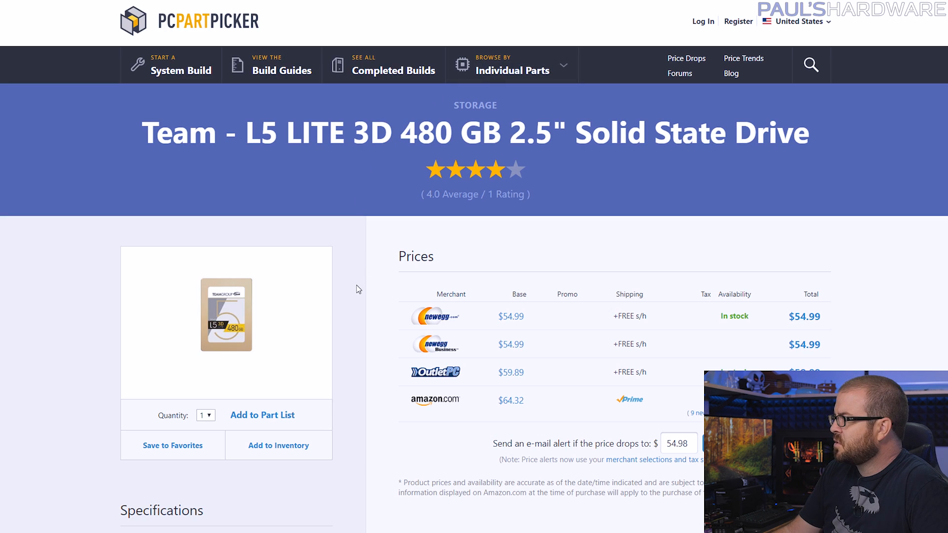
mouse_move(364, 263)
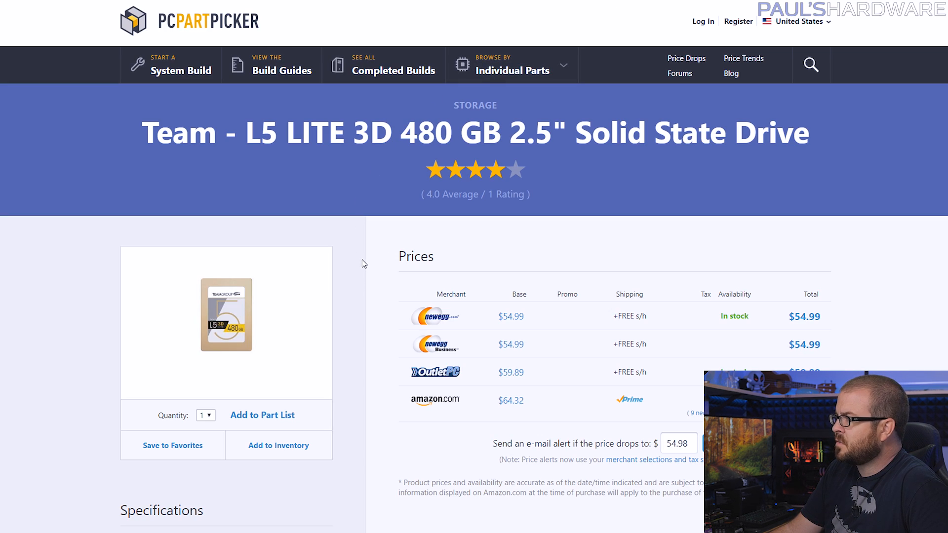
- Browse storage drives sorted by price per GB, noting the top-ranked 480 GB drive
double_click(425, 132)
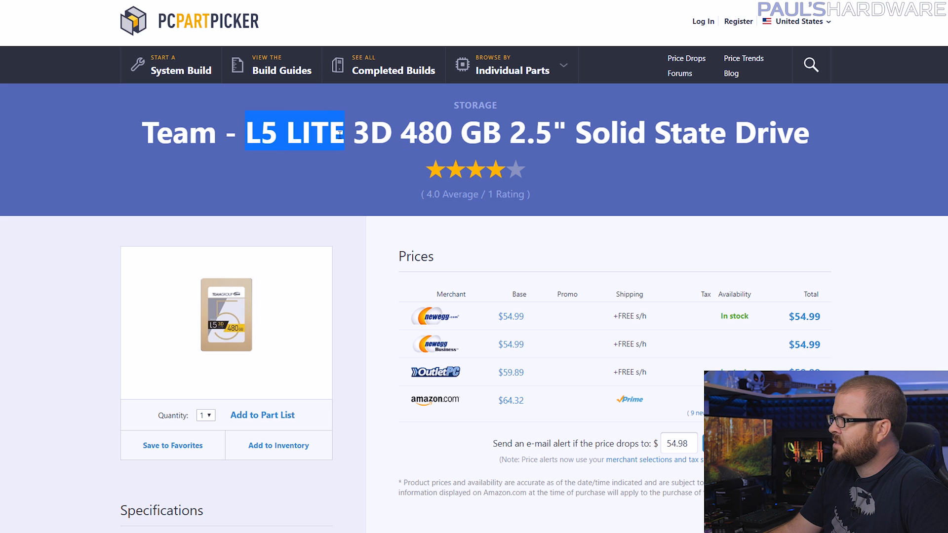
scroll("down", 3)
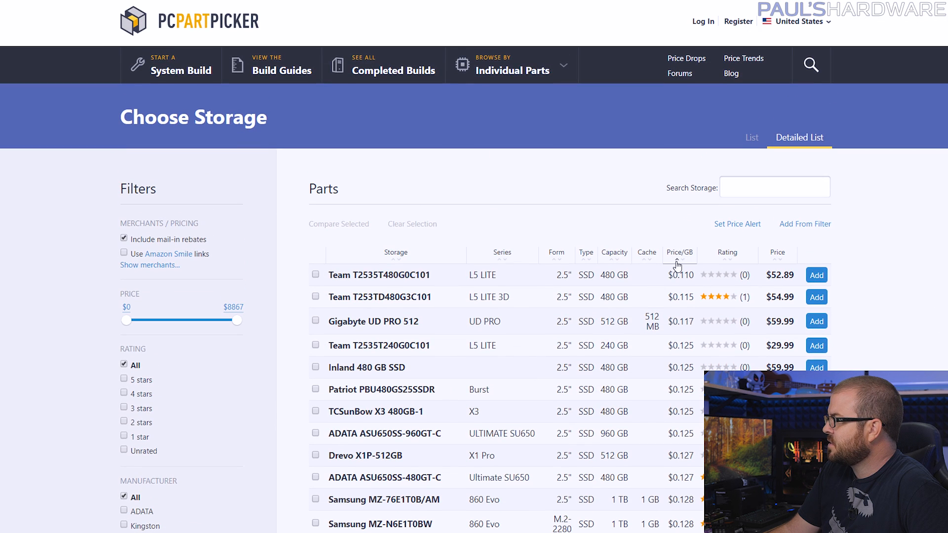
scroll("down", 3)
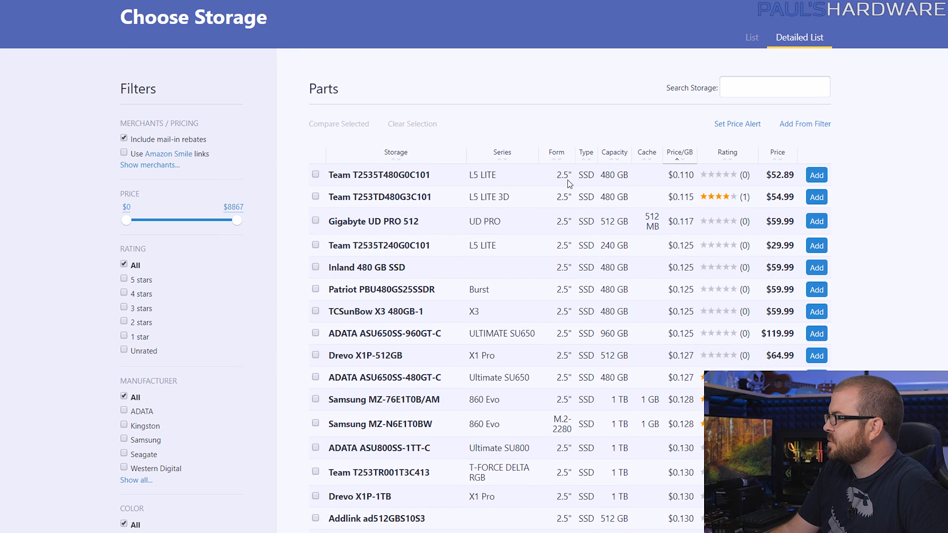
double_click(613, 175)
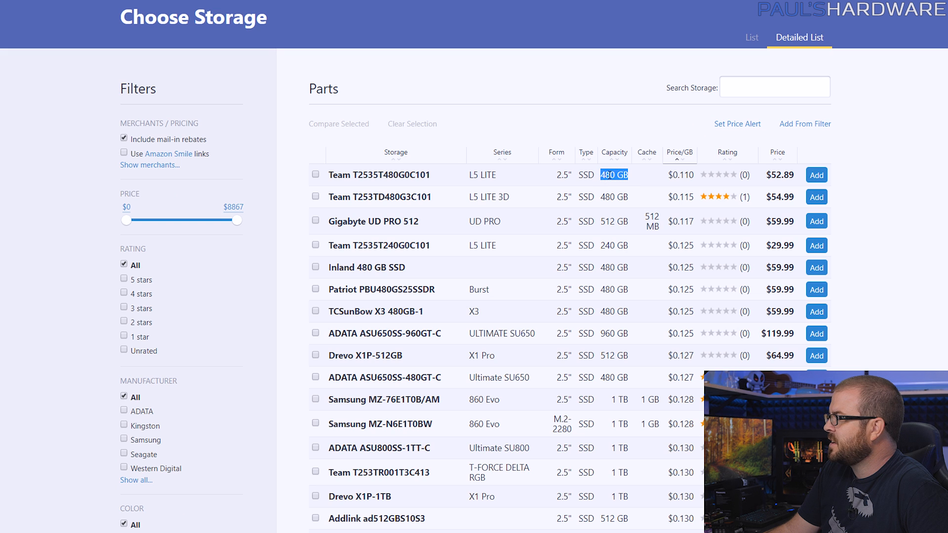
- Open the EVGA GeForce GTX 1070 8 GB FTW Gaming product page
scroll("down", 3)
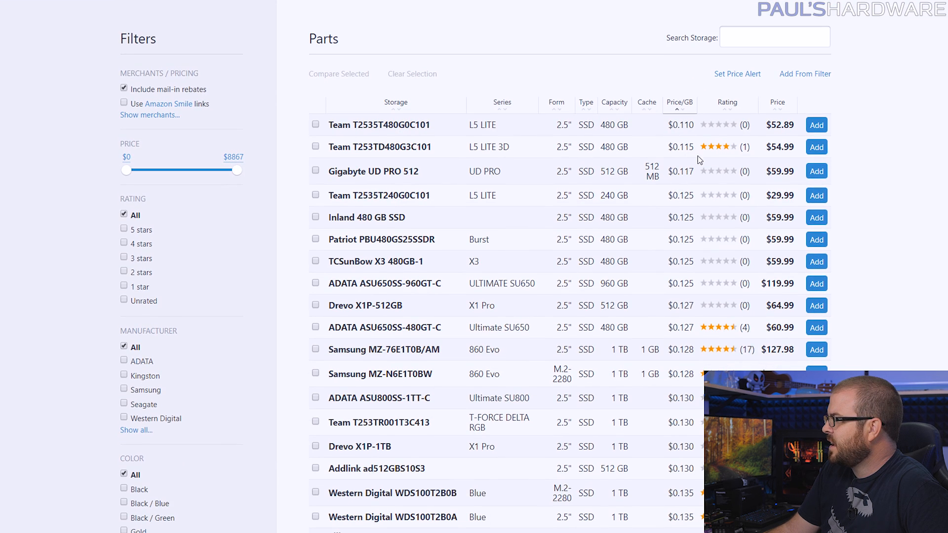
scroll("down", 3)
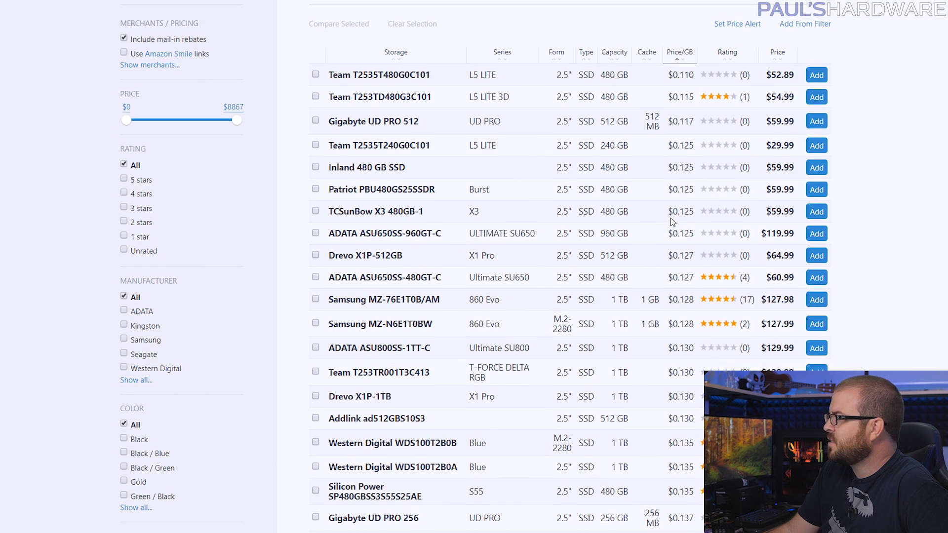
mouse_move(631, 241)
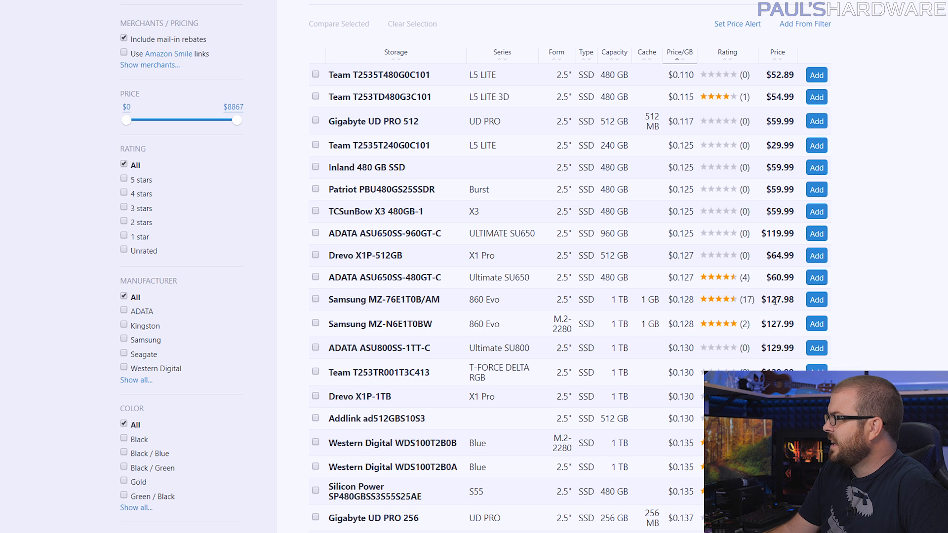
left_click(378, 298)
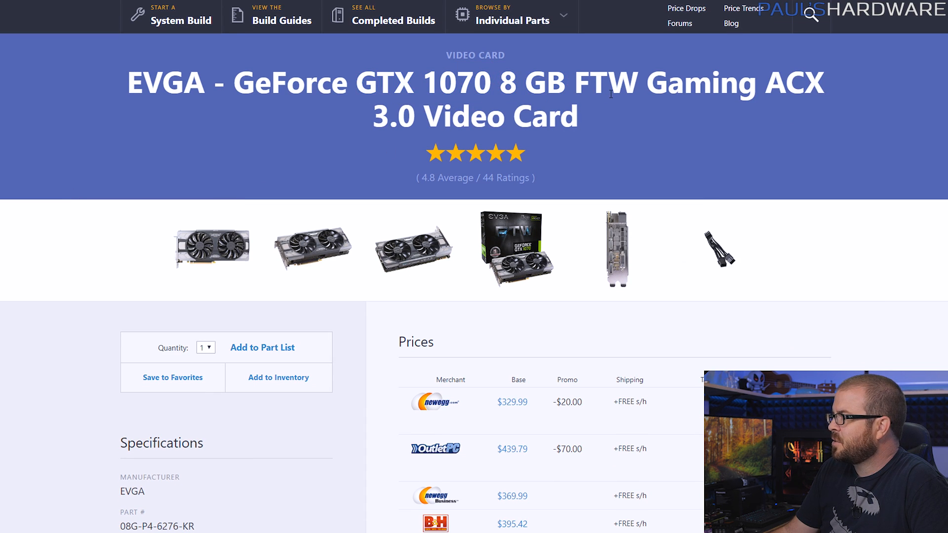
- Open the Newegg listing for the GTX 1070 FTW Gaming ACX 3.0 ($309.99 after rebate)
scroll("down", 3)
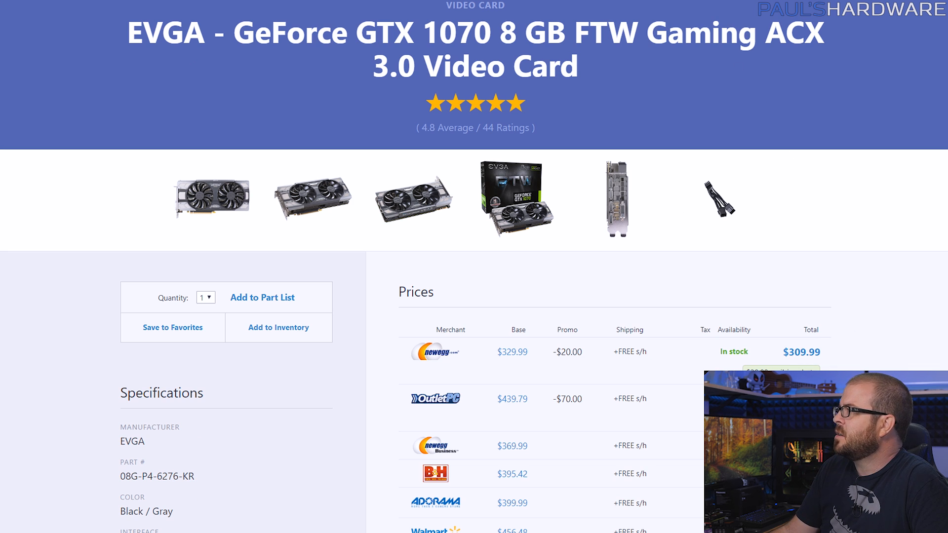
left_click(434, 351)
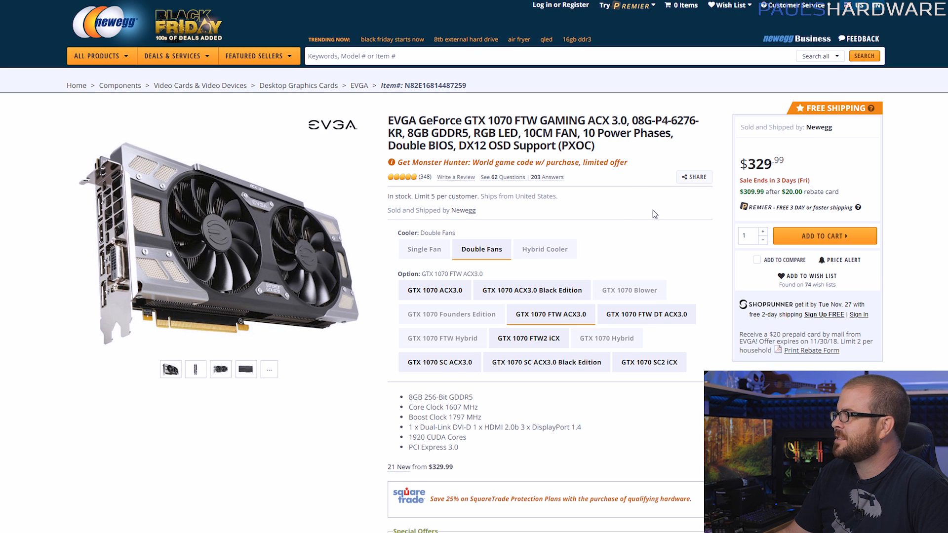
mouse_move(791, 179)
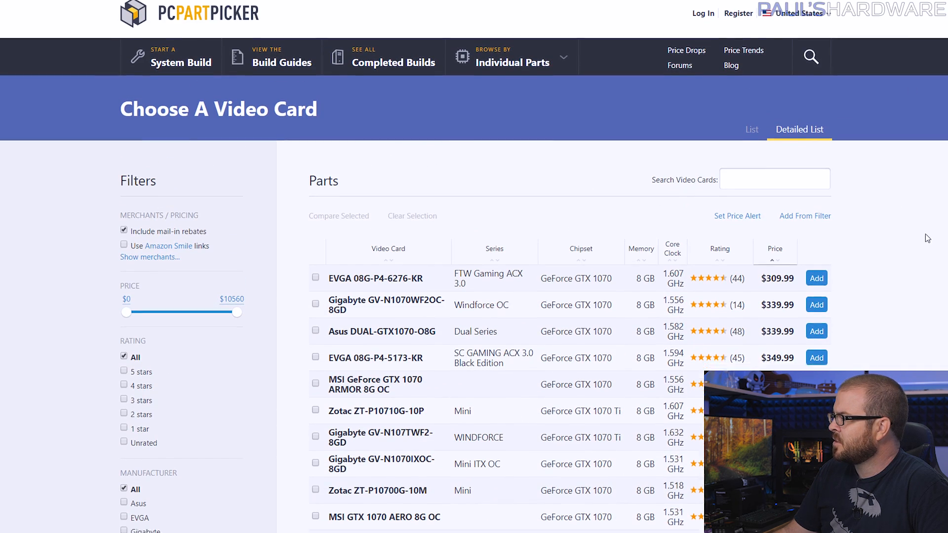
- Compare the cheapest GTX 1070 and 1070 Ti cards, then reach the SeaSonic FOCUS Gold 750 W page
scroll("down", 3)
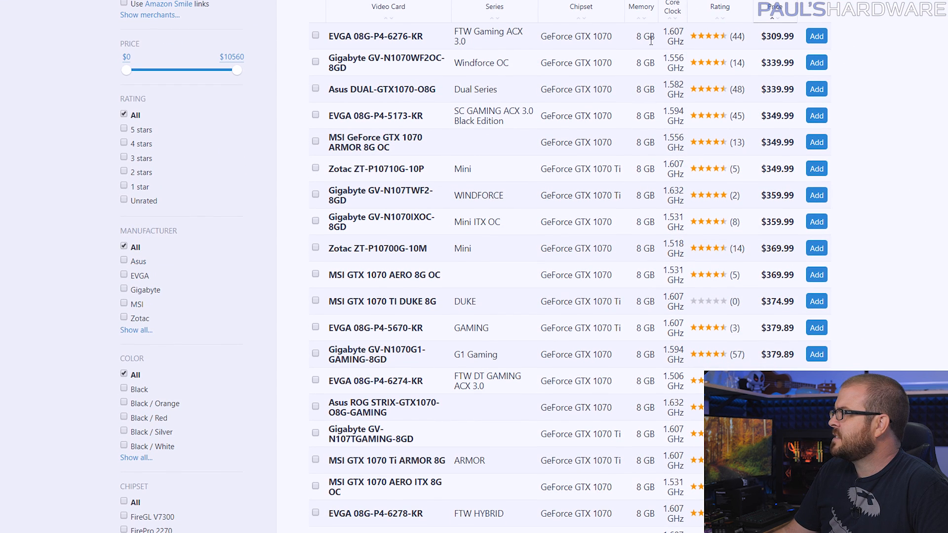
double_click(777, 36)
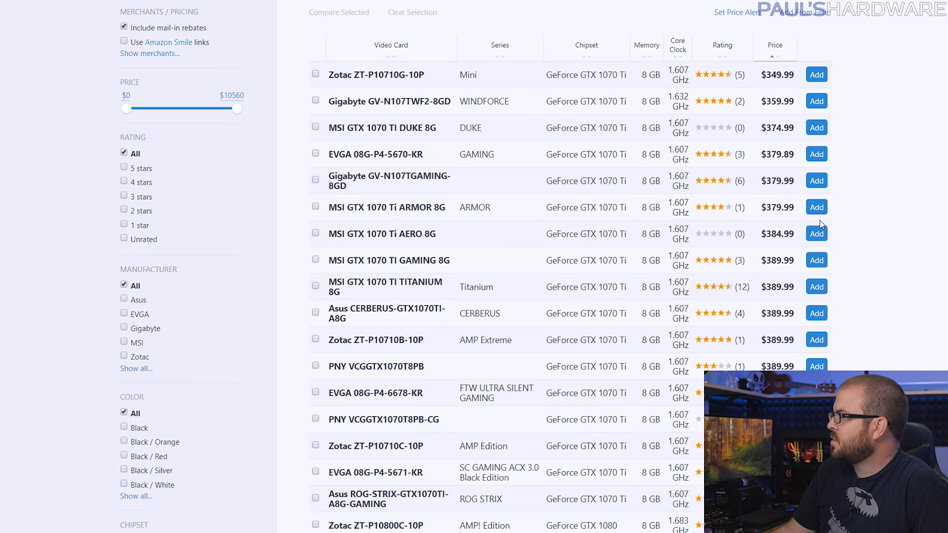
scroll("down", 3)
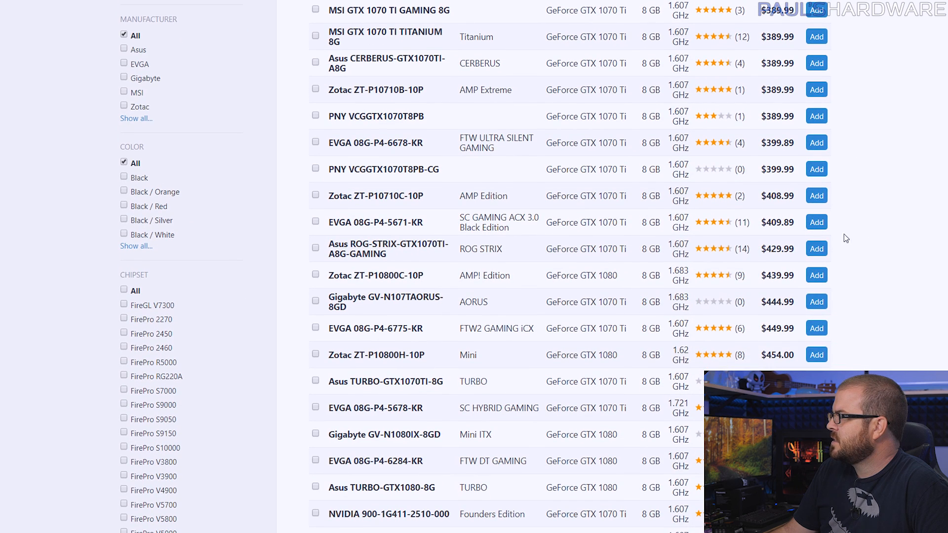
double_click(778, 275)
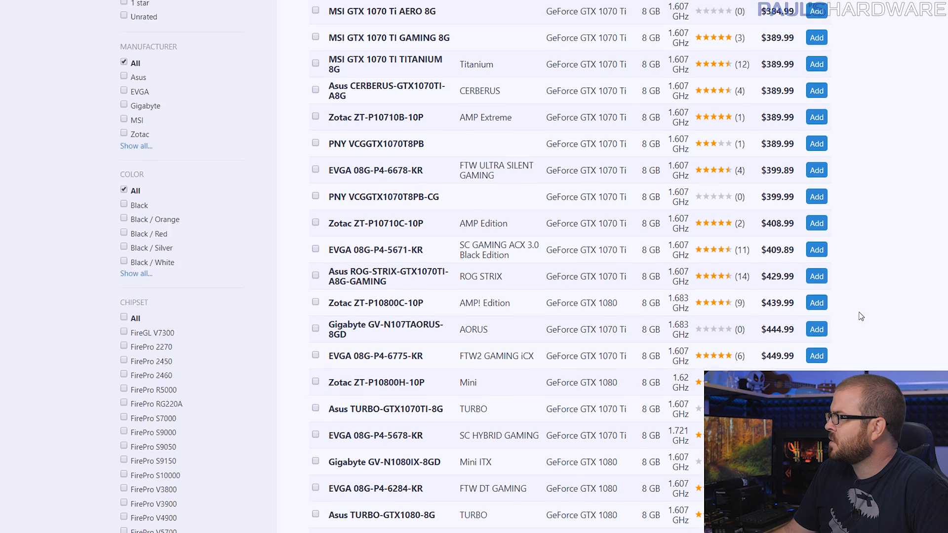
scroll("up", 3)
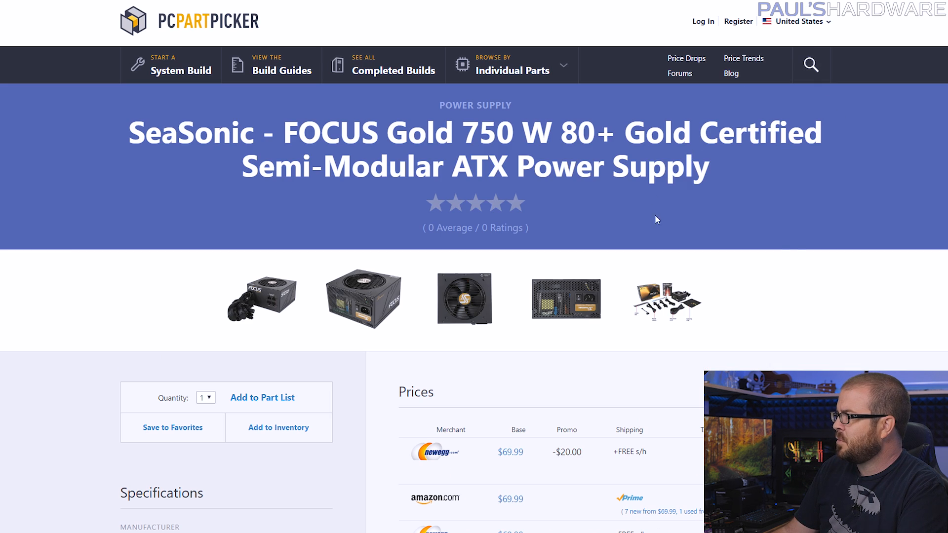
- Review the SeaSonic FOCUS Gold 750 W price table, Newegg at $69.99 minus $20
scroll("down", 3)
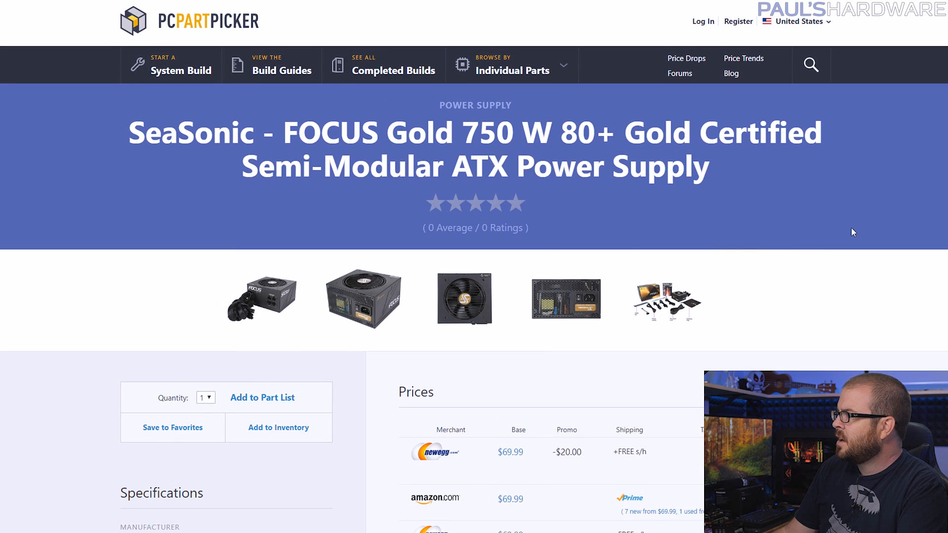
double_click(490, 132)
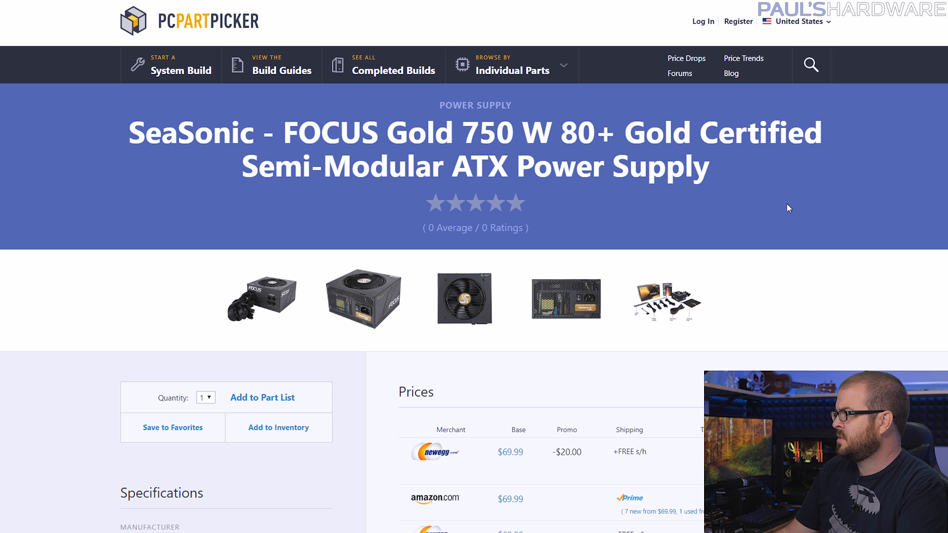
scroll("down", 3)
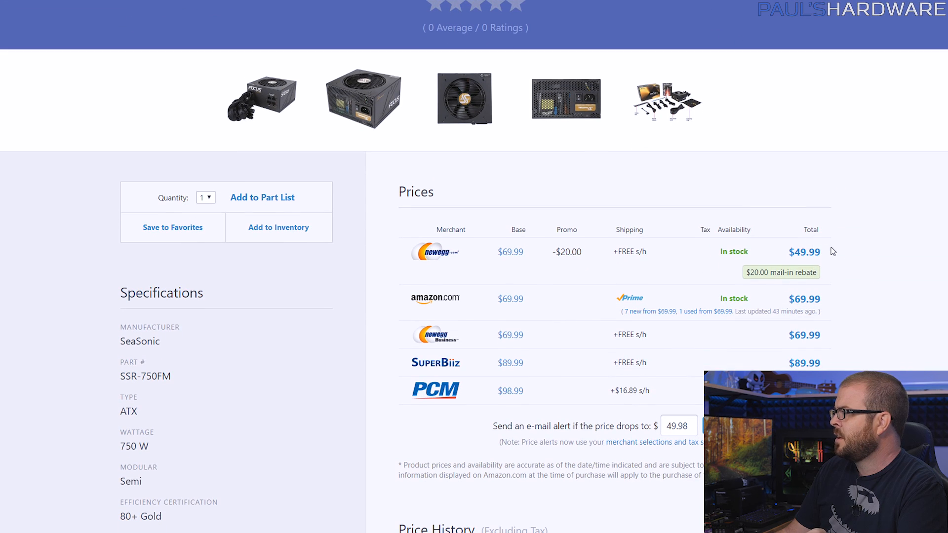
scroll("up", 3)
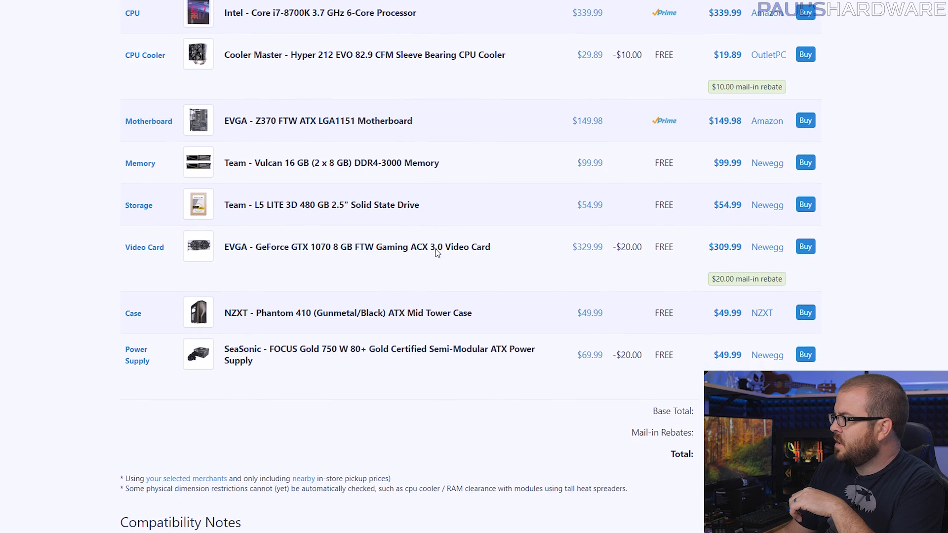
- Scroll the $1075 build's components and totals, $1074.81 after $50 rebates
scroll("down", 3)
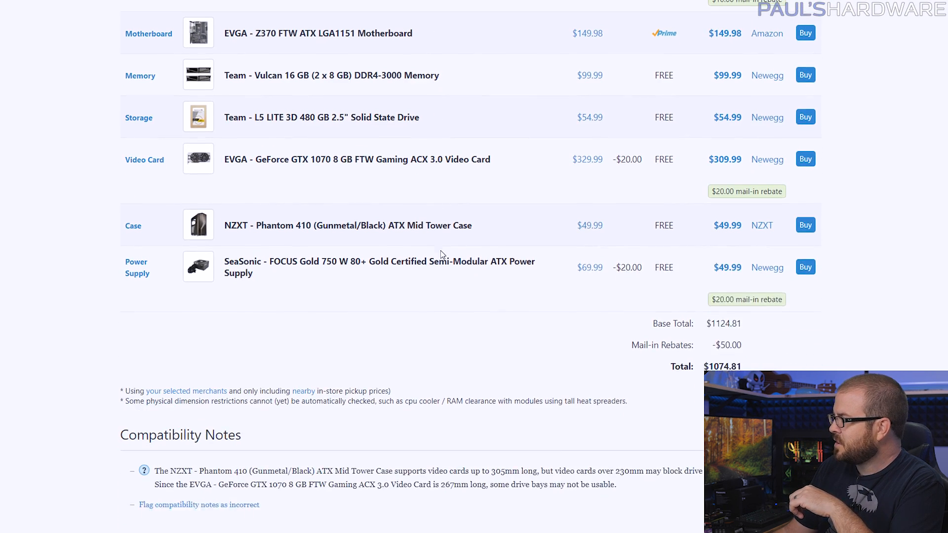
scroll("up", 3)
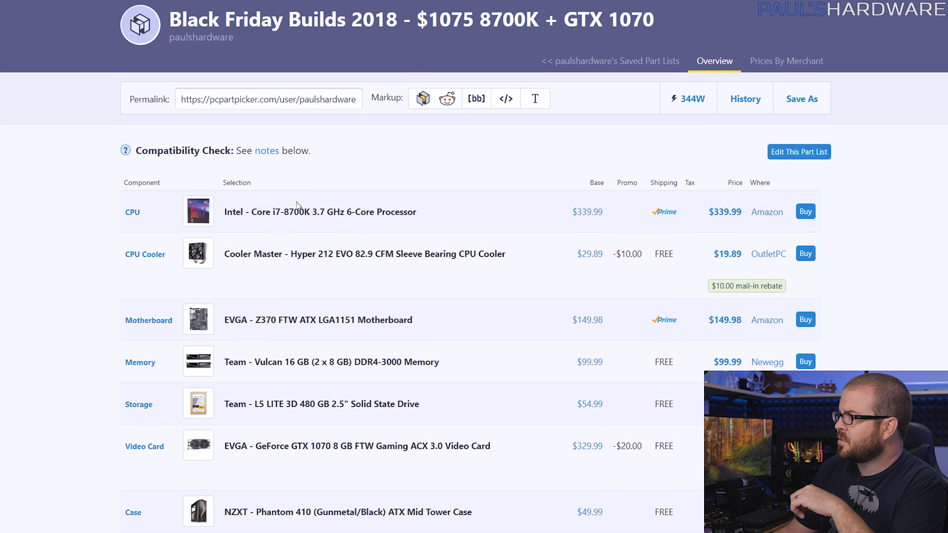
scroll("down", 3)
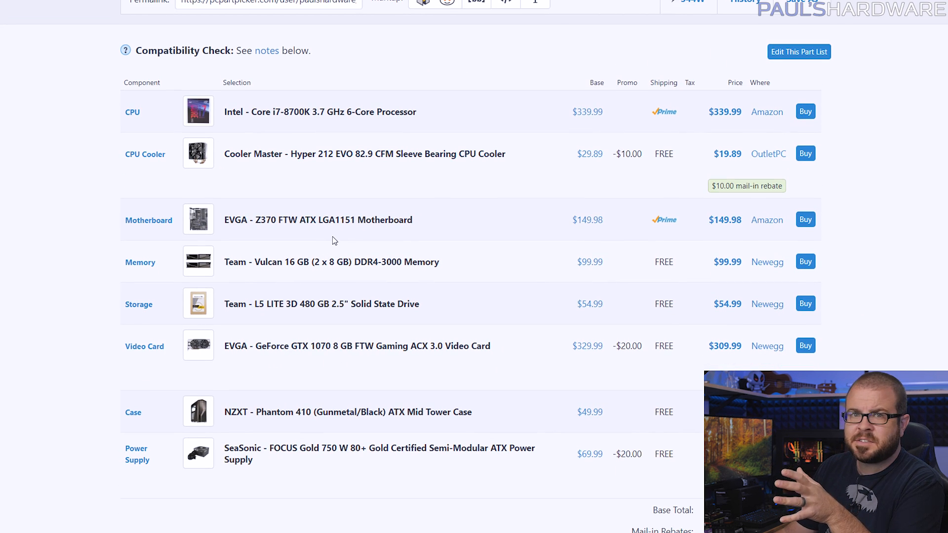
scroll("down", 3)
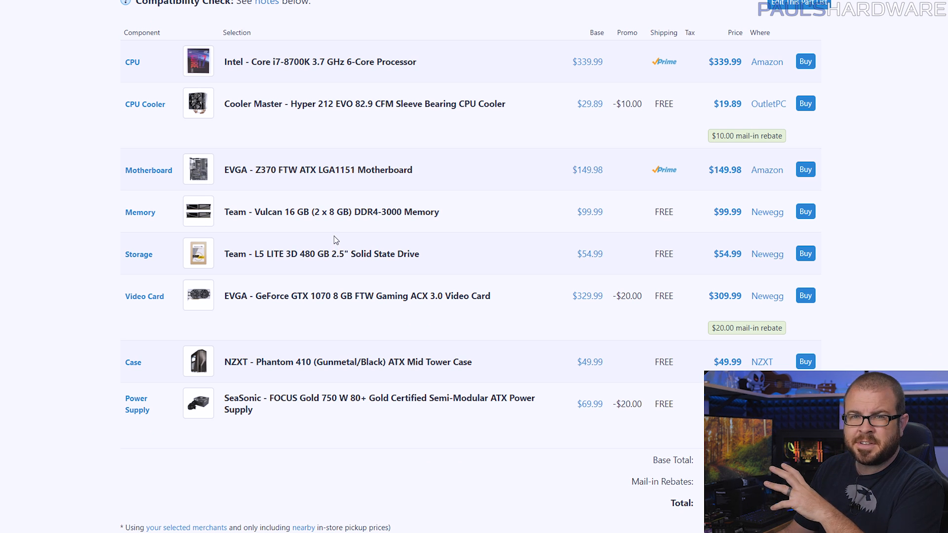
mouse_move(363, 283)
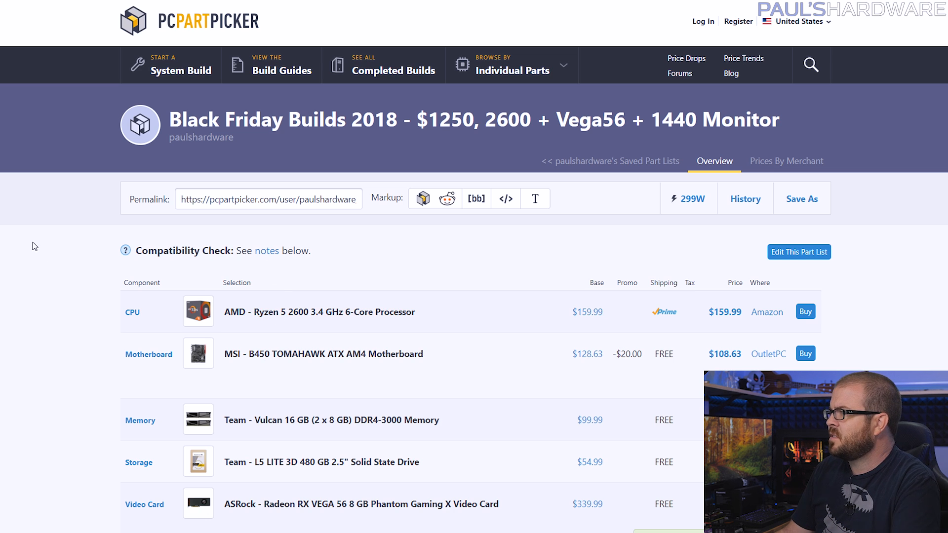
mouse_move(355, 98)
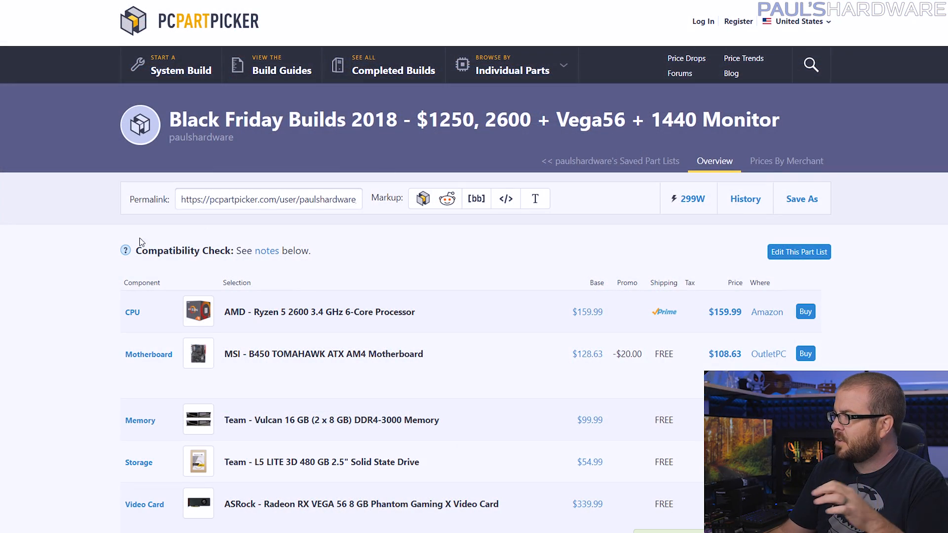
- Review the $1250 Ryzen 5 2600 + Vega 56 + 1440 monitor build's components
scroll("down", 3)
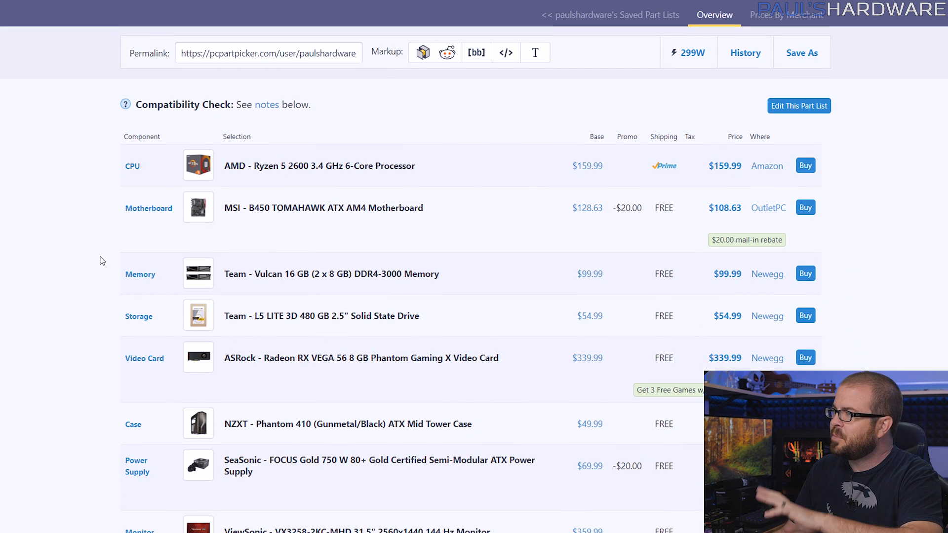
scroll("down", 3)
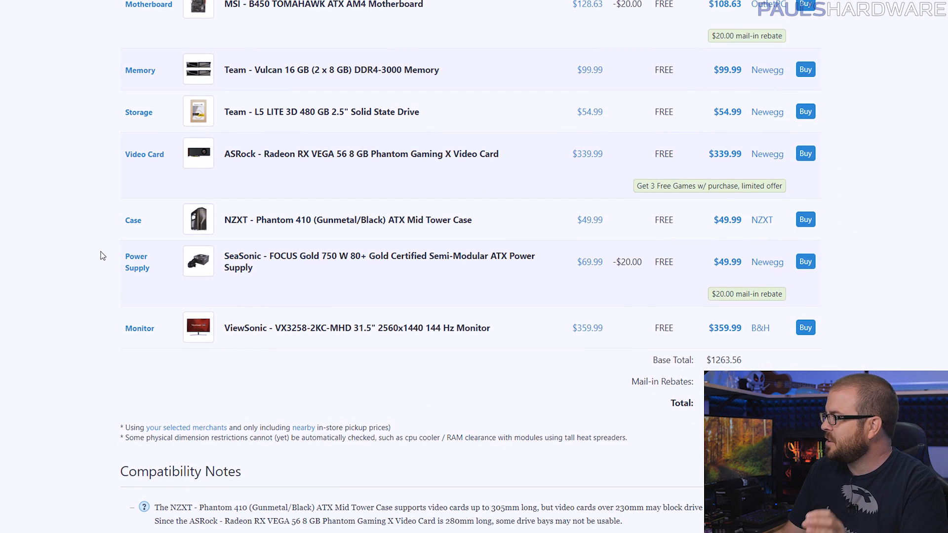
scroll("down", 3)
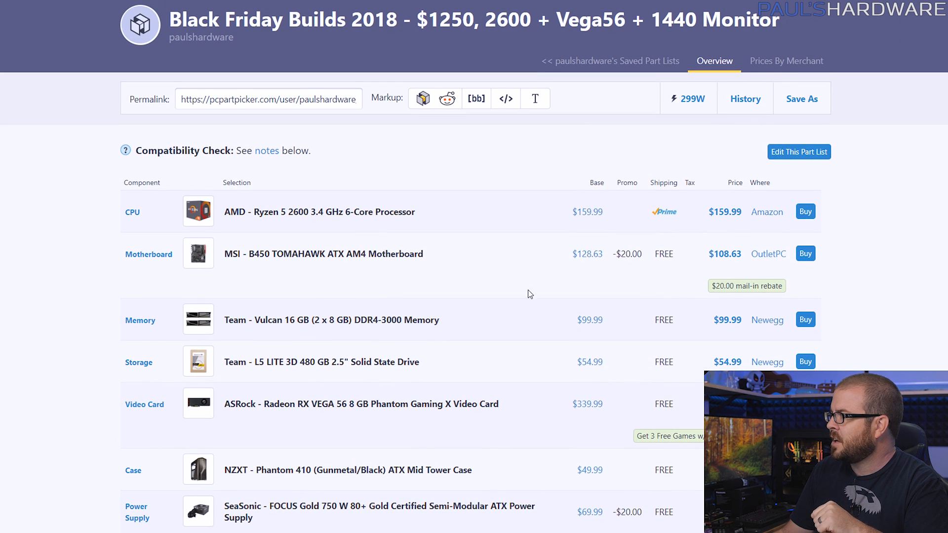
mouse_move(301, 218)
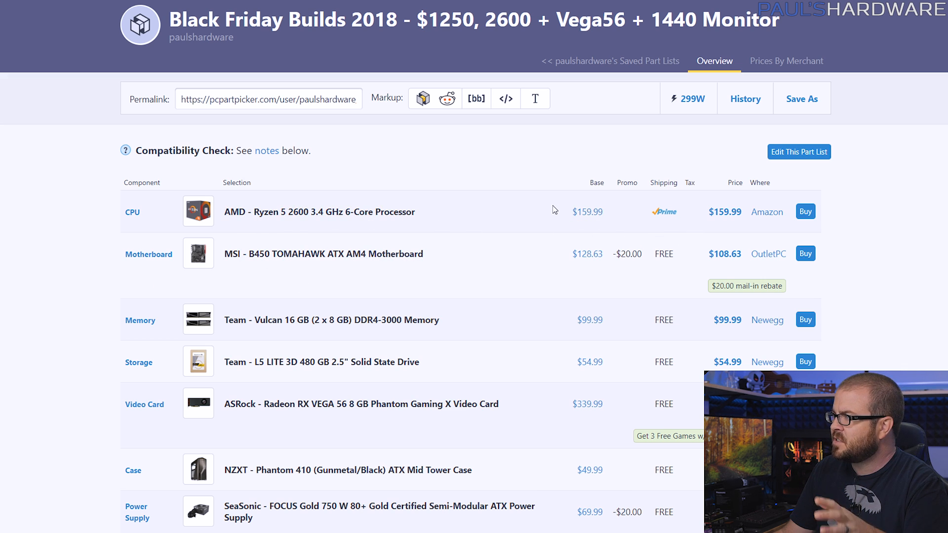
mouse_move(543, 207)
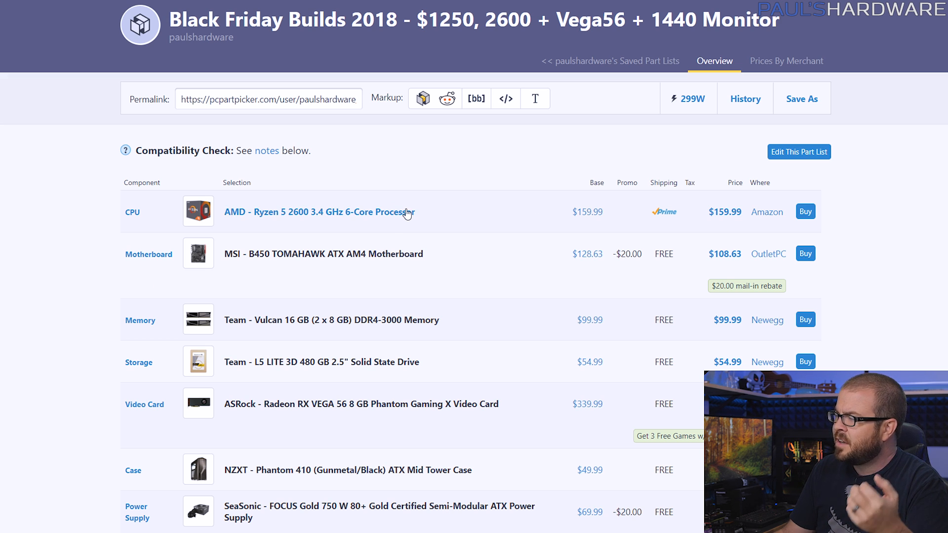
mouse_move(492, 216)
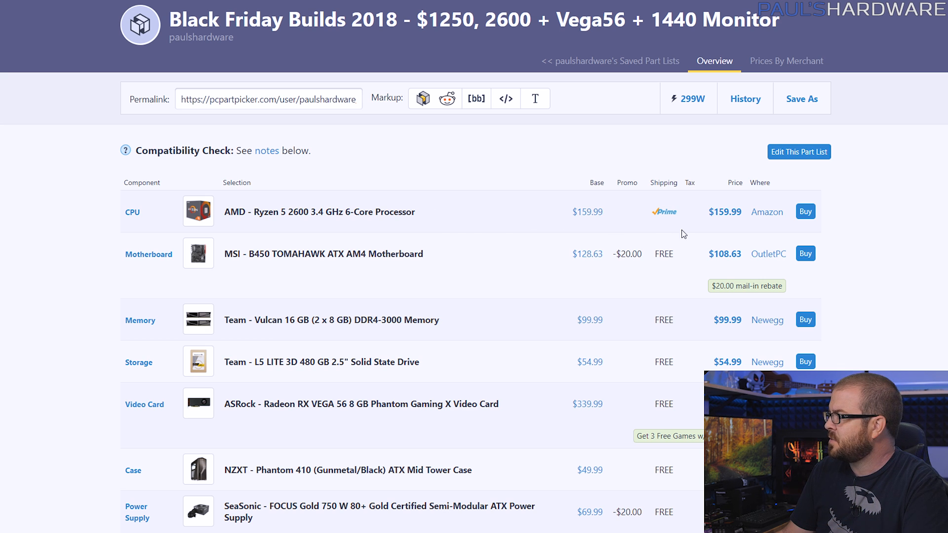
scroll("down", 3)
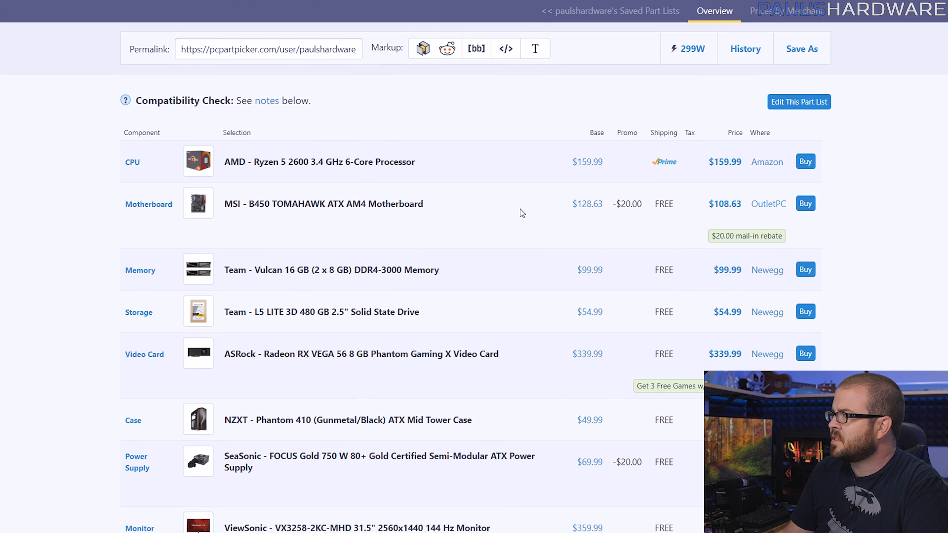
scroll("down", 3)
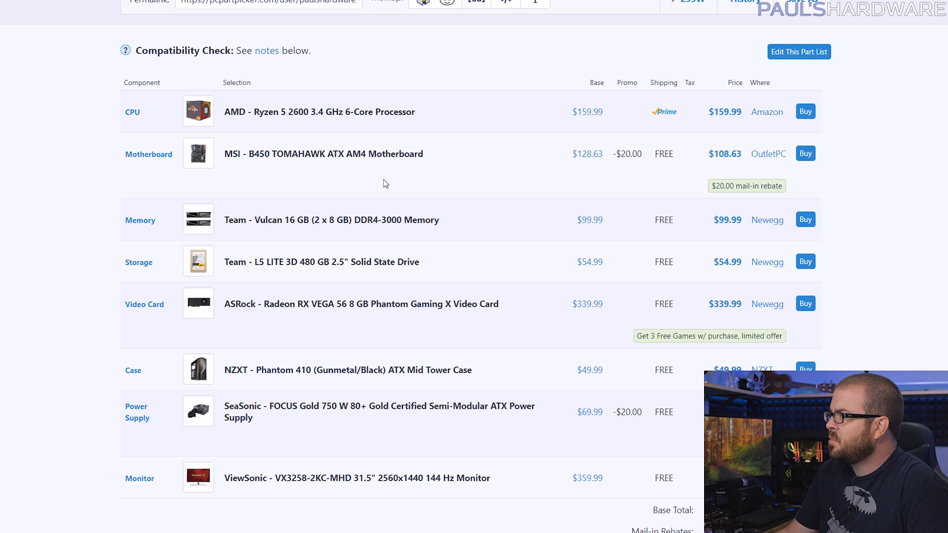
scroll("down", 3)
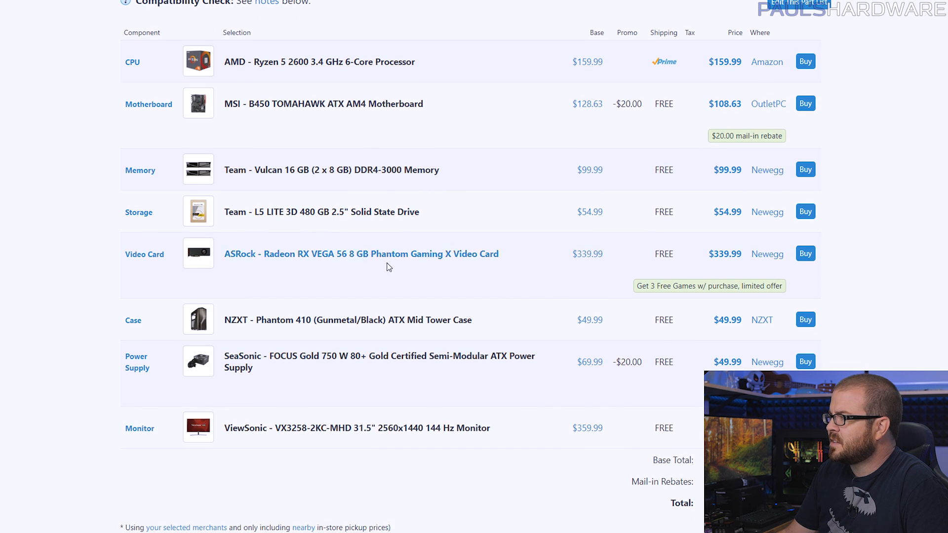
mouse_move(343, 367)
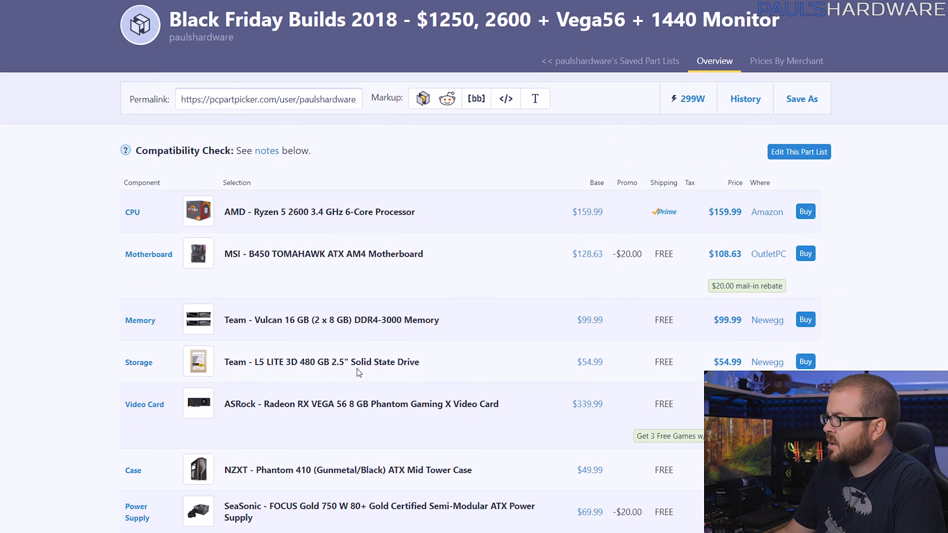
- Open the Vega 56 video card list, with ASRock RX VEGA 56 cheapest at $339.99
scroll("down", 3)
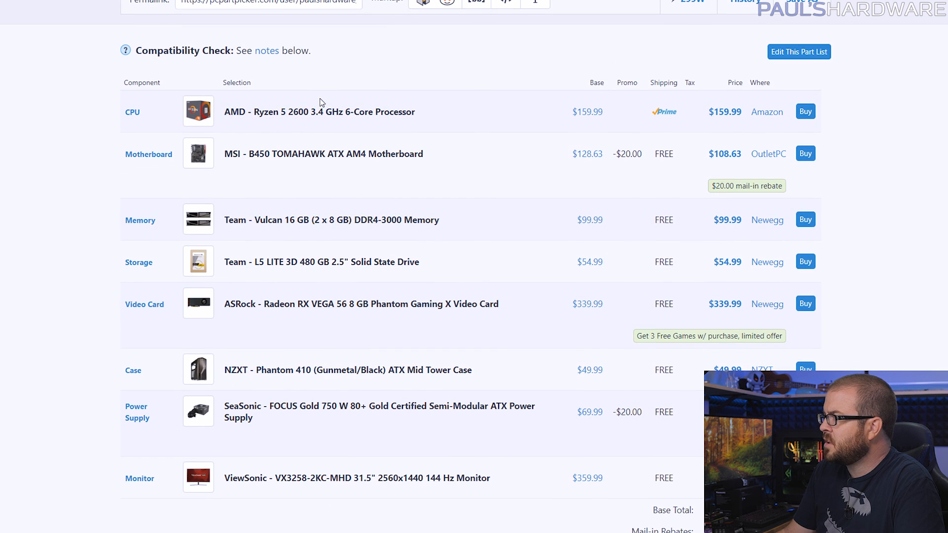
scroll("down", 3)
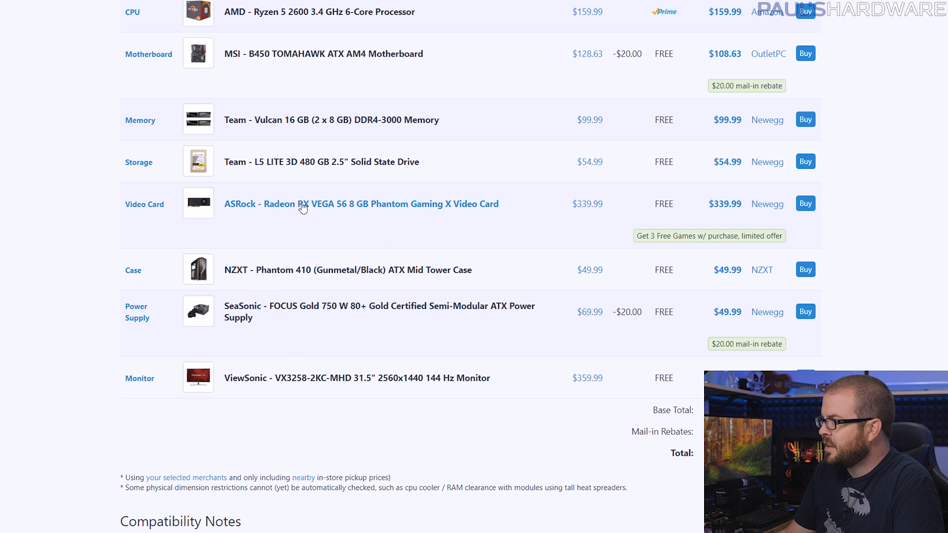
scroll("down", 3)
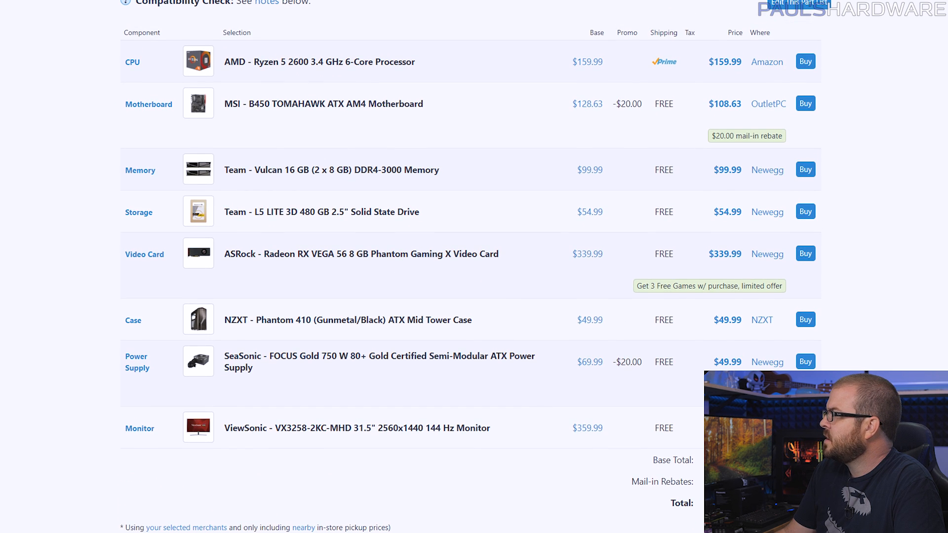
left_click(143, 254)
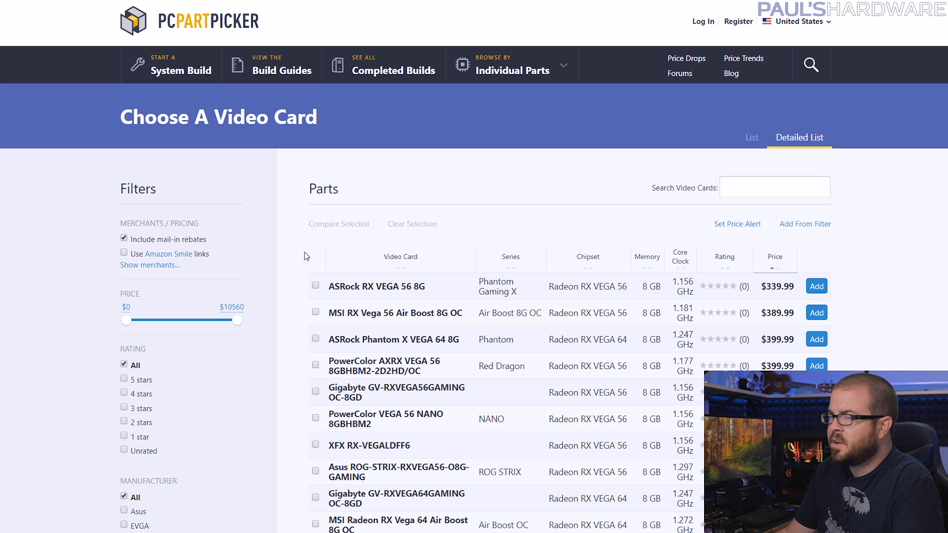
- Scroll the price-sorted Vega 56 cards and open the ASRock RX VEGA 56 Phantom Gaming X page
scroll("down", 3)
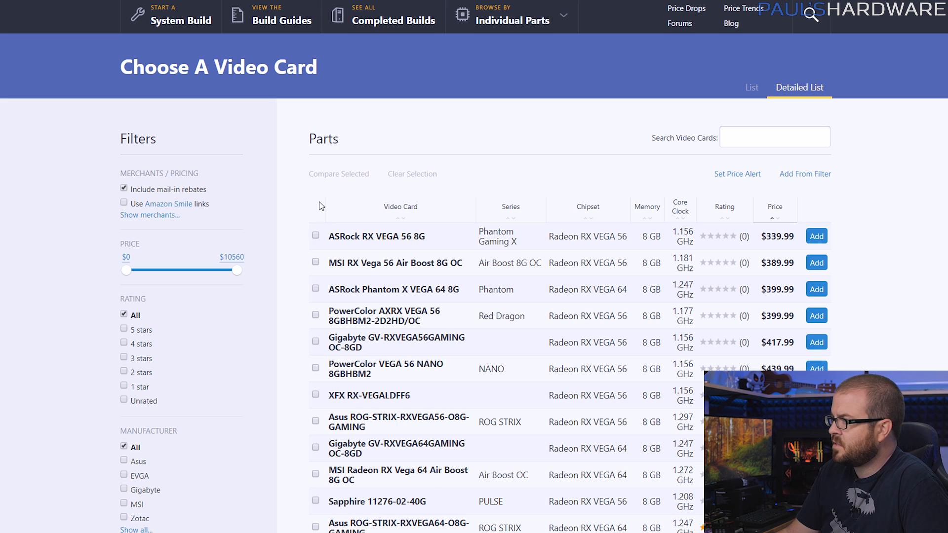
mouse_move(297, 207)
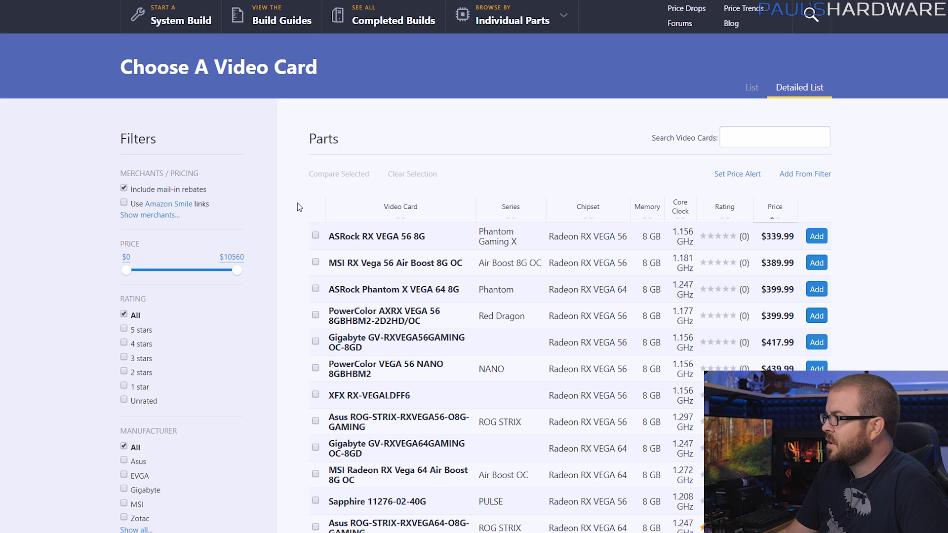
scroll("down", 3)
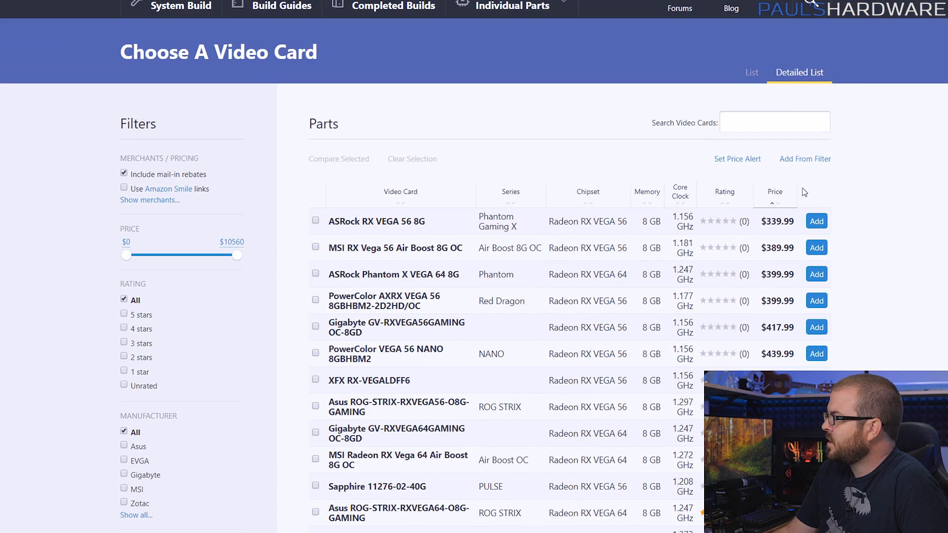
scroll("down", 3)
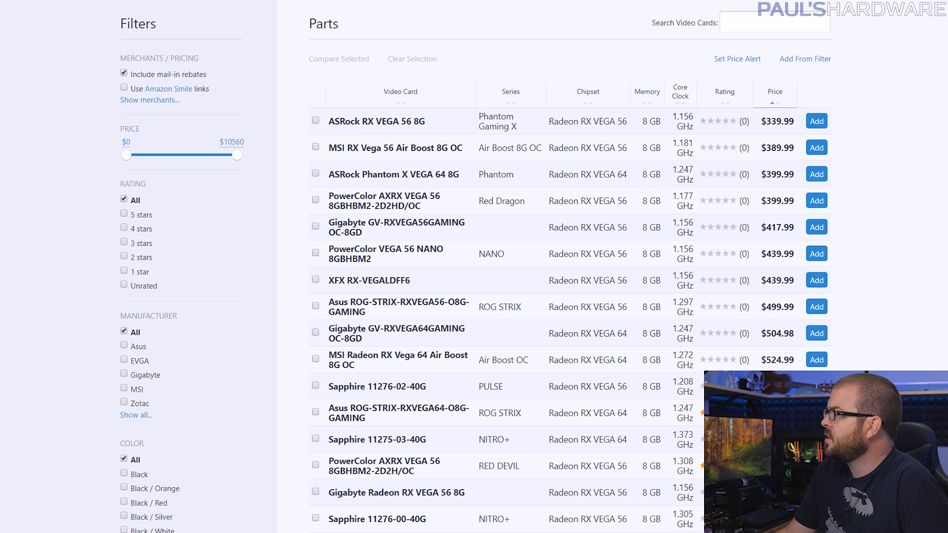
left_click(376, 122)
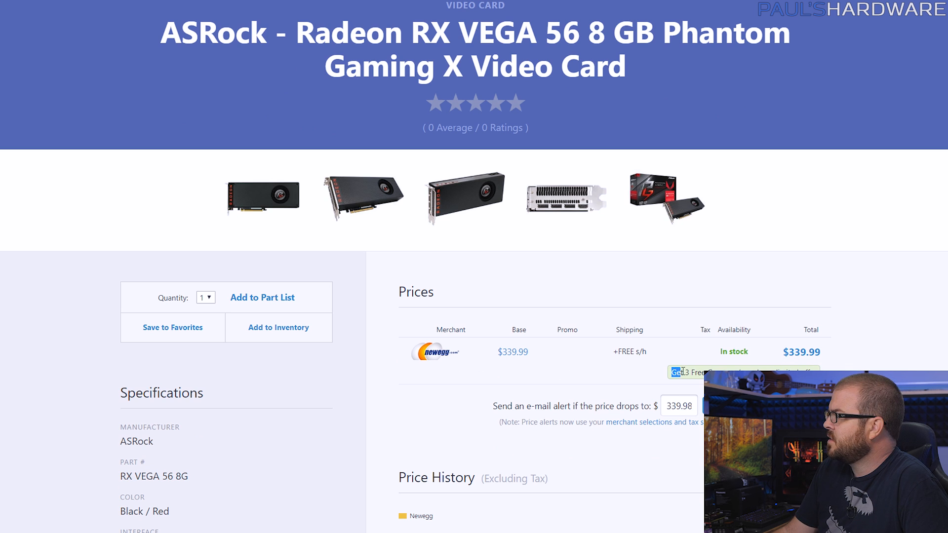
mouse_move(828, 327)
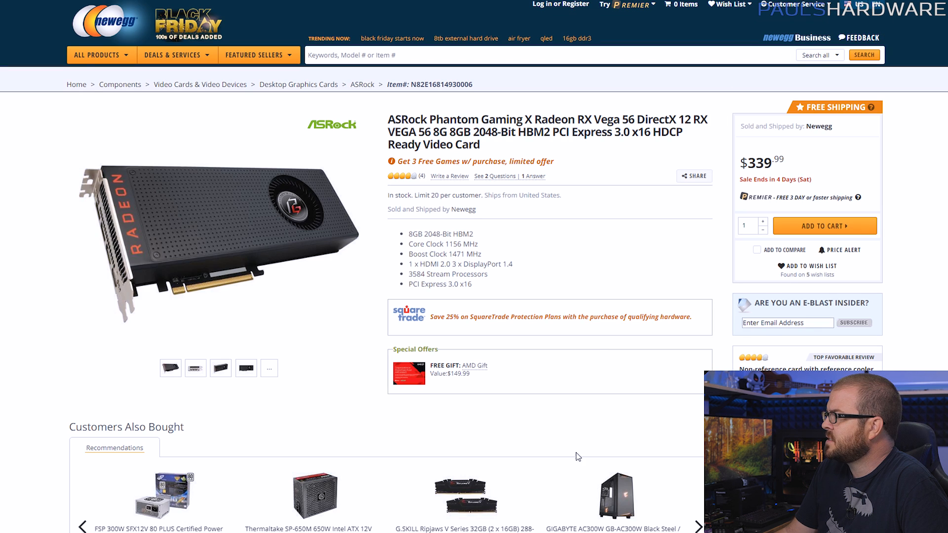
mouse_move(474, 366)
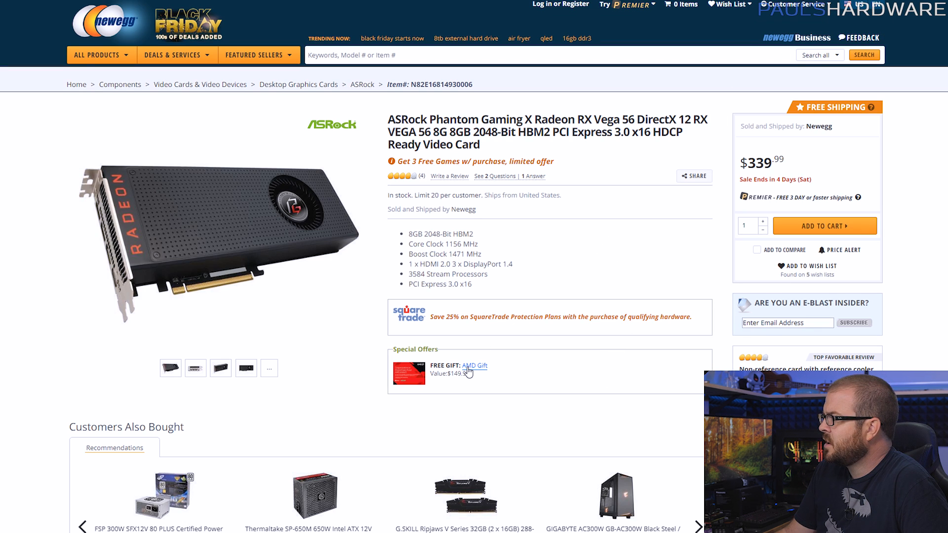
- View Newegg close-up photos of the ASRock Vega 56 card's cooler fan and edge connector
left_click(474, 366)
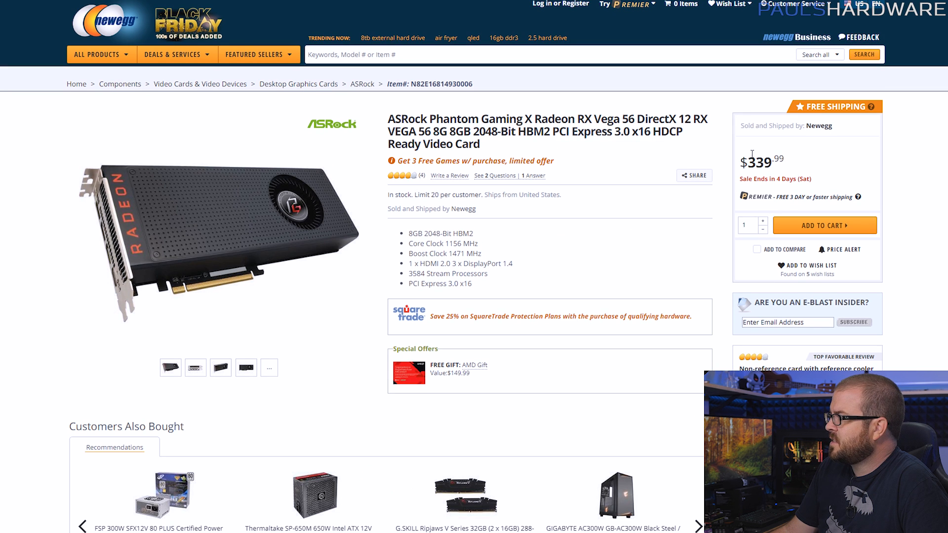
mouse_move(307, 199)
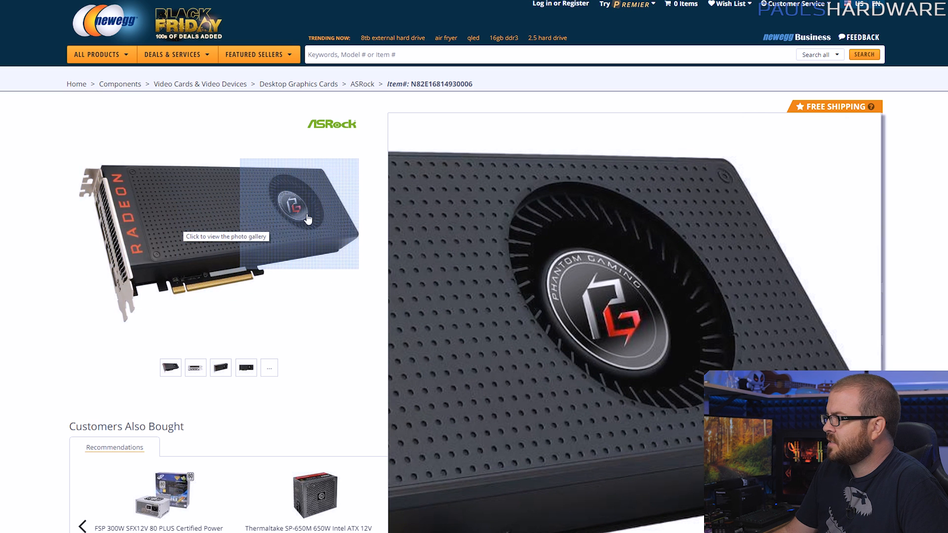
mouse_move(239, 264)
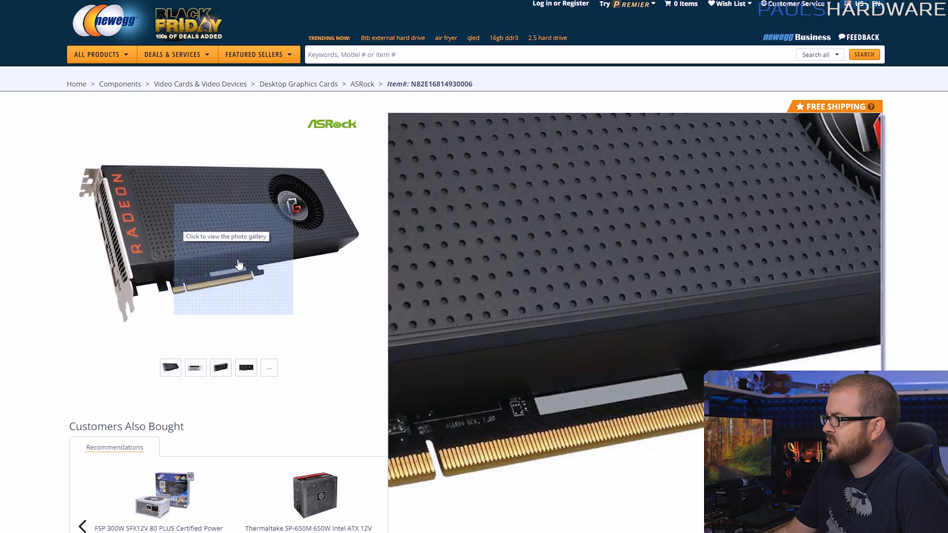
left_click(237, 264)
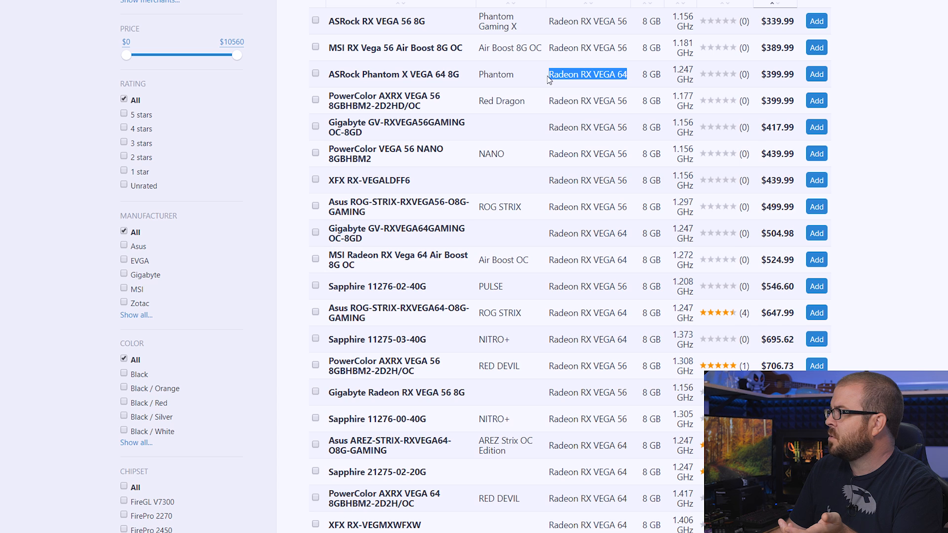
mouse_move(393, 75)
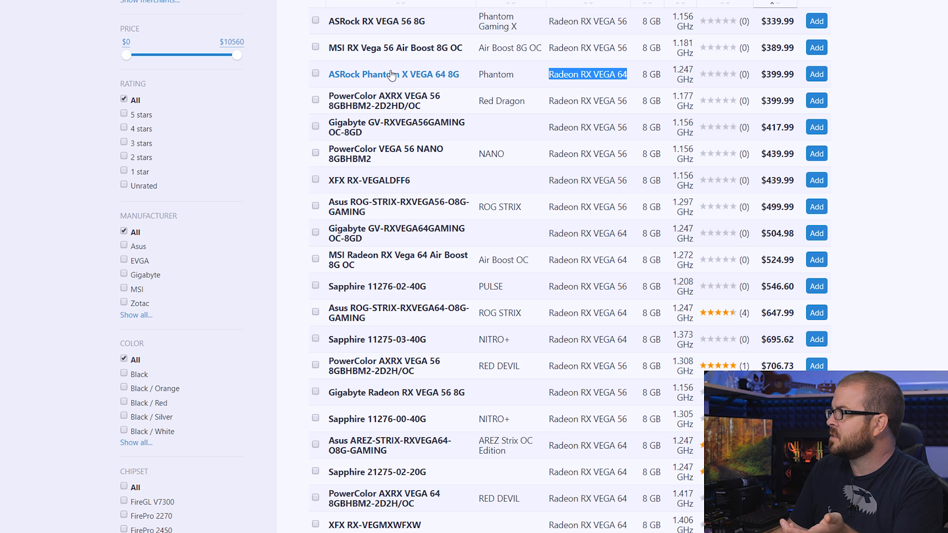
- Open the Gigabyte Radeon RX VEGA 64 8 GB card page, Newegg at $499.99
left_click(393, 73)
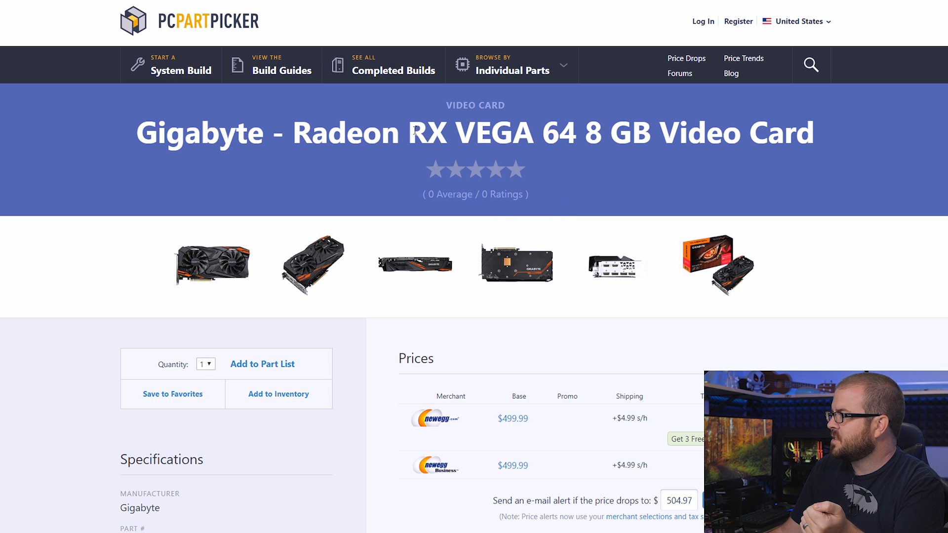
mouse_move(743, 186)
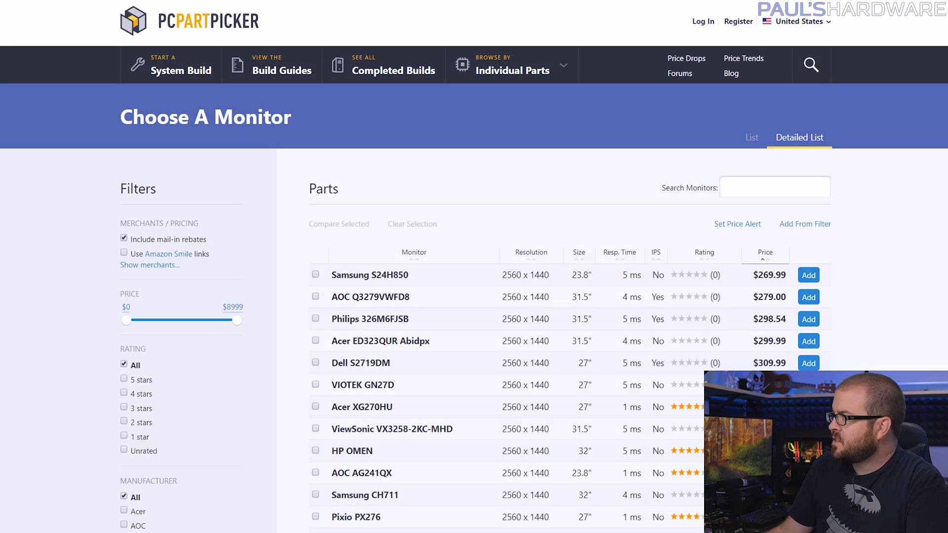
- Open the AOC Q3279VWFD8 31.5" monitor's product page from the monitor list and check its store prices
scroll("down", 3)
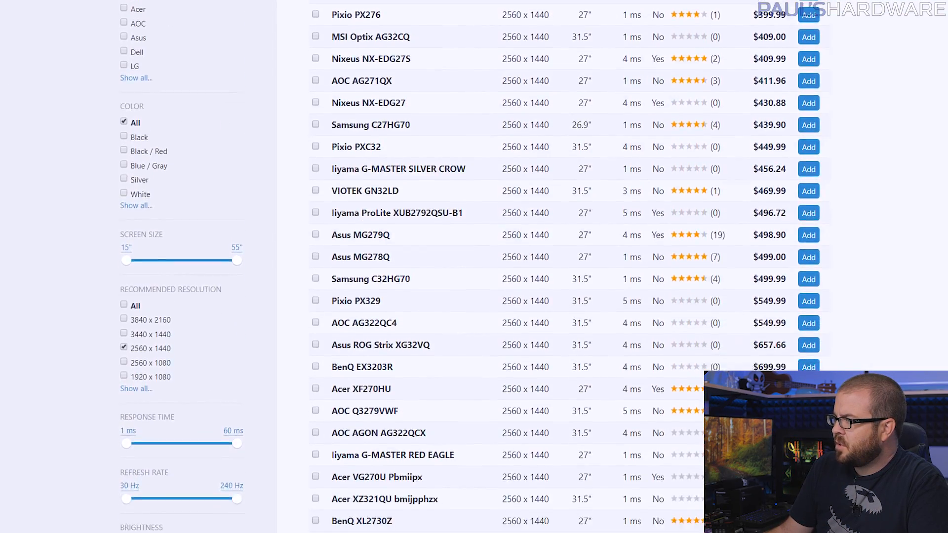
scroll("down", 3)
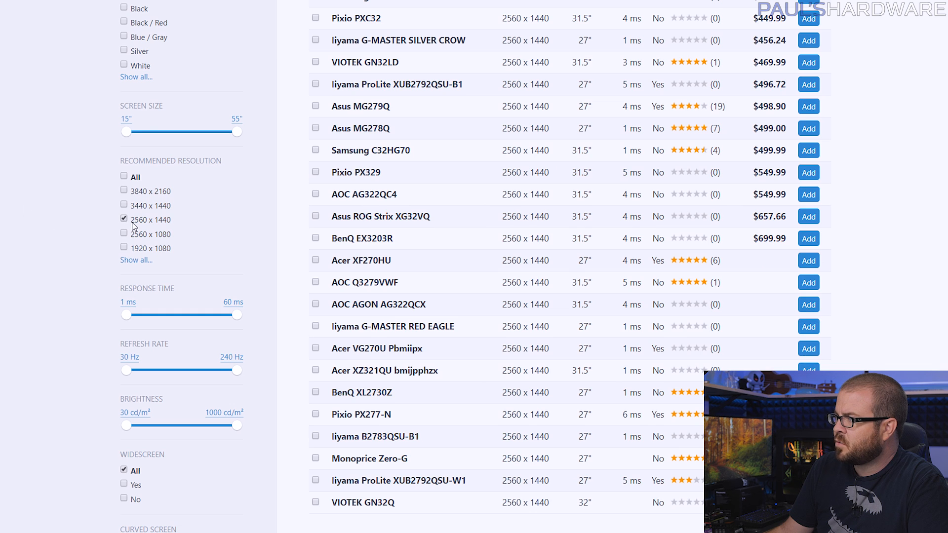
scroll("down", 3)
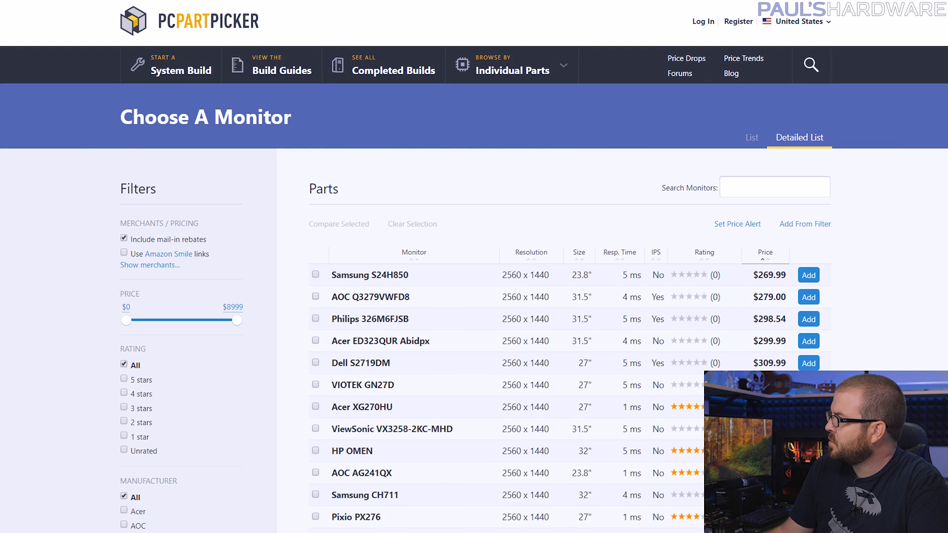
scroll("down", 3)
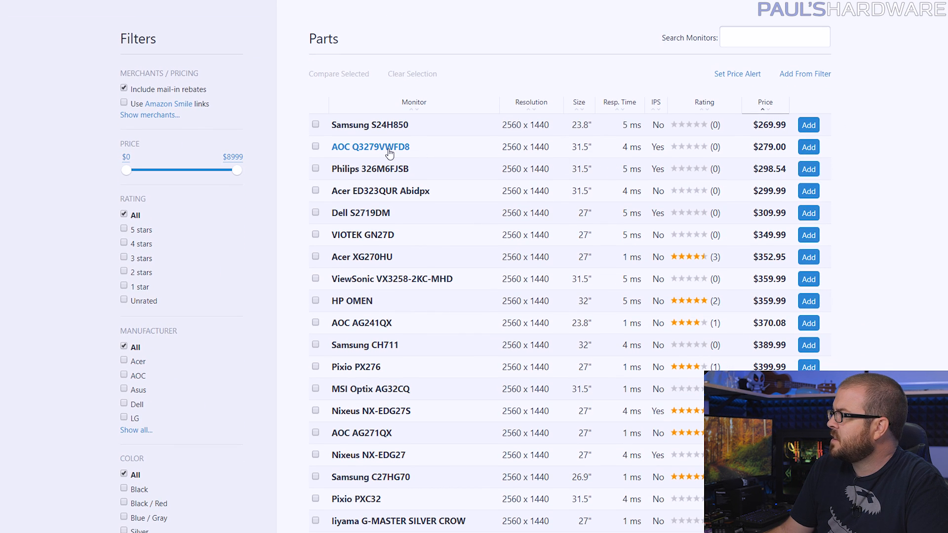
mouse_move(596, 149)
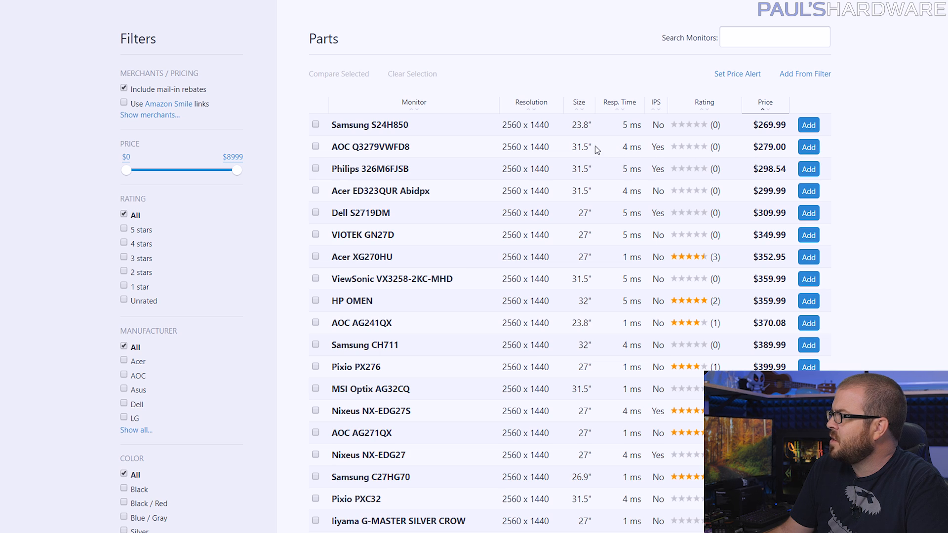
double_click(581, 146)
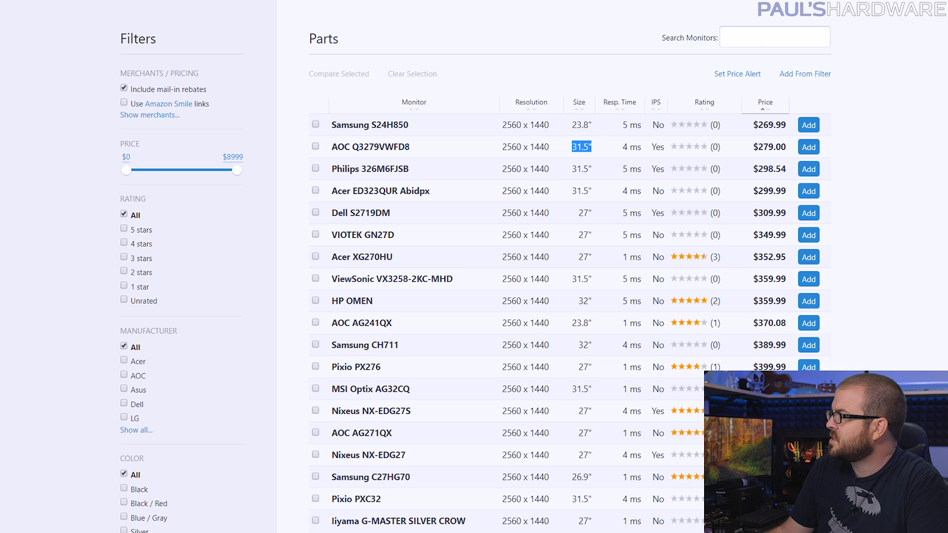
left_click(371, 146)
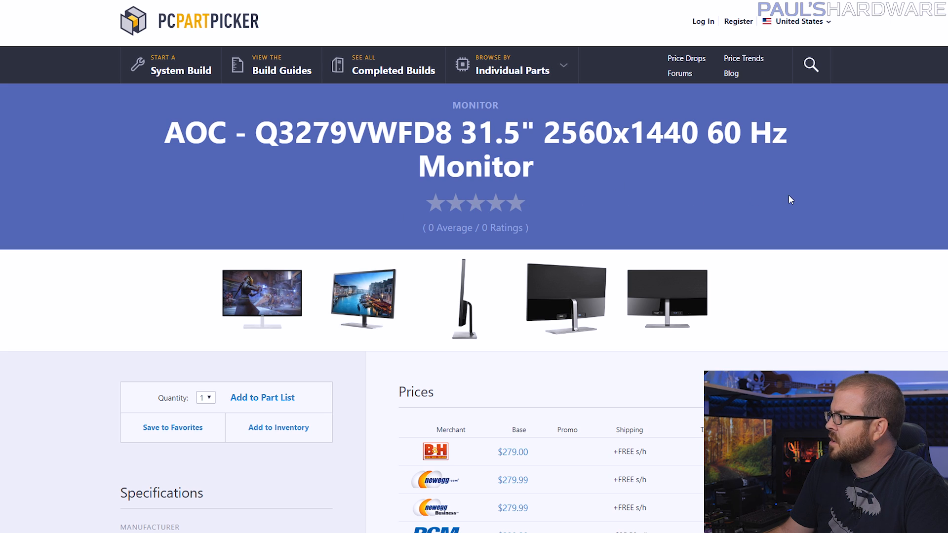
scroll("down", 3)
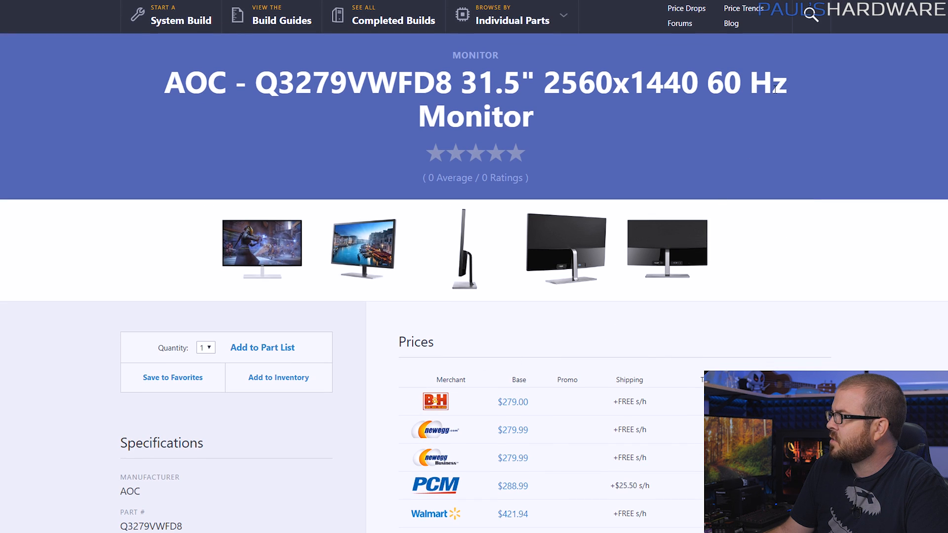
left_click(434, 401)
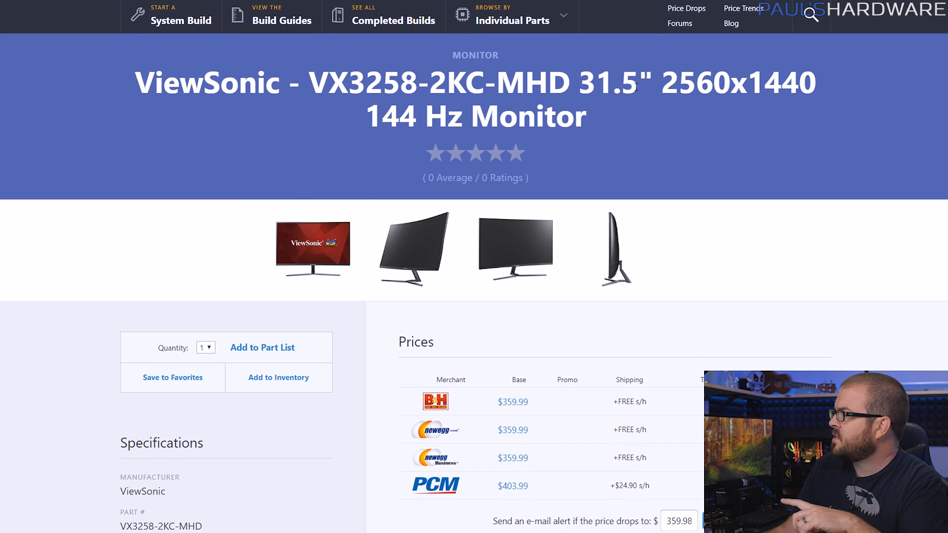
- View the ViewSonic VX3258-2KC-MHD's Newegg listing ($359.99) and its side-profile photo
scroll("down", 3)
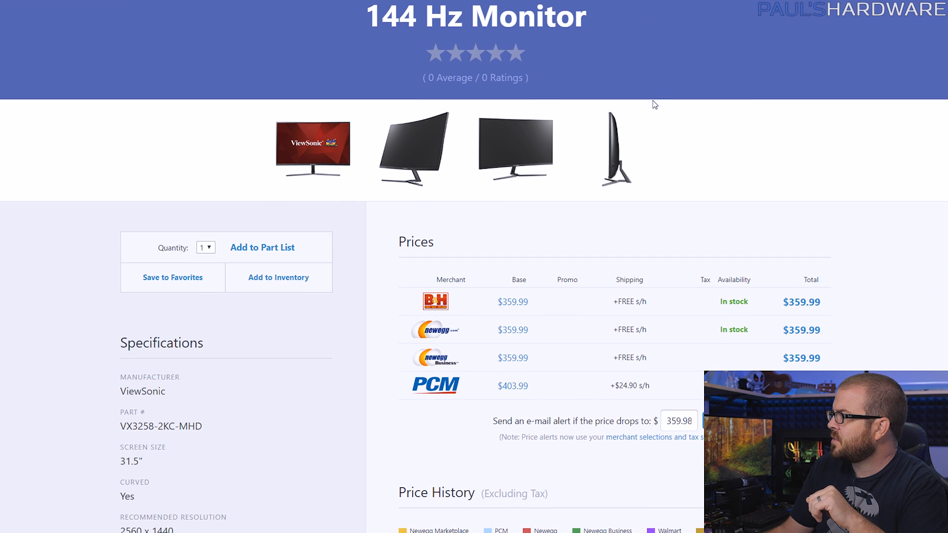
mouse_move(835, 309)
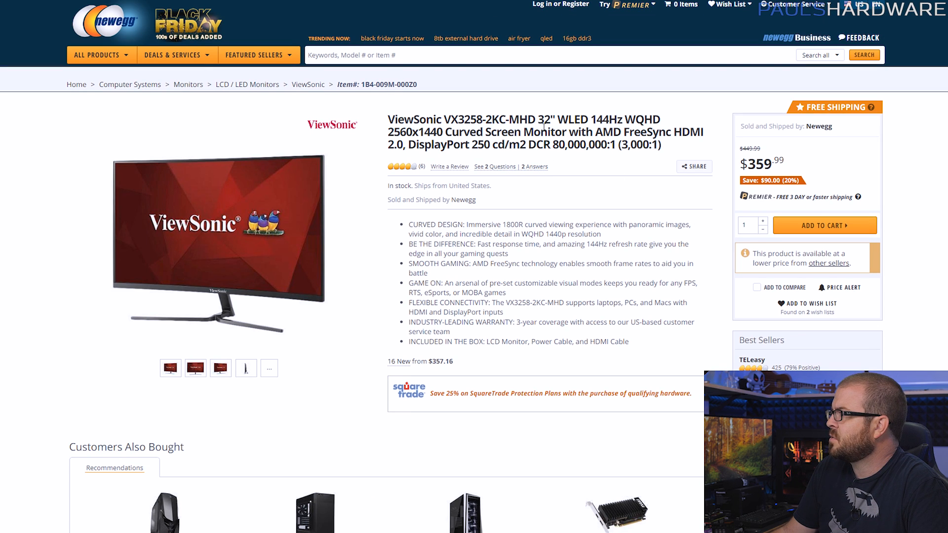
left_click(246, 368)
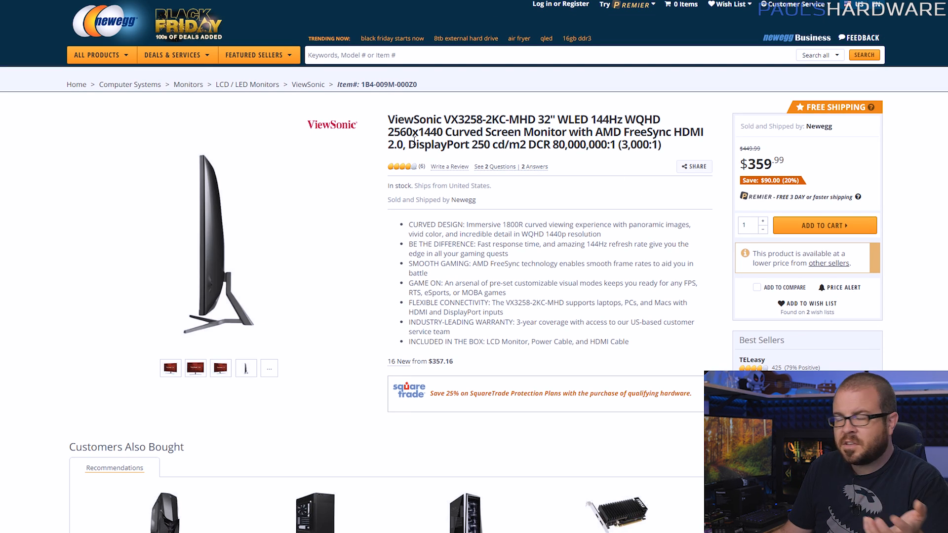